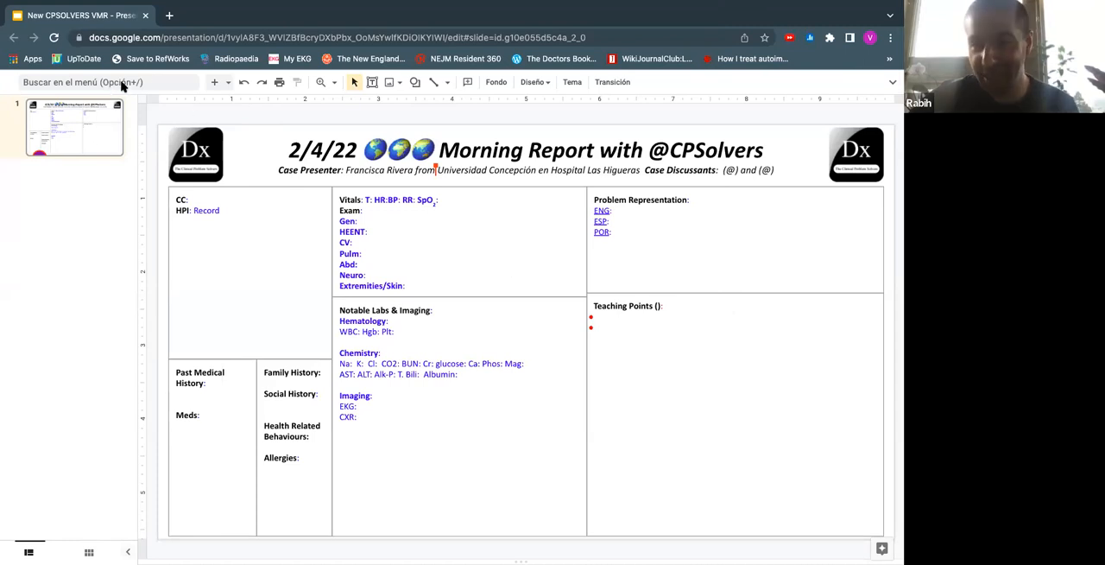
{"action": "mouse_move", "coordinate": [229, 238]}
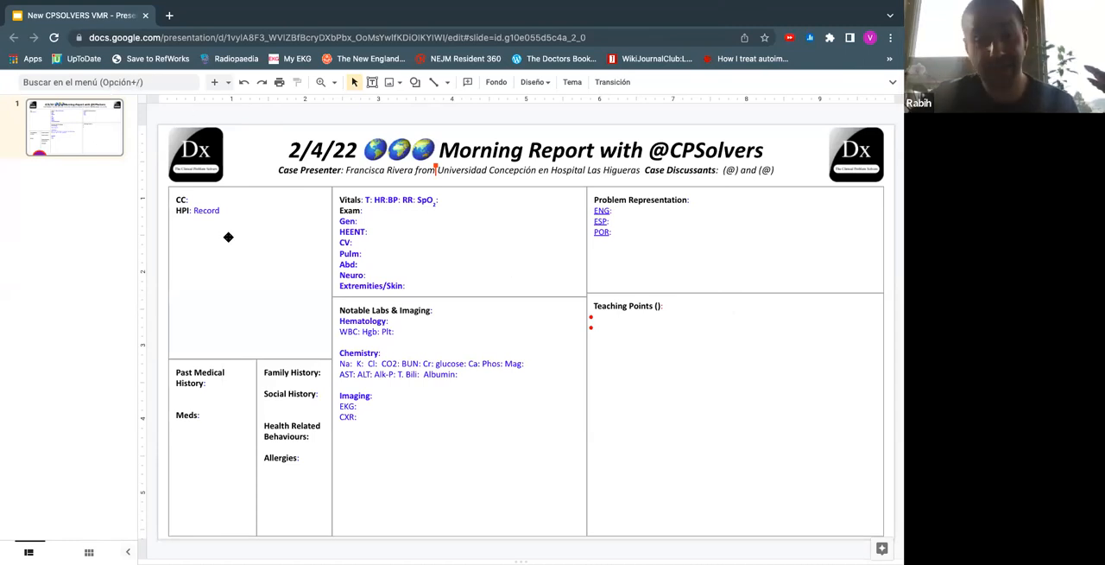
Place the cursor in the top-left CC/HPI text box of the morning report slide.
{"action": "left_click", "coordinate": [228, 237]}
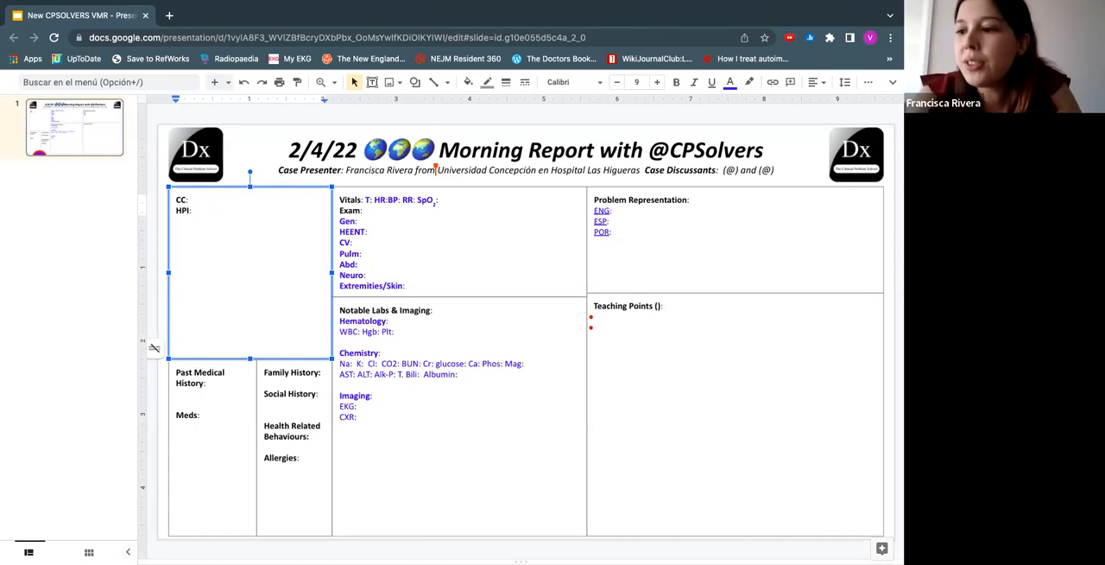
Write the HPI: 76 year old man with 8 days of constipation, cloudy urine and anorexia.
{"action": "left_click", "coordinate": [197, 209]}
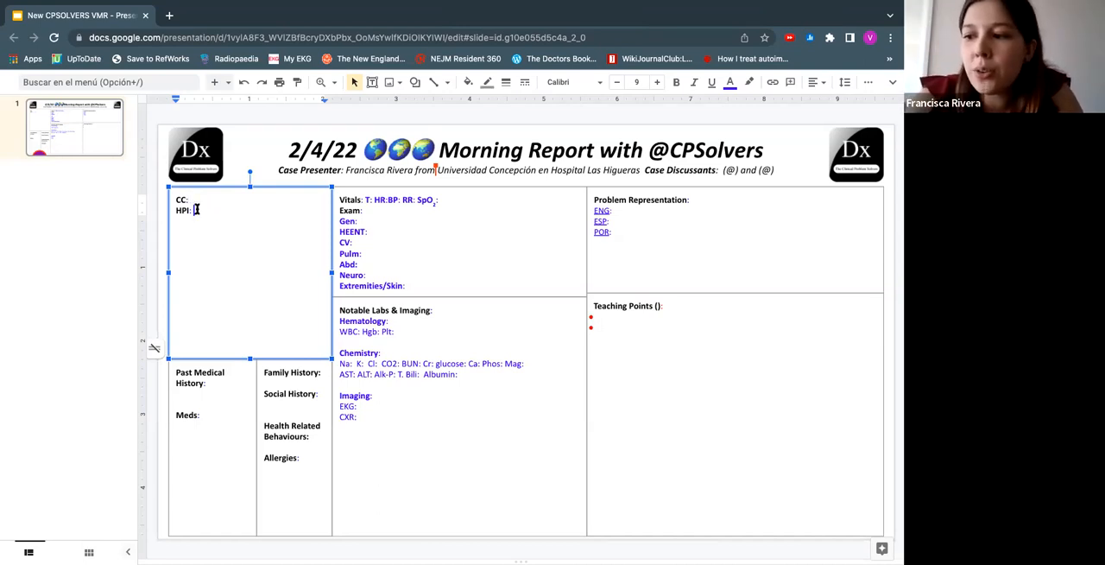
{"action": "type", "text": "76 YEAR OLD MAN W/ 8 days of consti"}
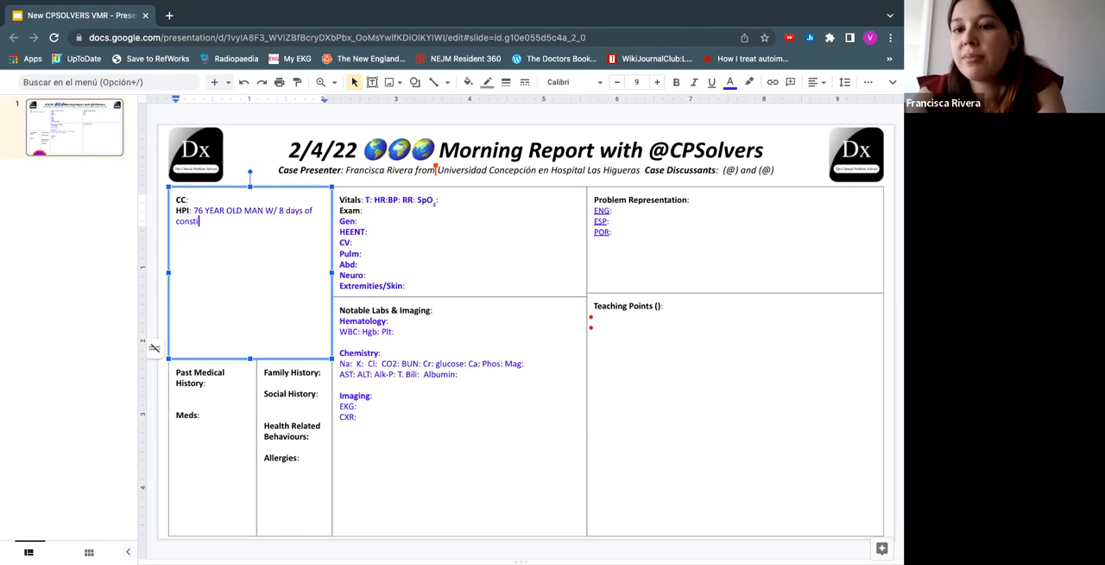
{"action": "type", "text": "pation, cloudy urin"}
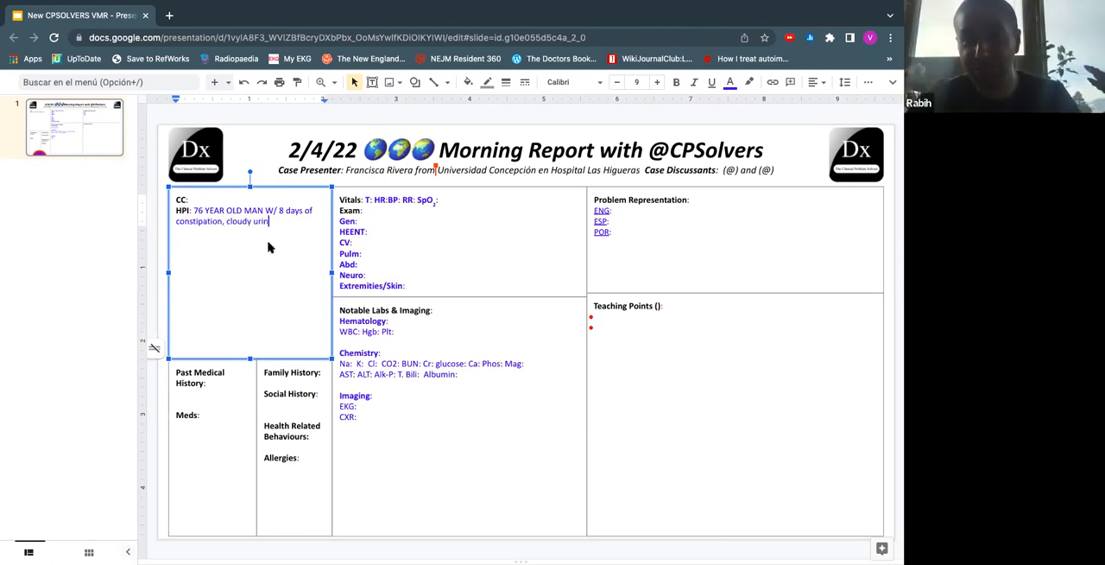
{"action": "type", "text": "e"}
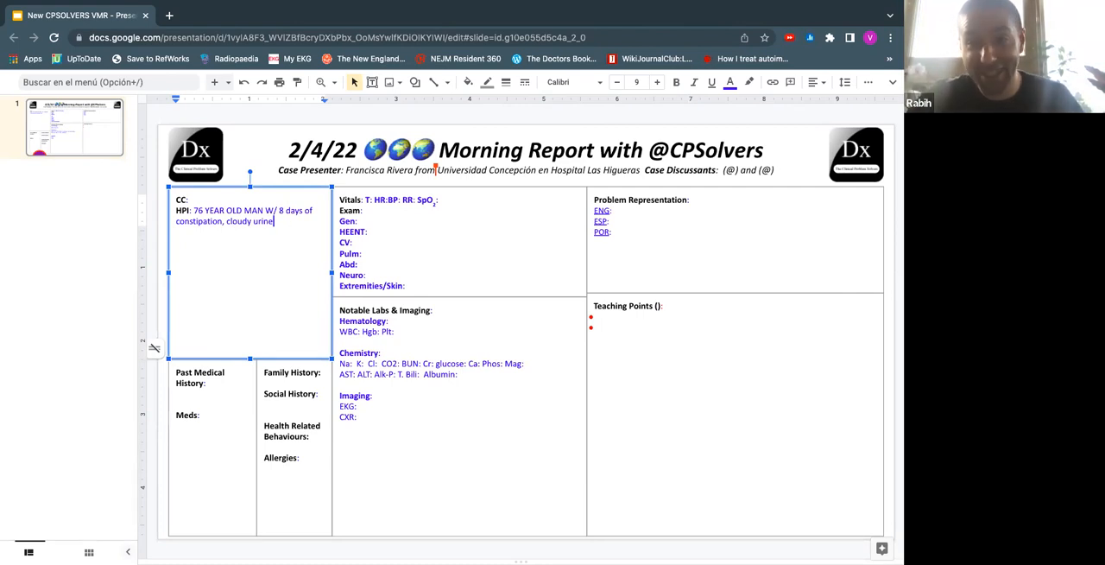
{"action": "type", "text": "and"}
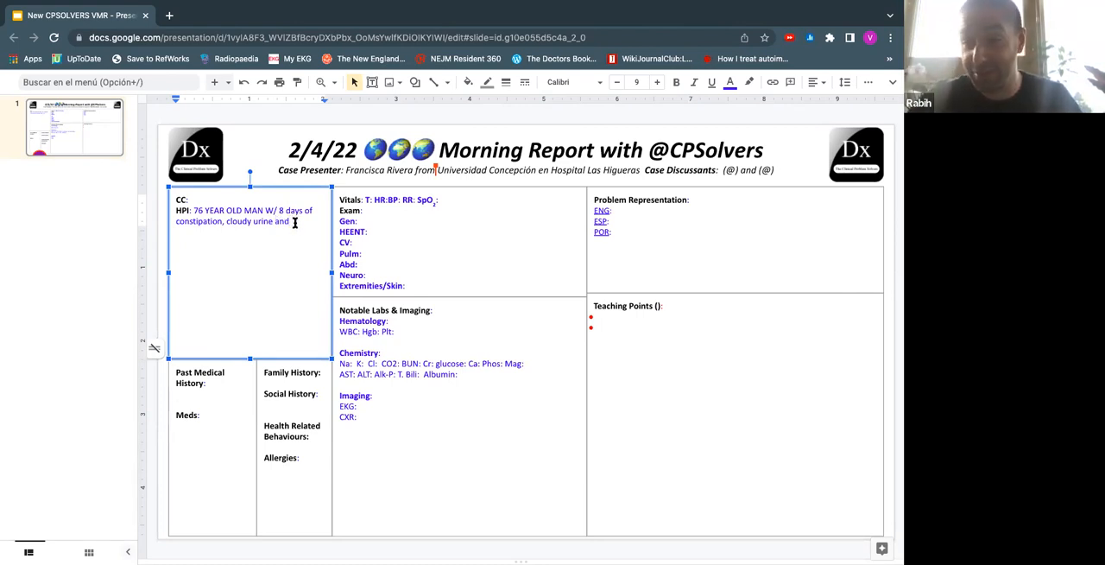
{"action": "type", "text": "anorexia."}
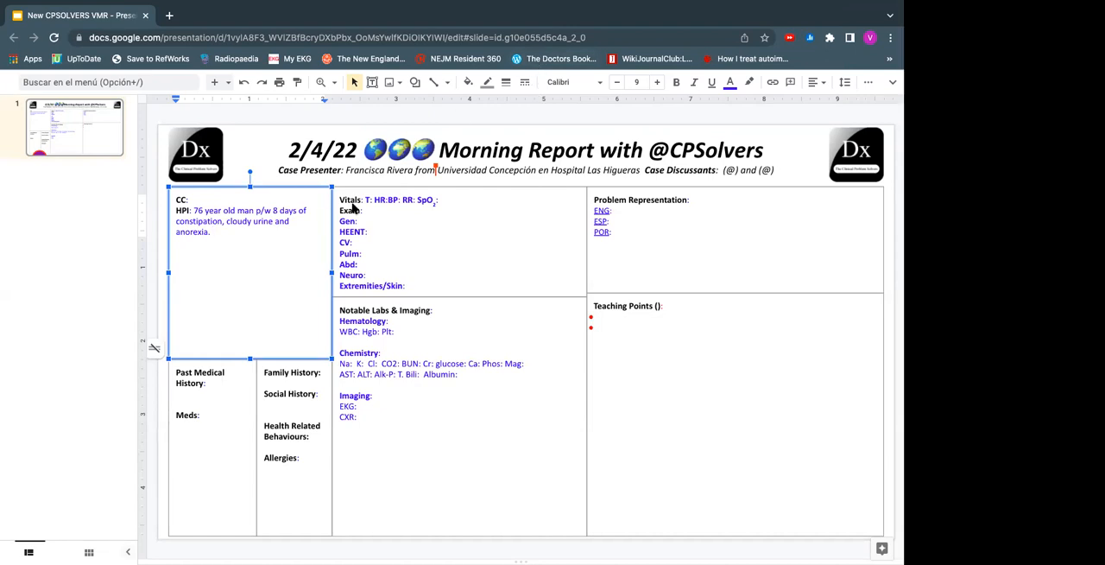
{"action": "mouse_move", "coordinate": [221, 242]}
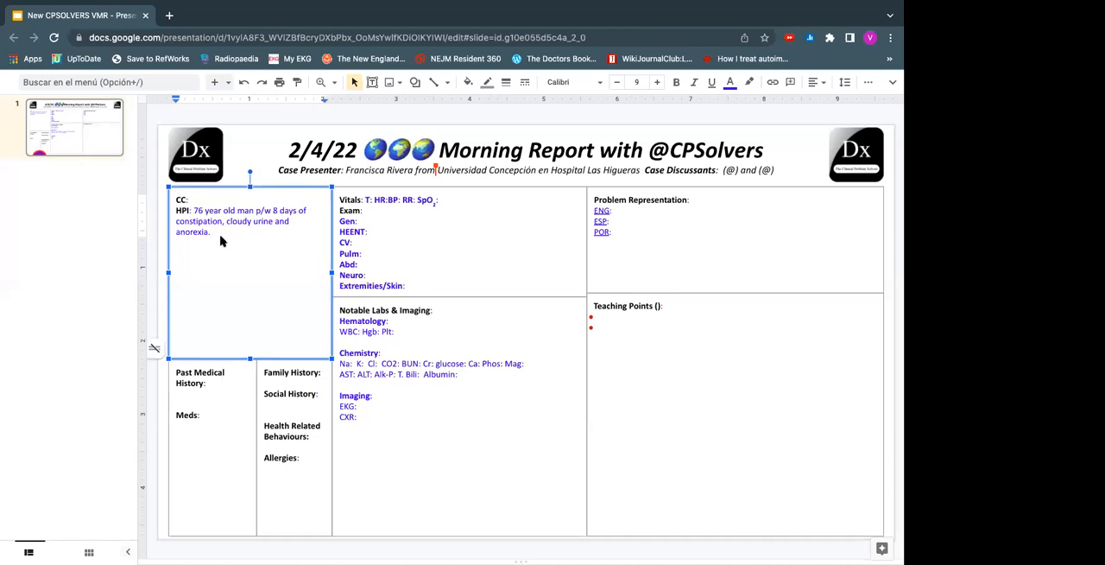
{"action": "mouse_move", "coordinate": [768, 359]}
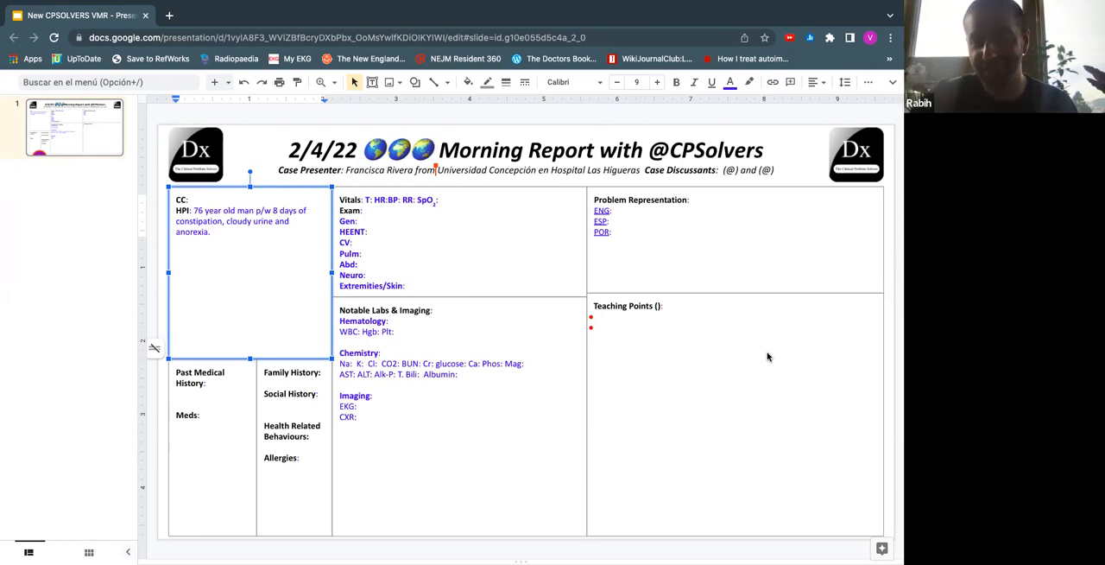
{"action": "mouse_move", "coordinate": [220, 298]}
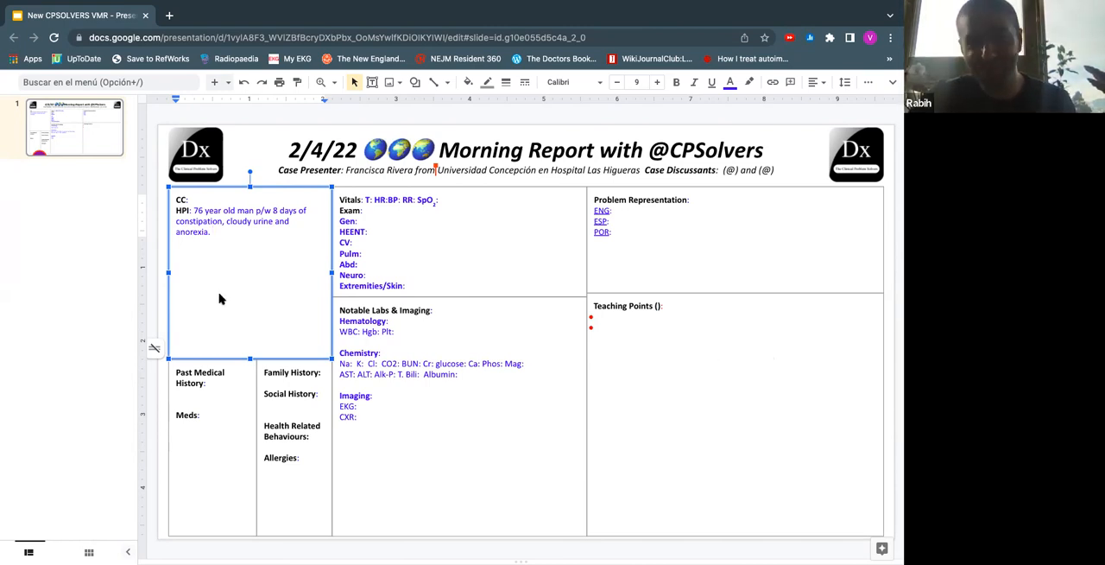
{"action": "mouse_move", "coordinate": [244, 227]}
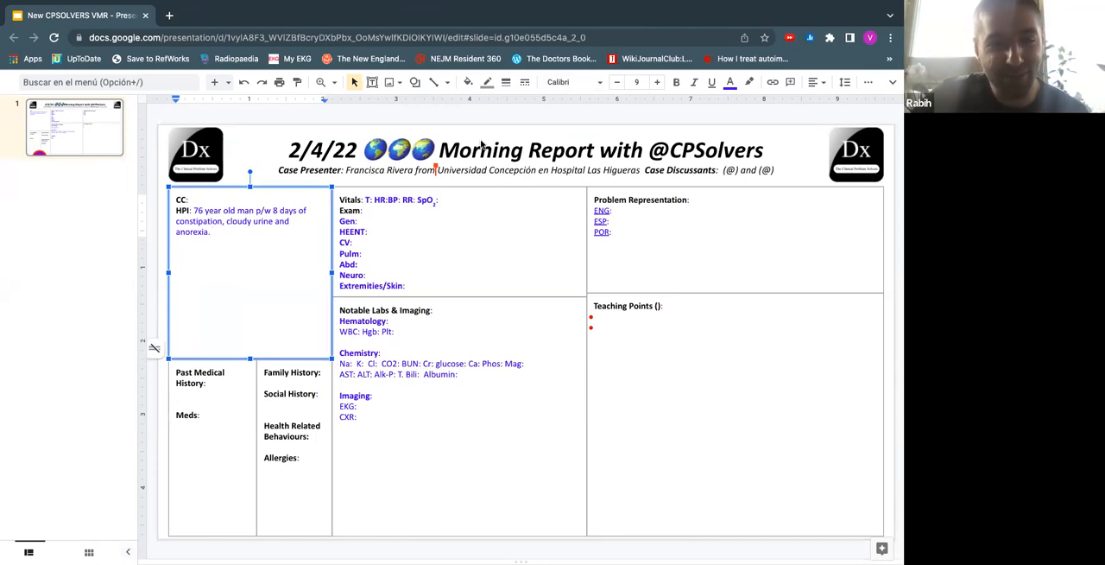
{"action": "mouse_move", "coordinate": [246, 262]}
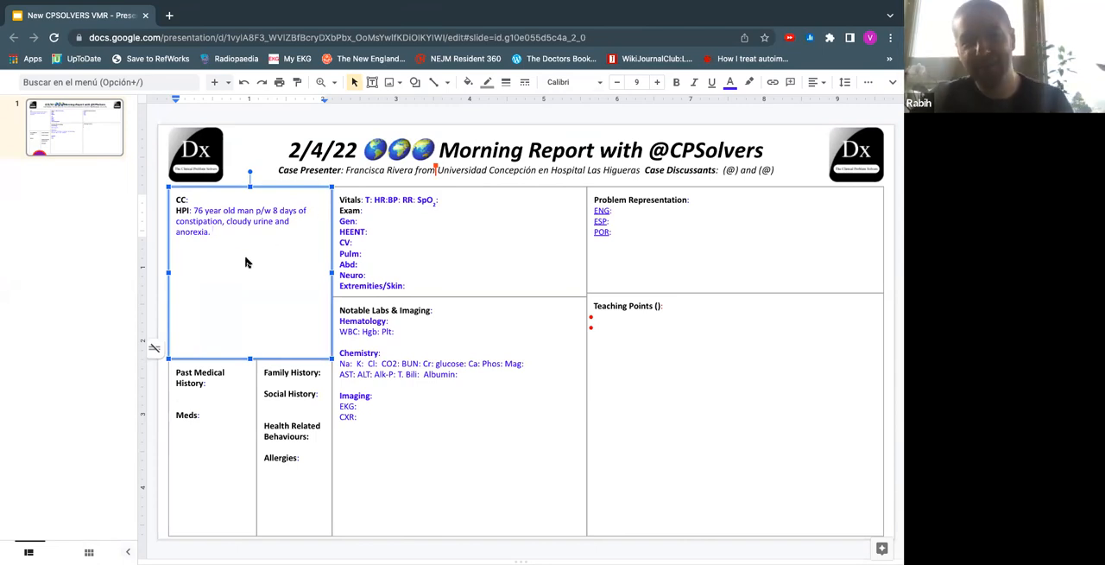
{"action": "mouse_move", "coordinate": [228, 237]}
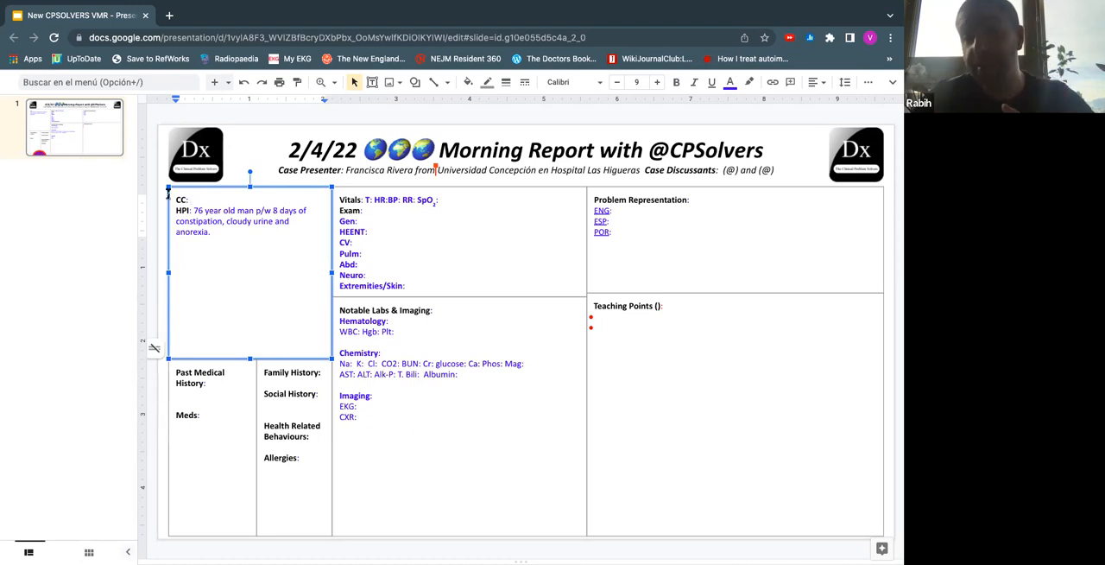
{"action": "mouse_move", "coordinate": [227, 278]}
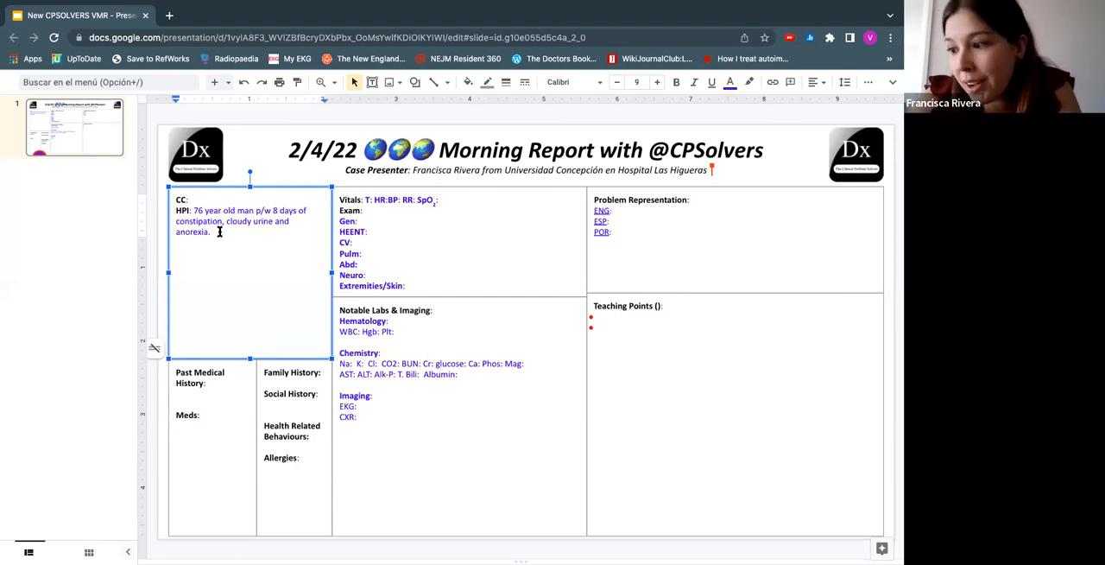
Add that constipation, somnolence and fowl smelling cloudy urine started from usual state of health.
{"action": "type", "text": "L"}
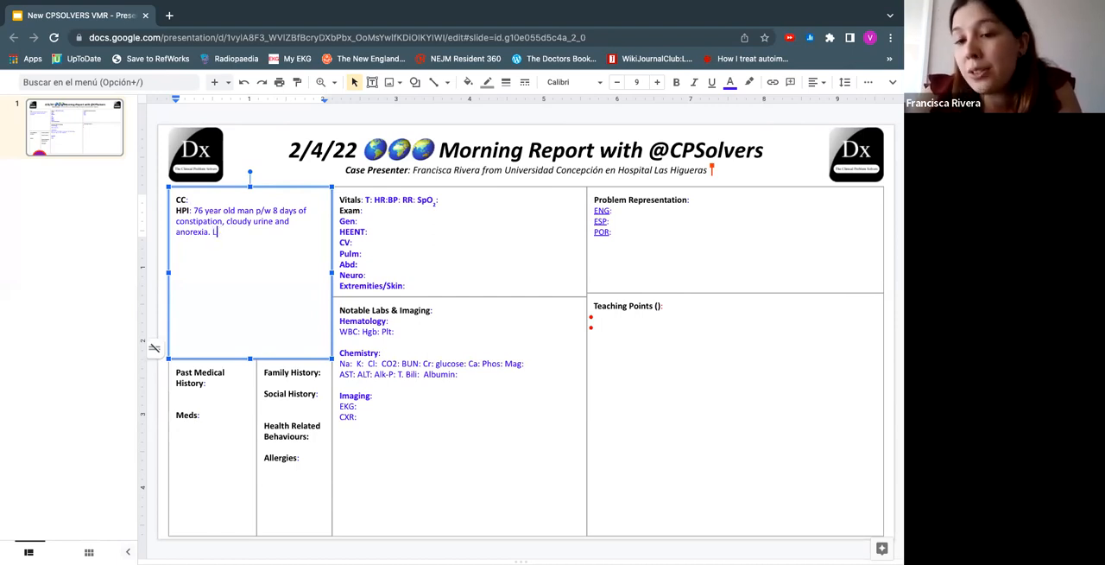
{"action": "type", "text": "ive"}
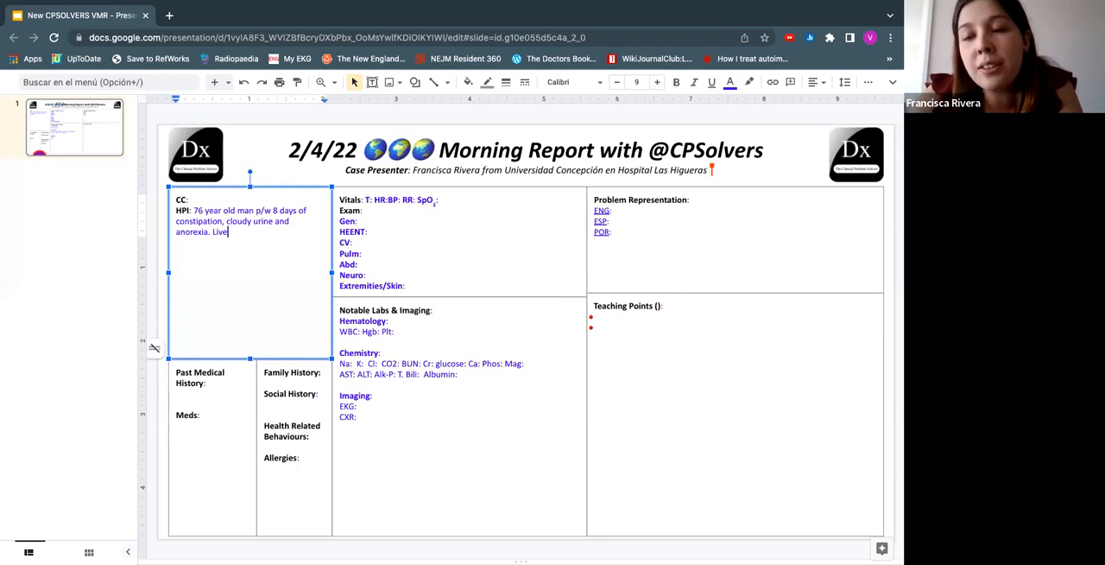
{"action": "type", "text": "Was in his usually"}
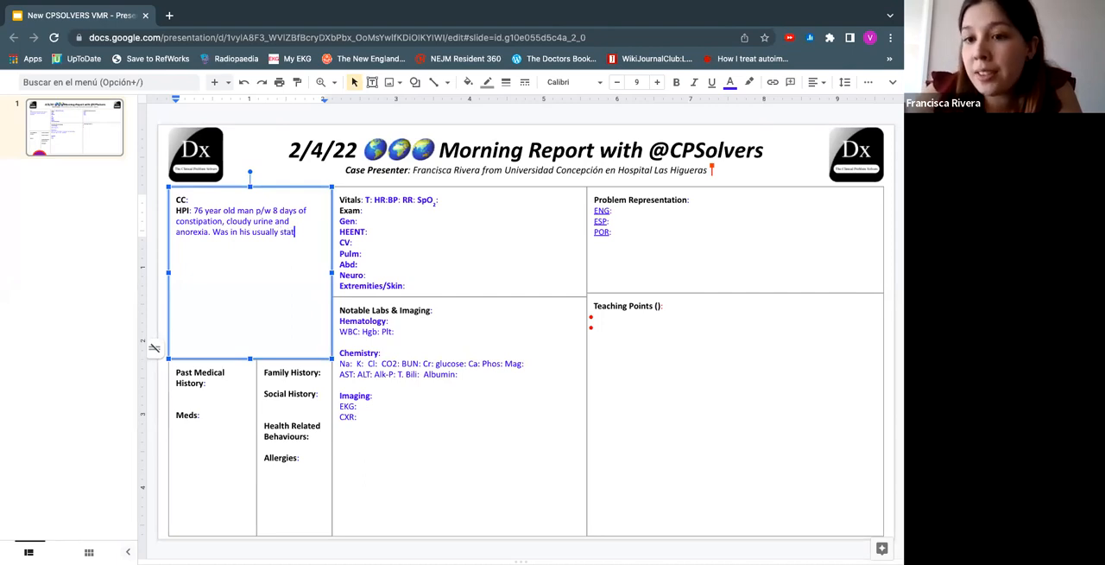
{"action": "type", "text": "state of health when started with constipation,"}
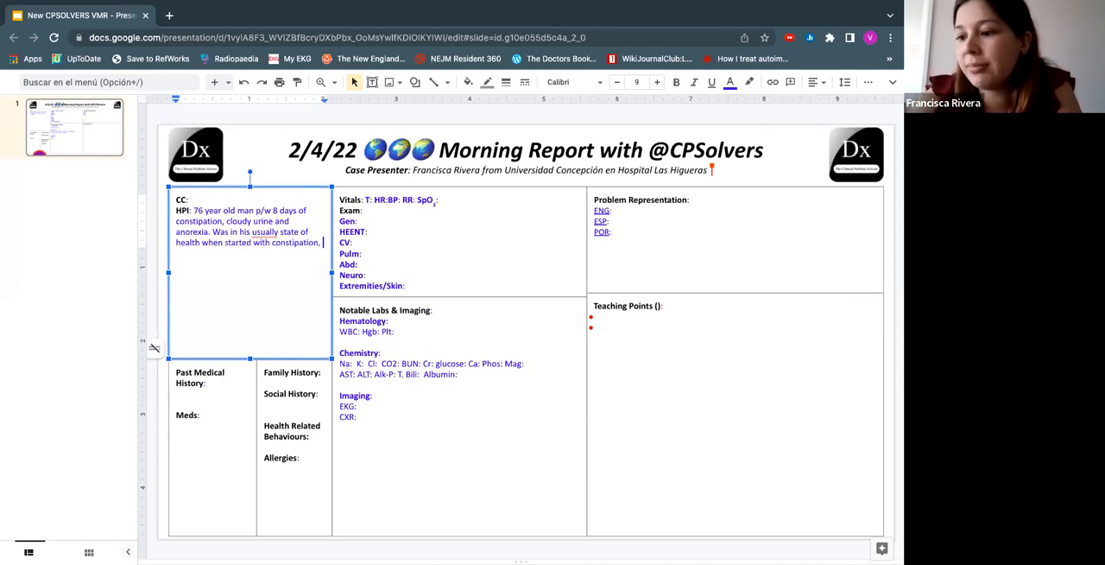
{"action": "type", "text": "somnolence,"}
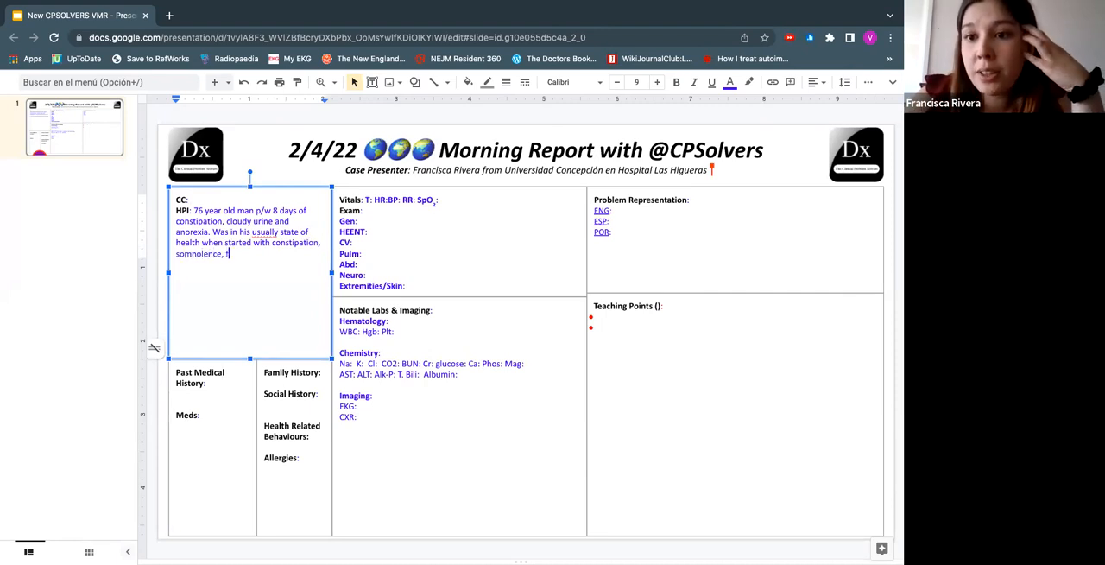
{"action": "type", "text": "fowl se"}
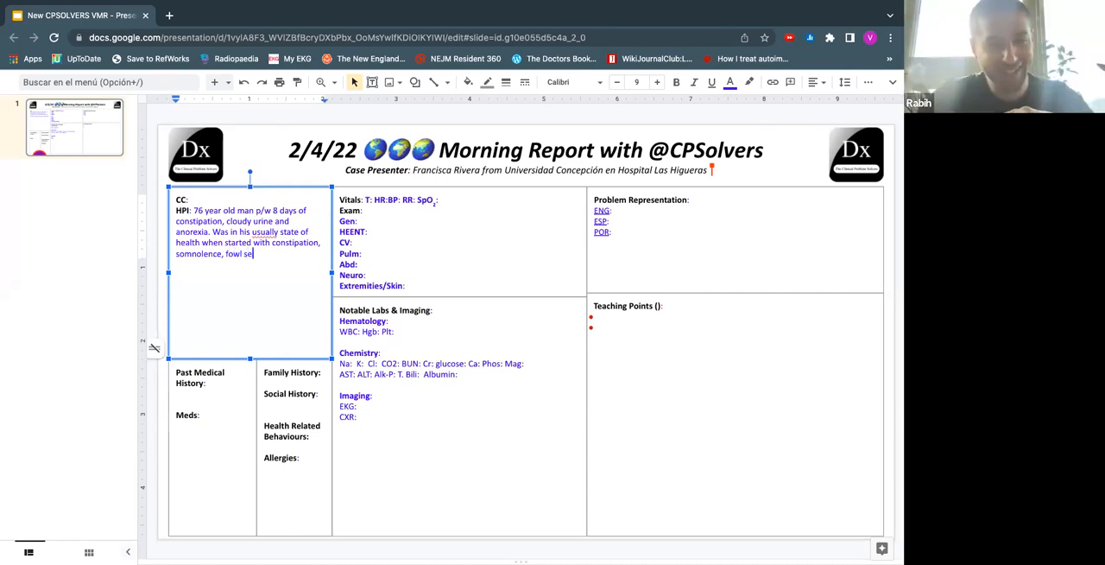
{"action": "type", "text": "smelling cl"}
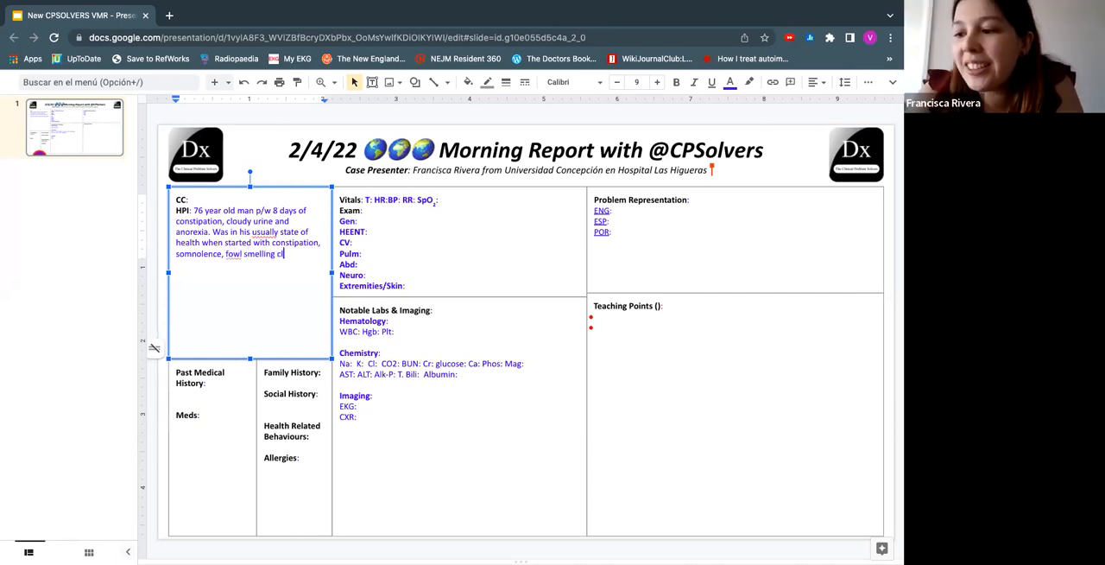
{"action": "type", "text": "cloudy urine"}
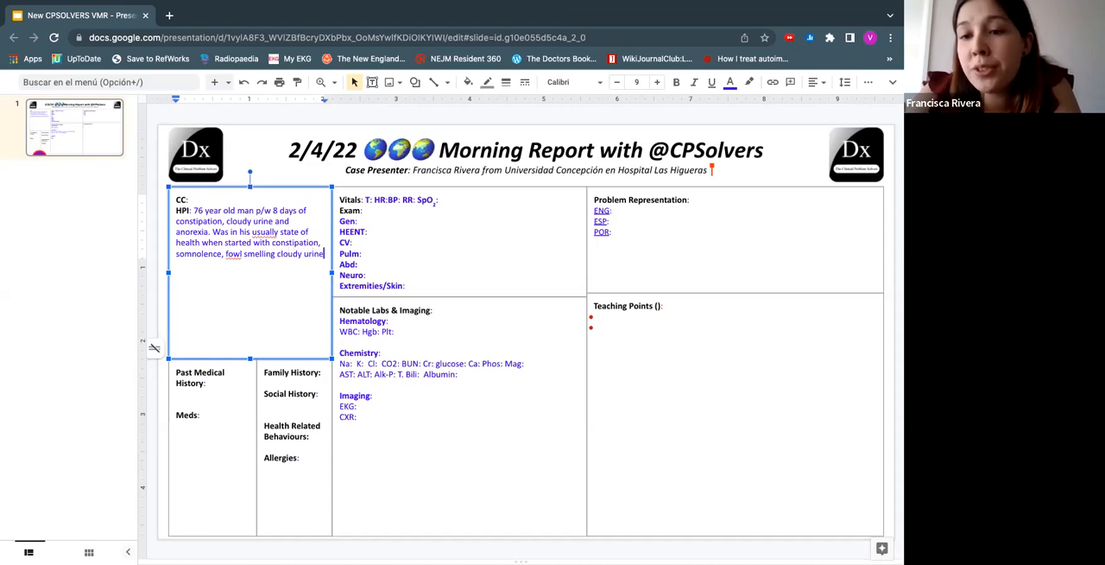
List prostate cancer 10 years ago, DM and AFib without anticoagulation in Past Medical History.
{"action": "left_click", "coordinate": [192, 398]}
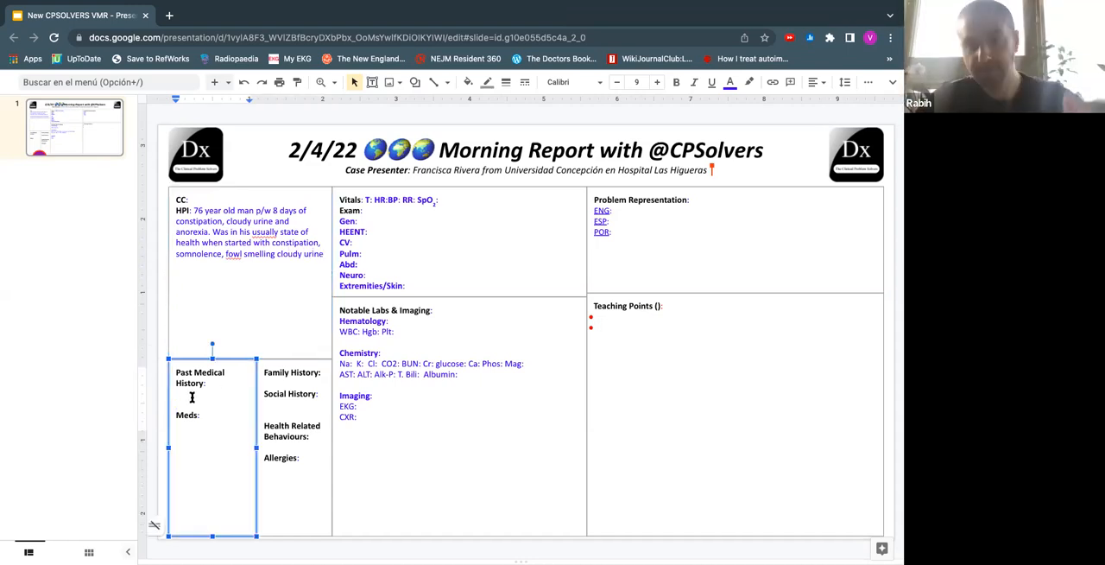
{"action": "type", "text": "10 years ago-prostate"}
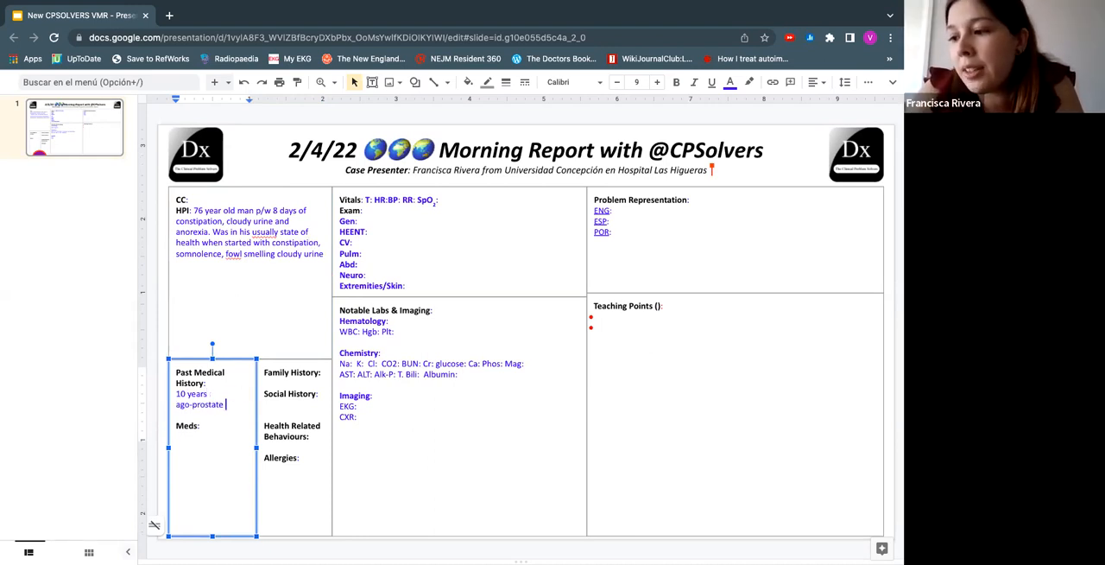
{"action": "type", "text": "cancer"}
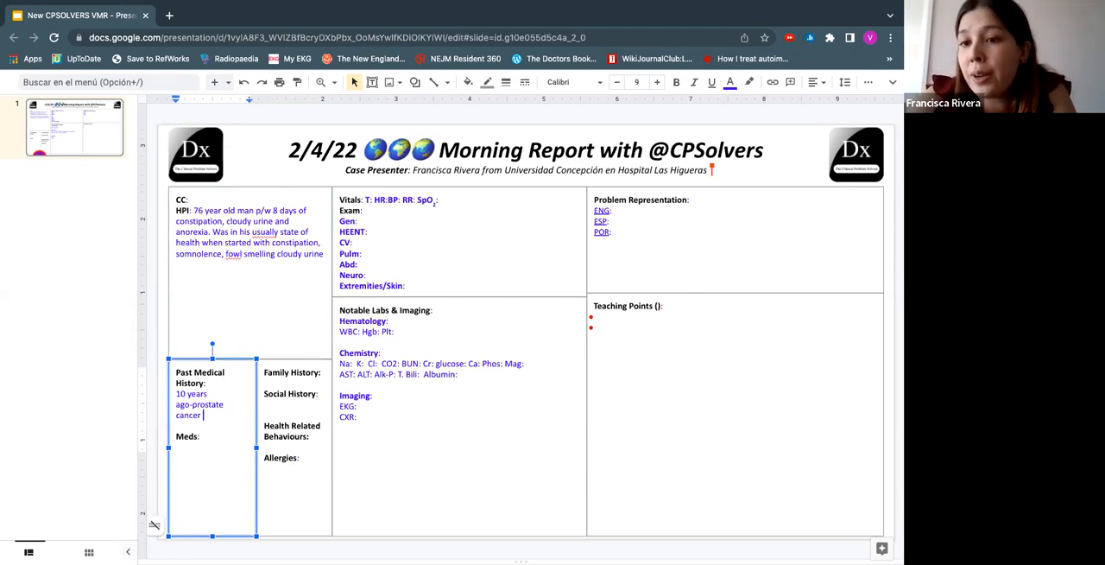
{"action": "type", "text": "DN."}
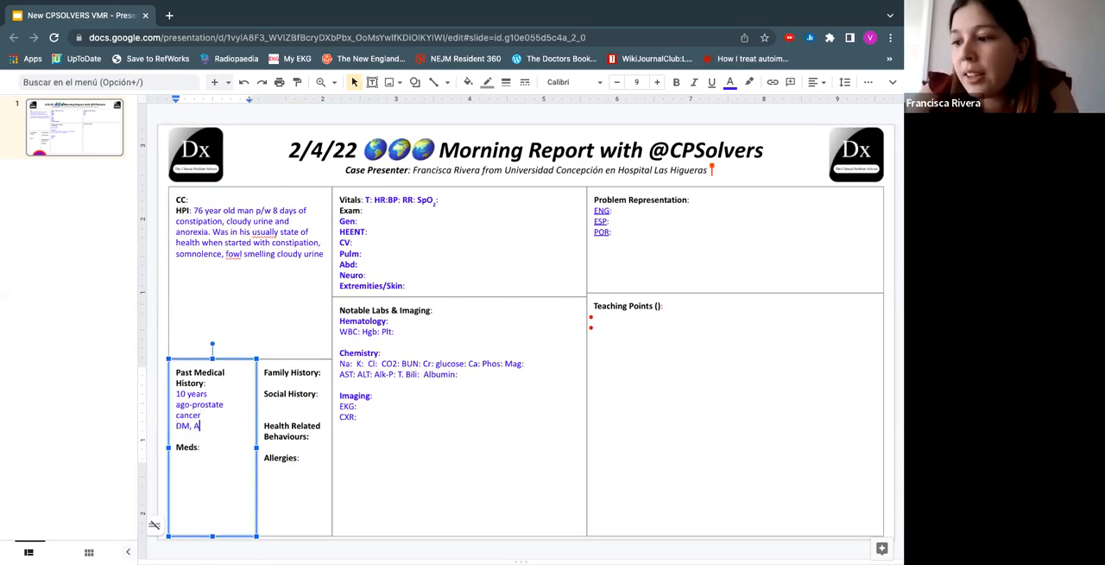
{"action": "type", "text": "Fib w/o"}
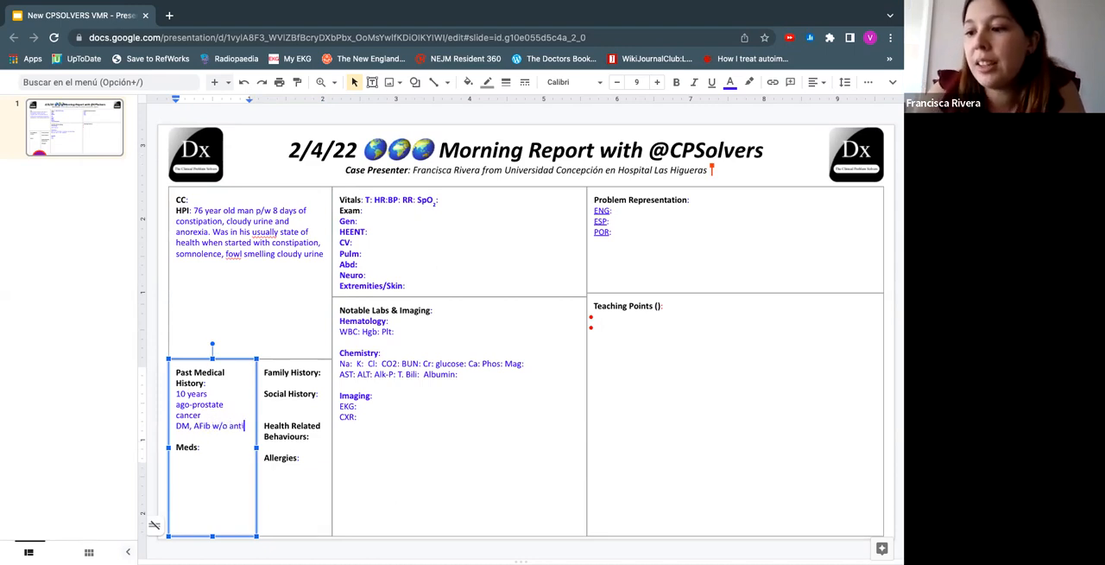
{"action": "type", "text": "anticoagulation."}
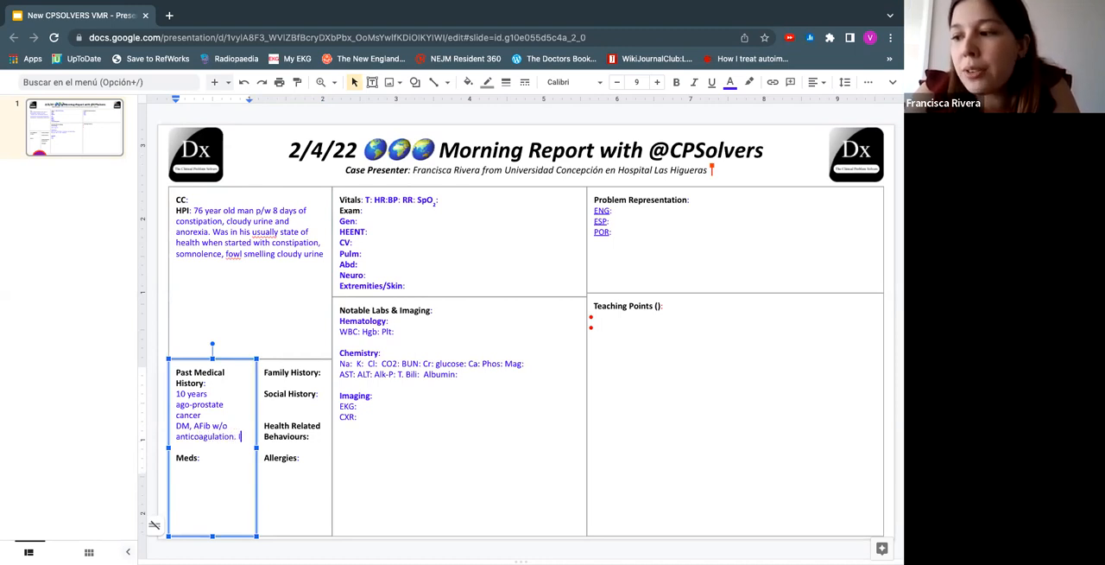
Add the dementia study and 3 pyelonephritis hospitalizations, and start Social History with 'Lives'.
{"action": "type", "text": "In a"}
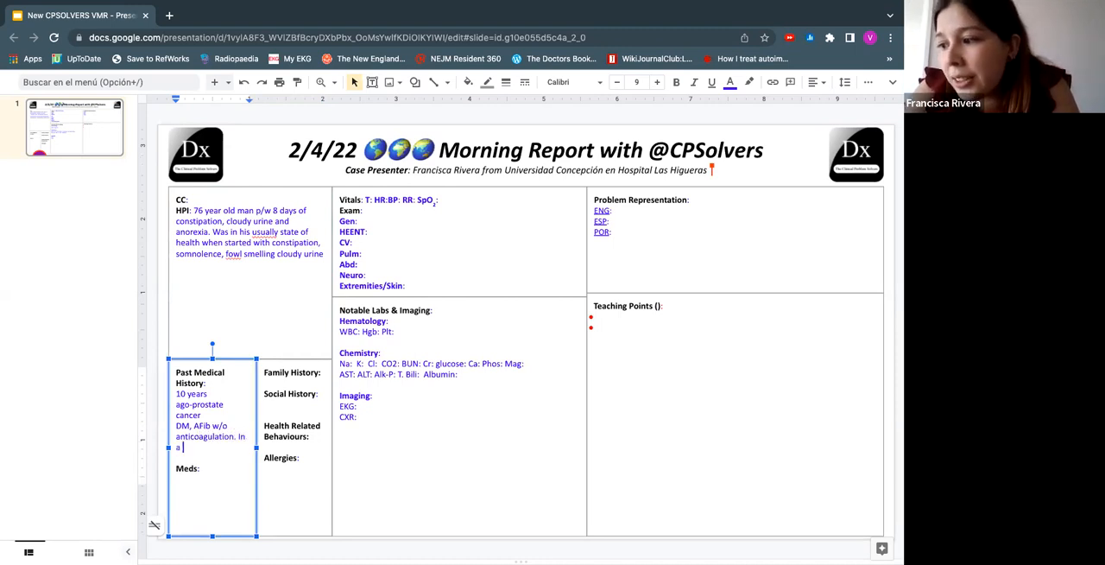
{"action": "type", "text": "study"}
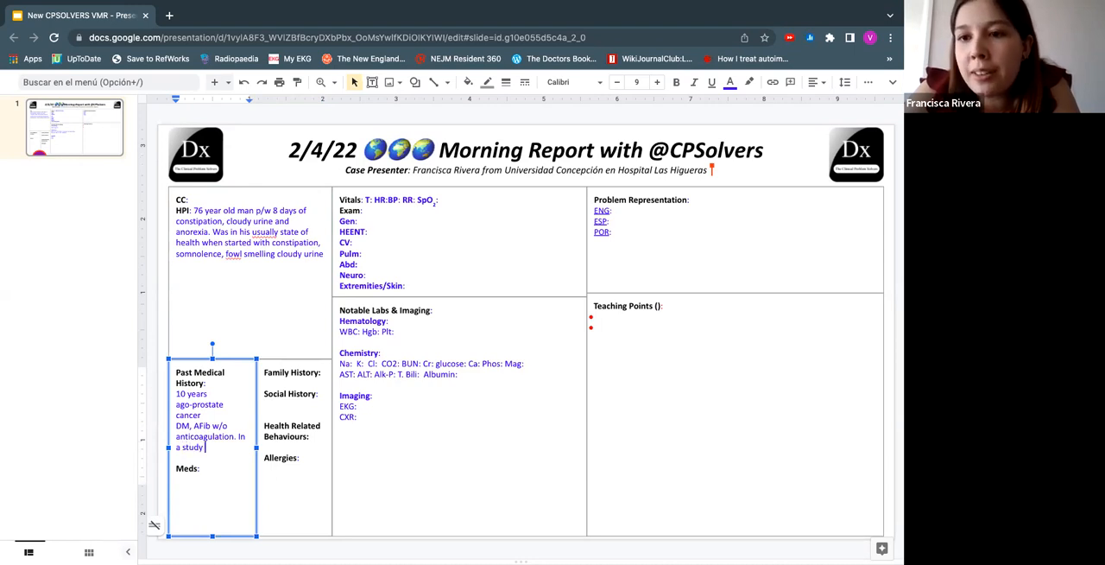
{"action": "type", "text": "on demen"}
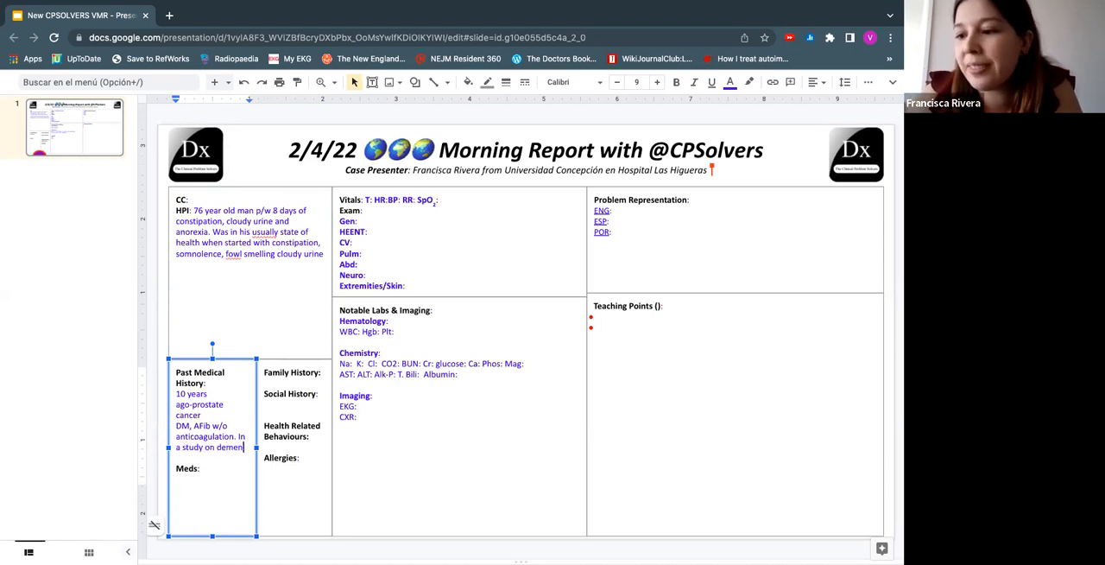
{"action": "type", "text": "dementia."}
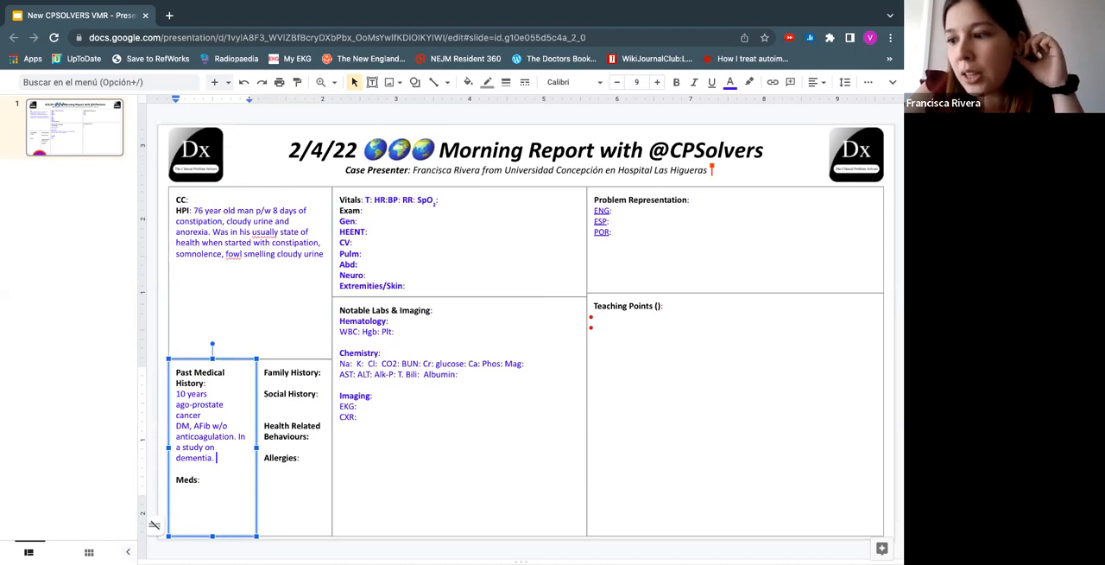
{"action": "type", "text": "3 pas"}
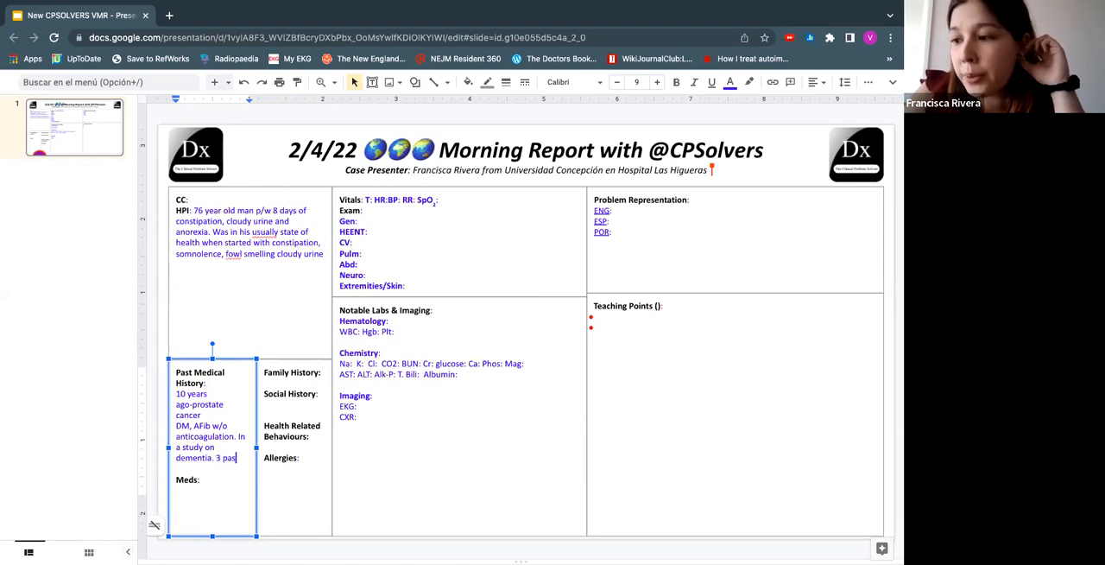
{"action": "type", "text": "hospitalizations in the last year be"}
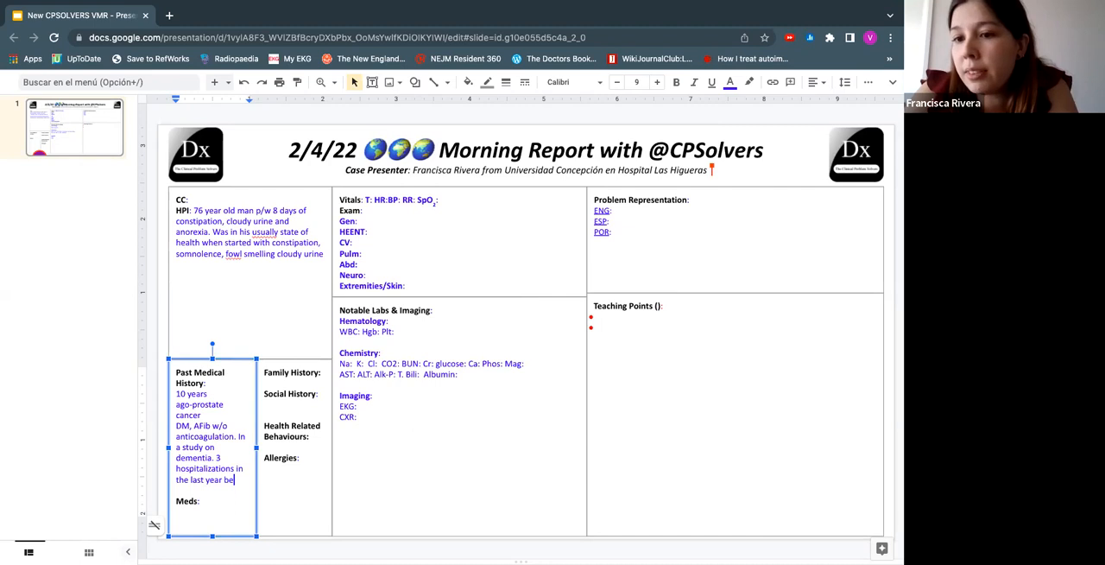
{"action": "type", "text": "due to P"}
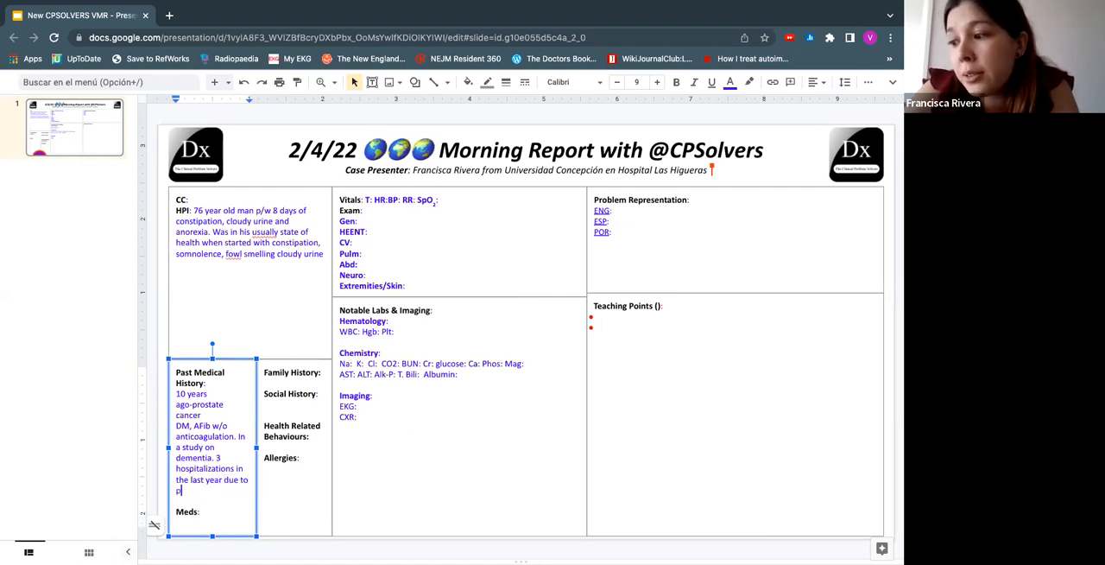
{"action": "type", "text": "yelonephritis."}
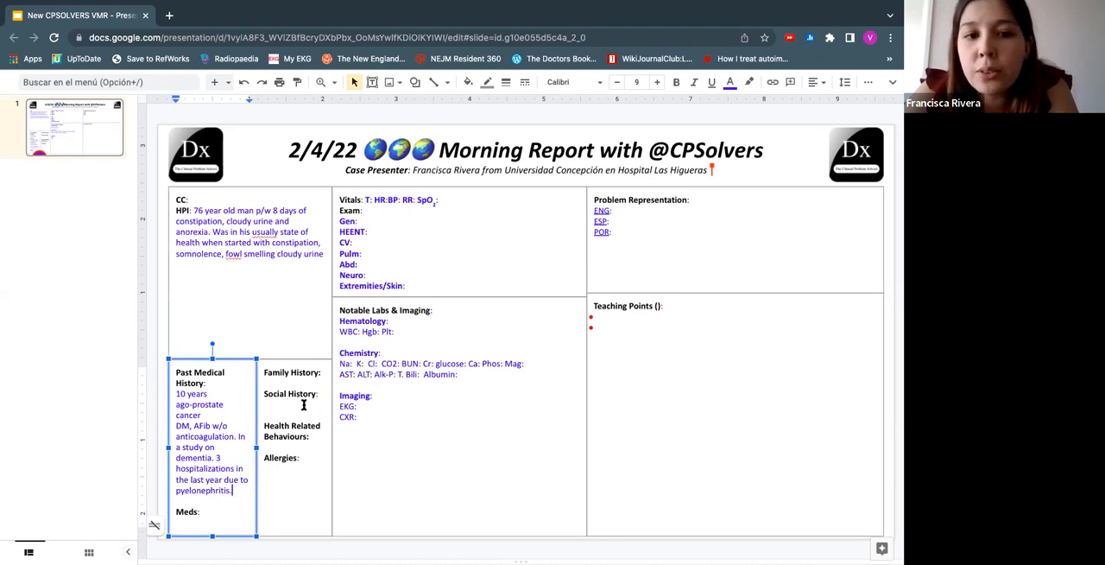
{"action": "type", "text": "Lives"}
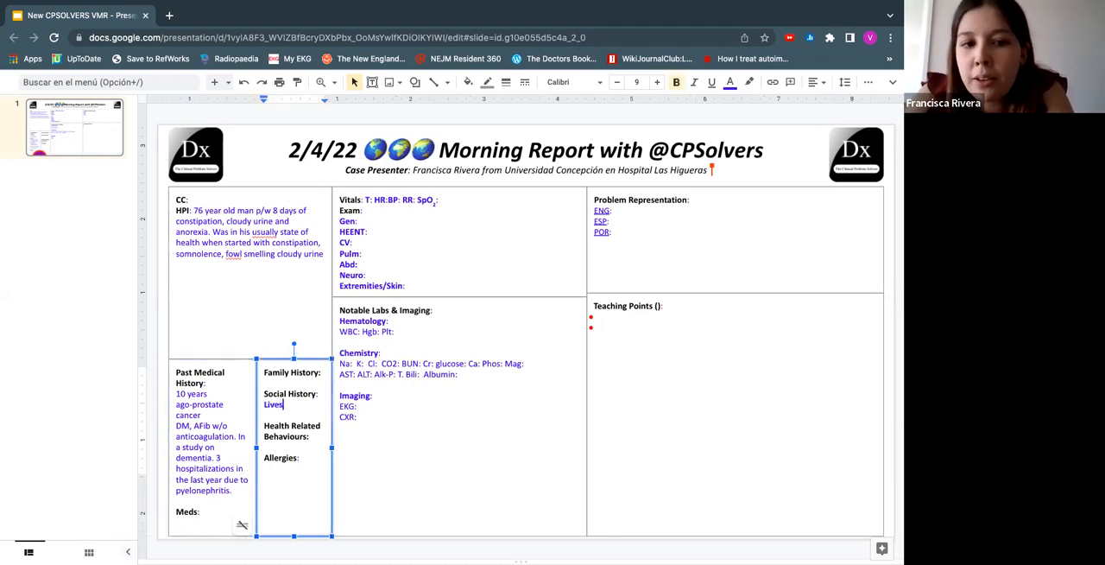
Complete the Social History as 'Lives in an elderly house.'.
{"action": "type", "text": "in an"}
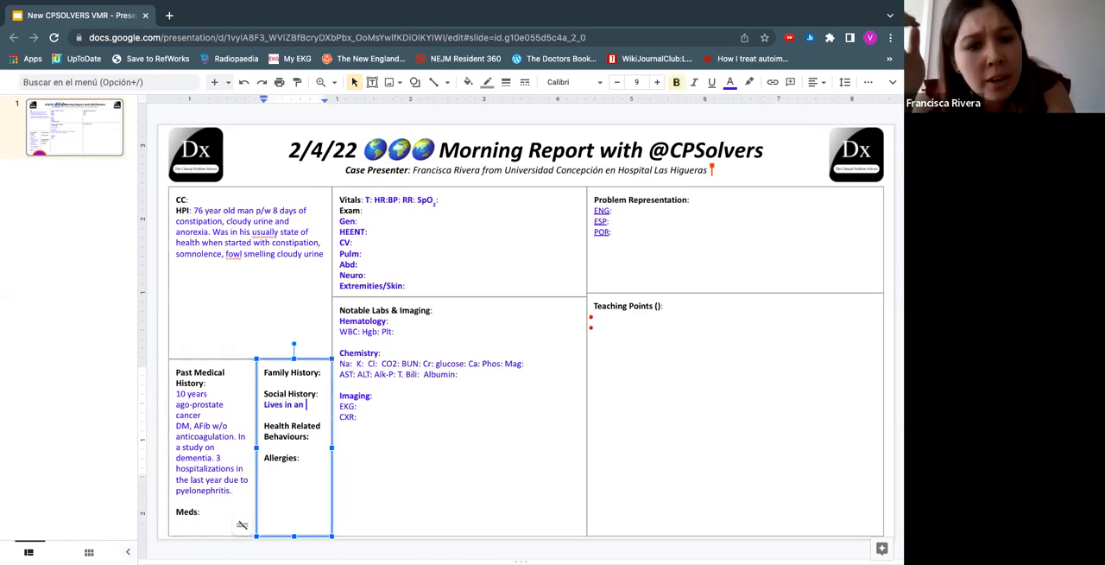
{"action": "type", "text": "elderly house."}
{"action": "left_click", "coordinate": [213, 447]}
{"action": "type", "text": " t"}
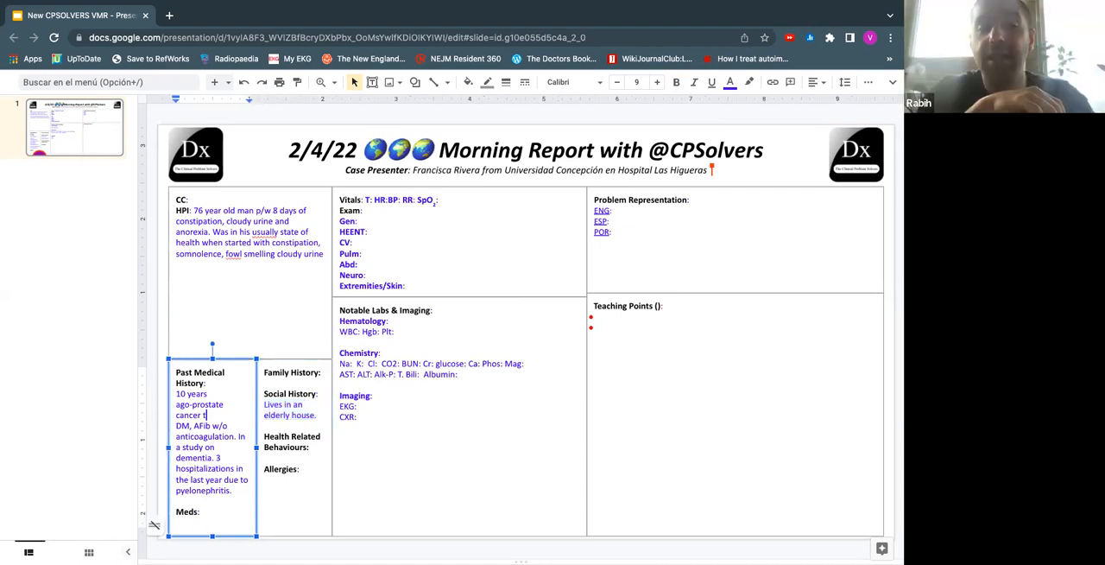
Note prostate cancer was treated with qx and radiation, then check spelling of 'usually'.
{"action": "type", "text": "x w/"}
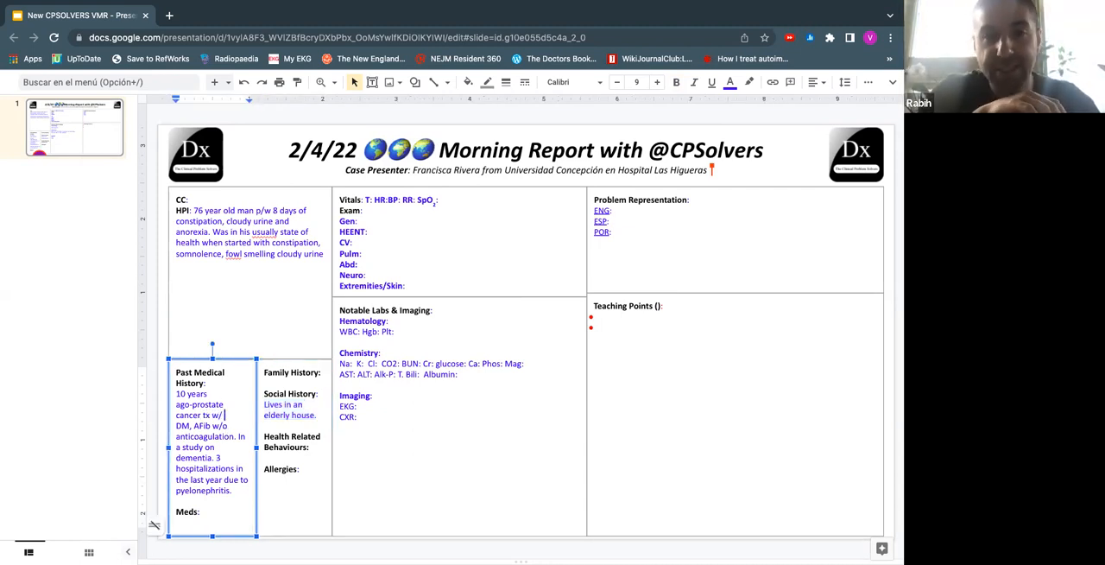
{"action": "mouse_move", "coordinate": [390, 321]}
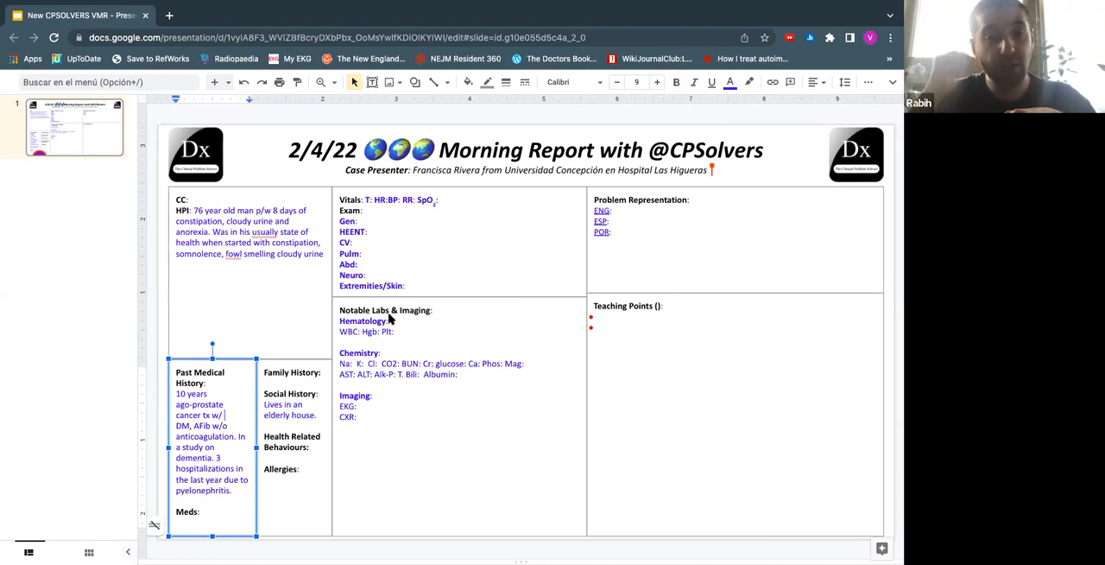
{"action": "mouse_move", "coordinate": [239, 420]}
{"action": "type", "text": " qx and radi"}
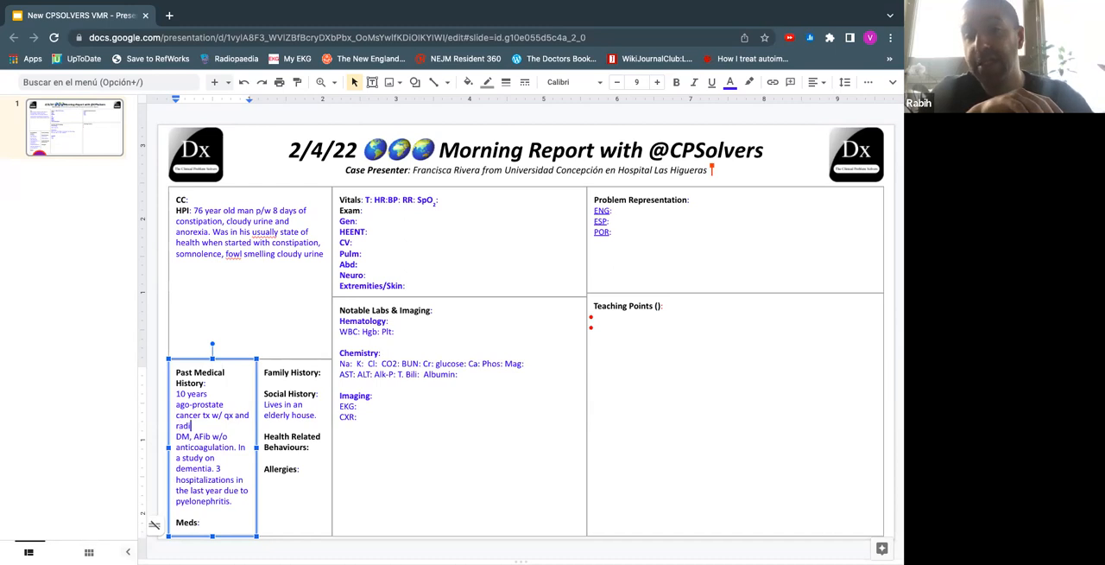
{"action": "type", "text": "ation."}
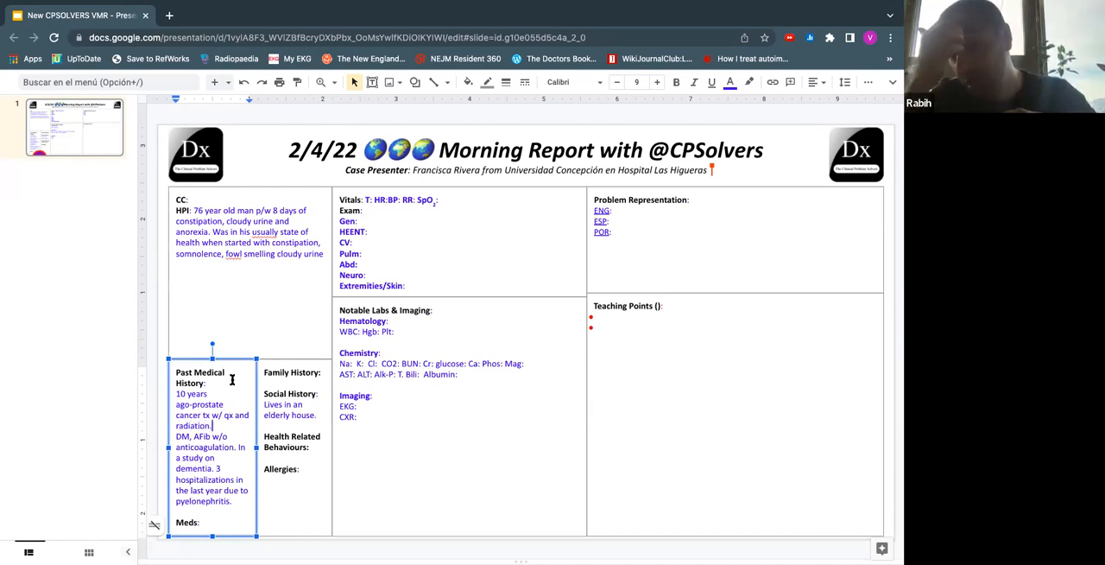
{"action": "right_click", "coordinate": [231, 253]}
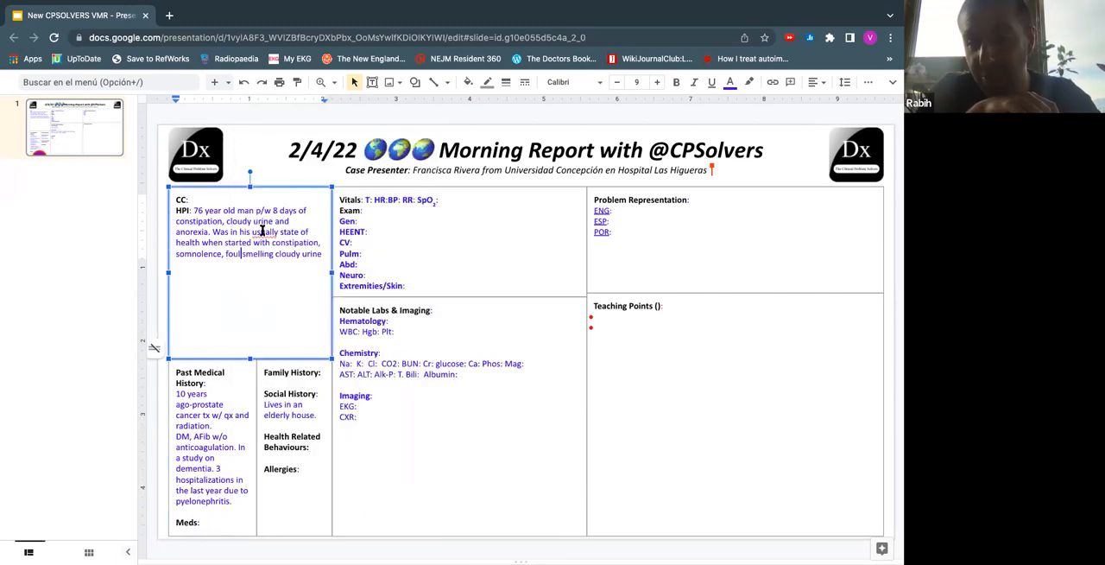
Correct 'fowl' to 'foul' and date the constipation to 'a week ago' in the HPI.
{"action": "right_click", "coordinate": [263, 231]}
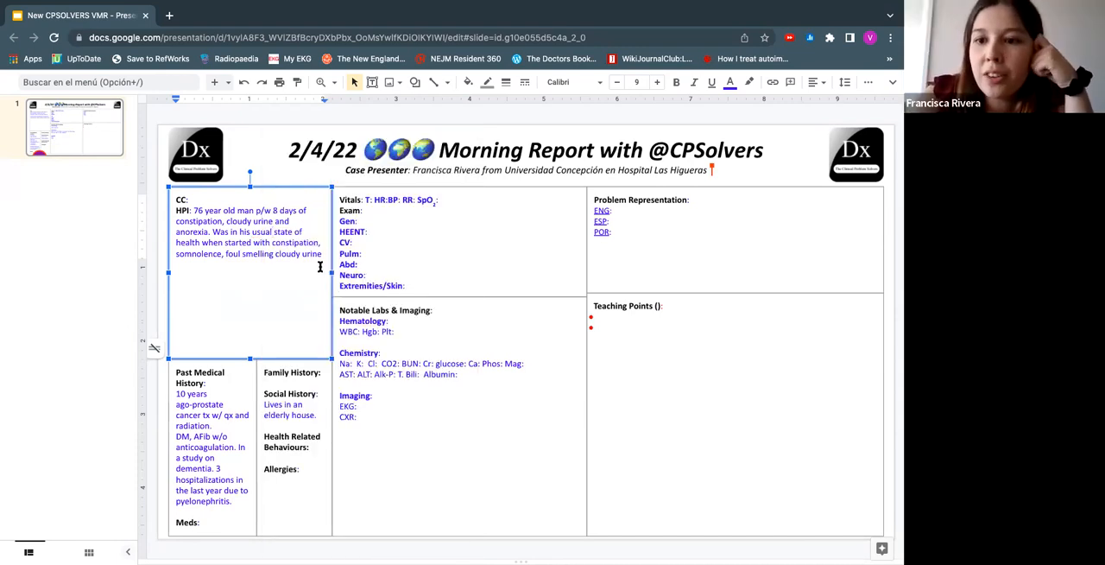
{"action": "mouse_move", "coordinate": [298, 246]}
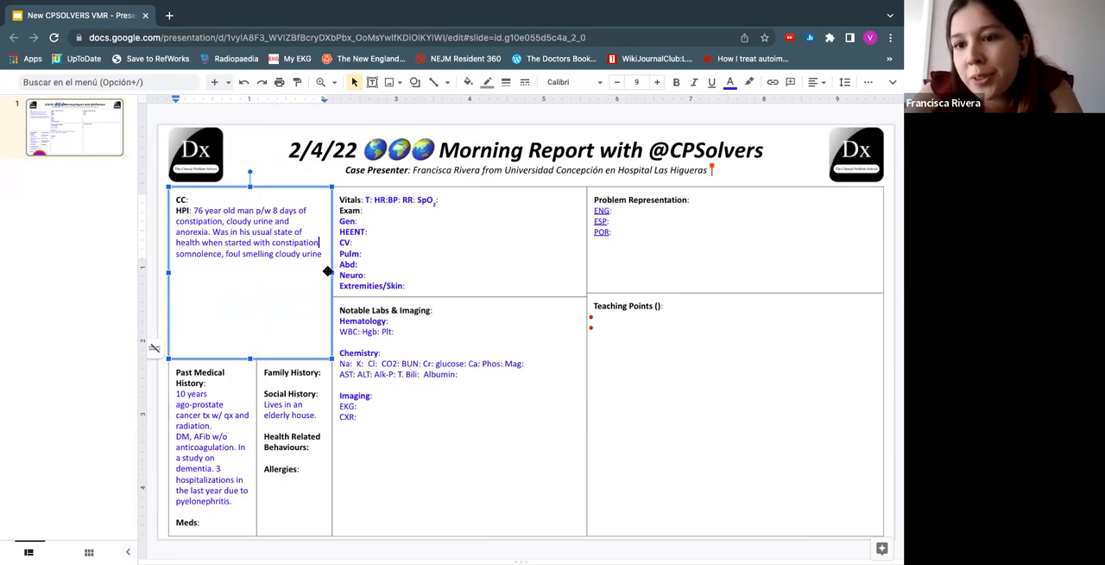
{"action": "type", "text": "a week ago. 2 days later he"}
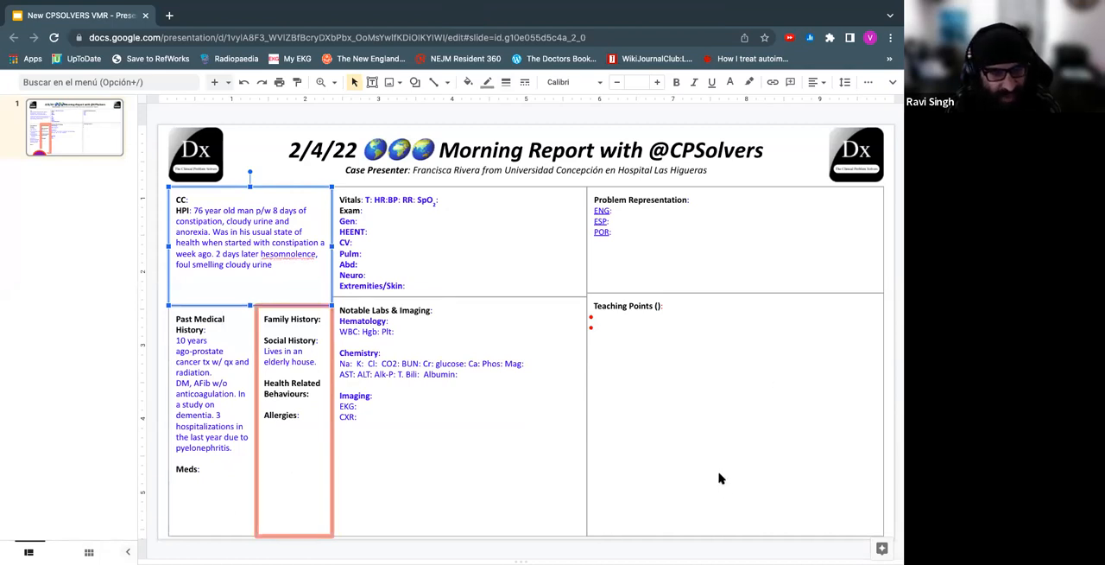
{"action": "mouse_move", "coordinate": [740, 346]}
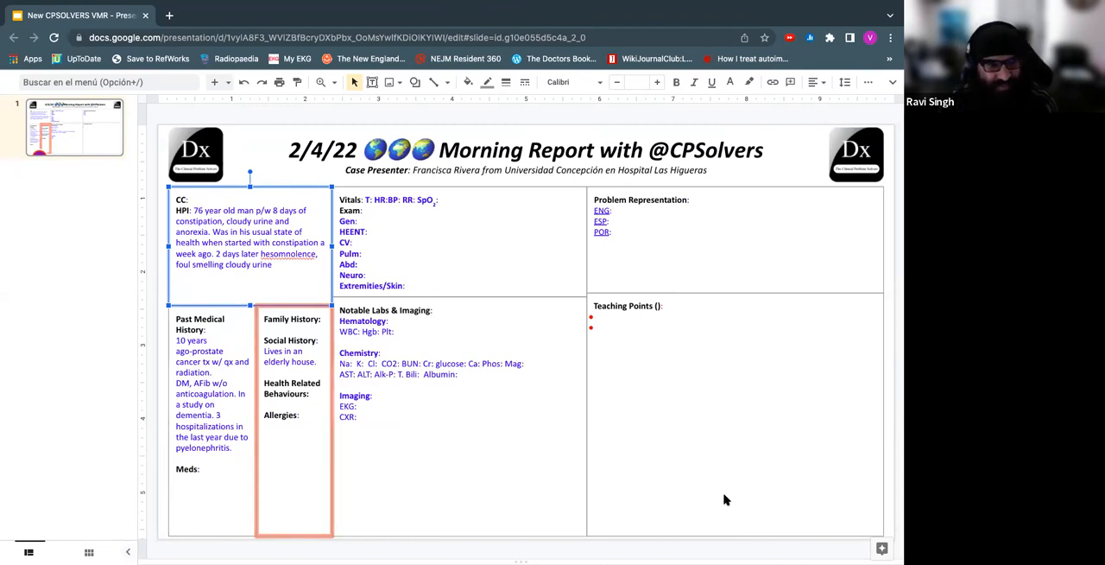
{"action": "mouse_move", "coordinate": [719, 495]}
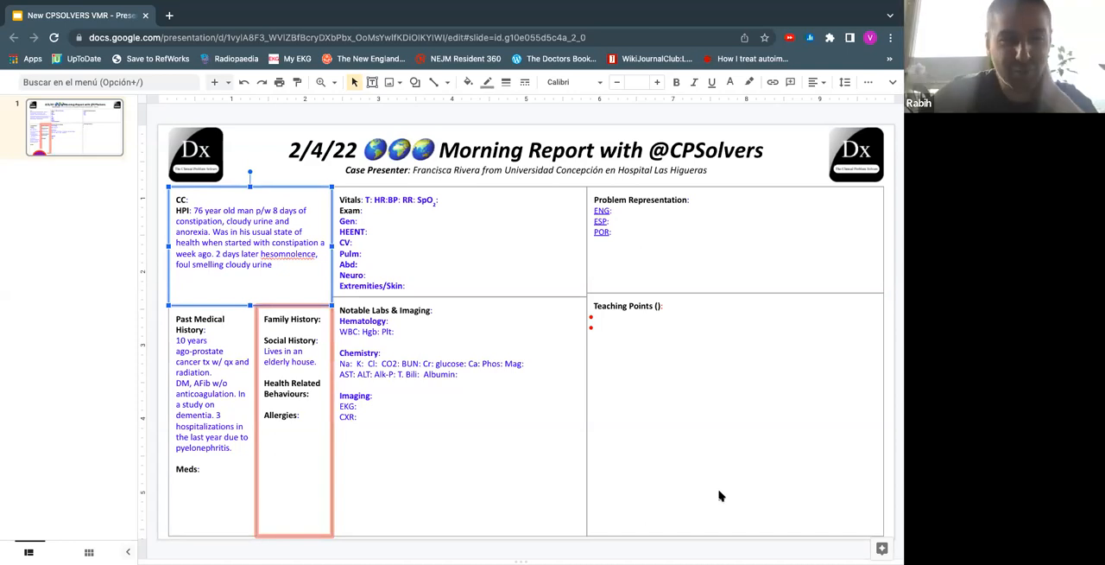
Place the cursor after '2 days later' in the HPI to insert anorexia.
{"action": "left_click", "coordinate": [303, 314]}
{"action": "type", "text": "anorexia appeared, "}
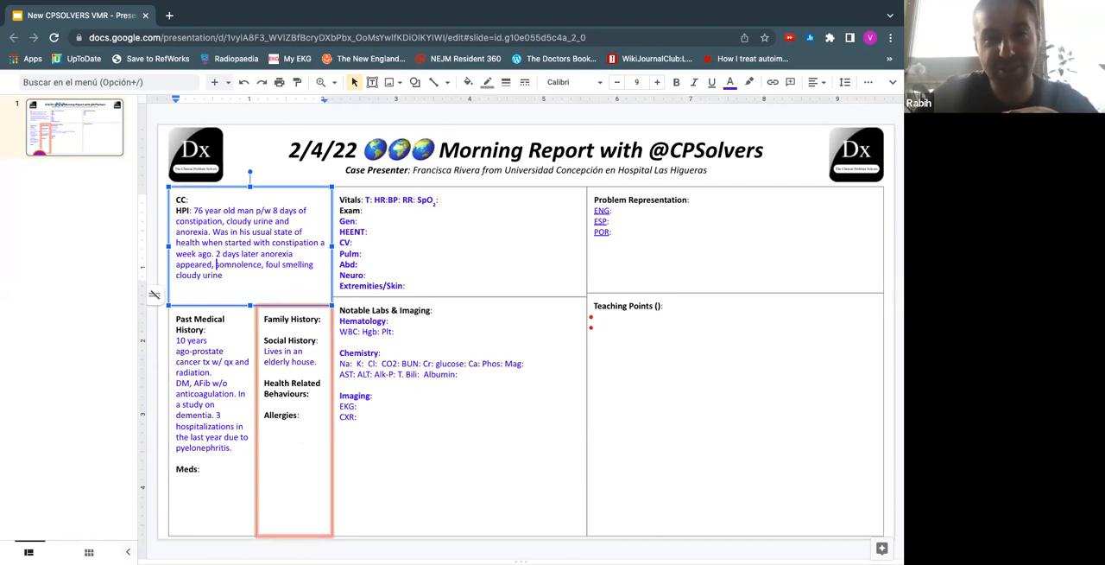
{"action": "mouse_move", "coordinate": [180, 276]}
{"action": "type", "text": "and "}
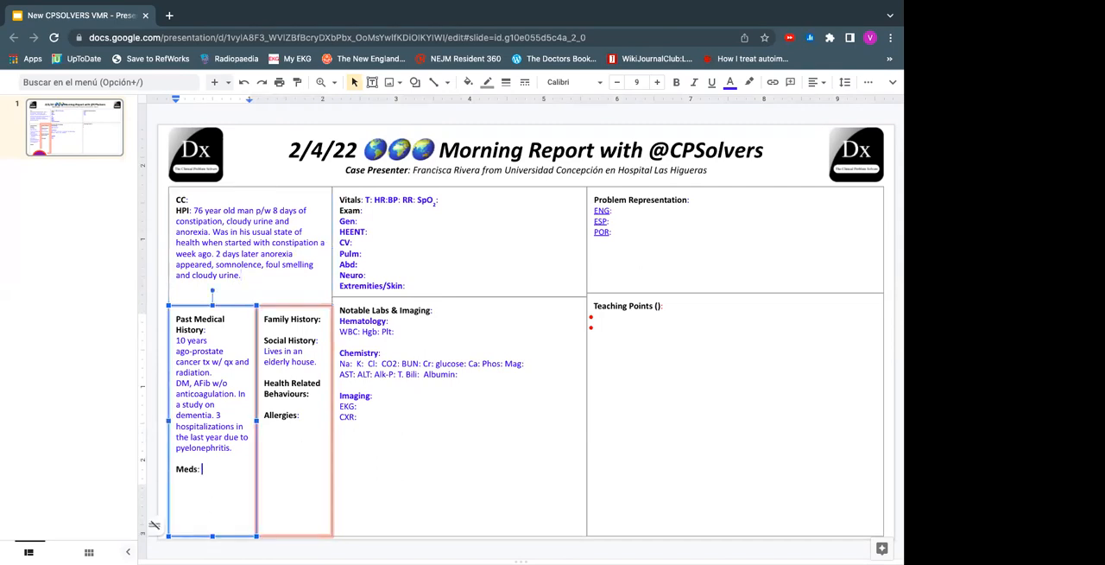
List Sertraline, Risperidone and Tamsulosin under Meds, then deselect the text box.
{"action": "type", "text": "Sertrai"}
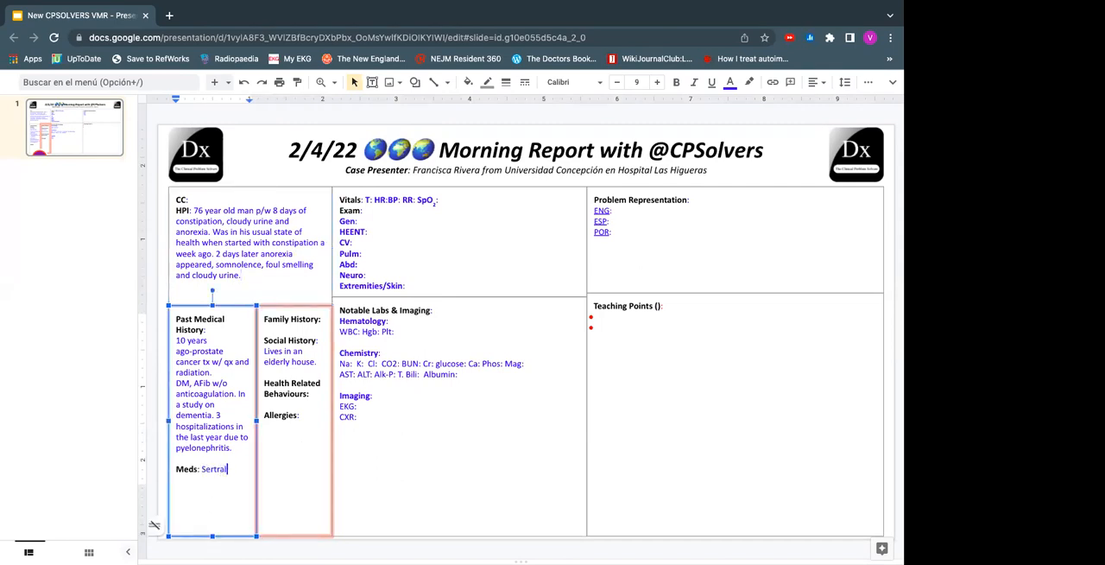
{"action": "type", "text": "ne,"}
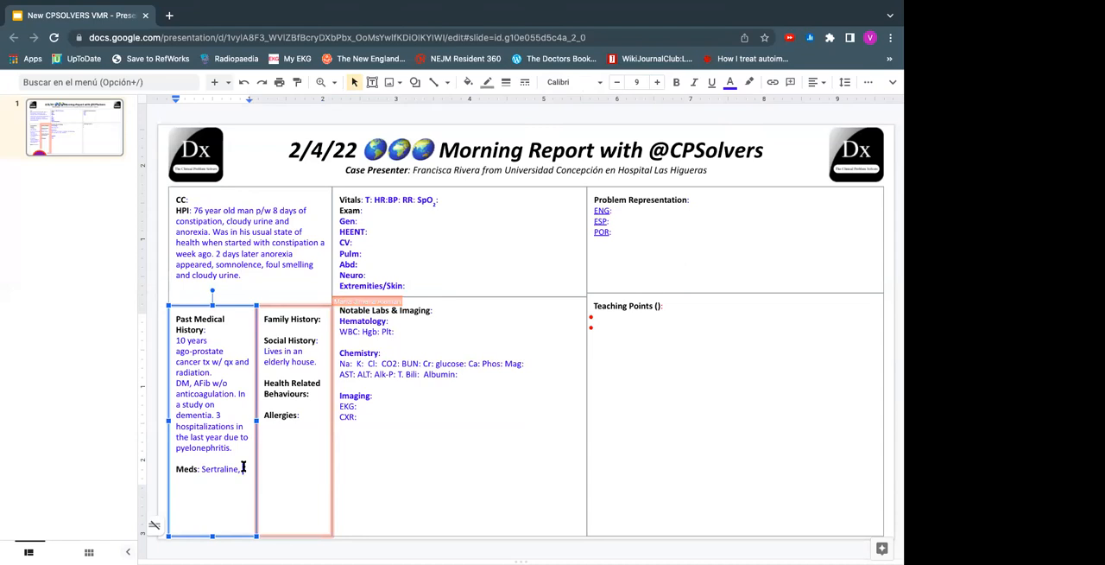
{"action": "type", "text": "Risper"}
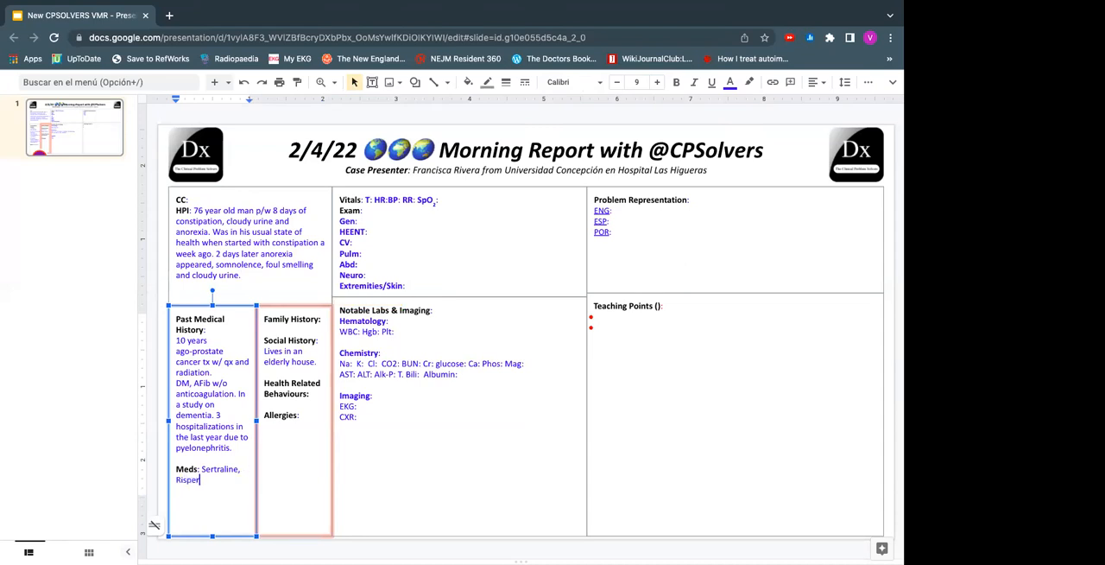
{"action": "type", "text": "idone,"}
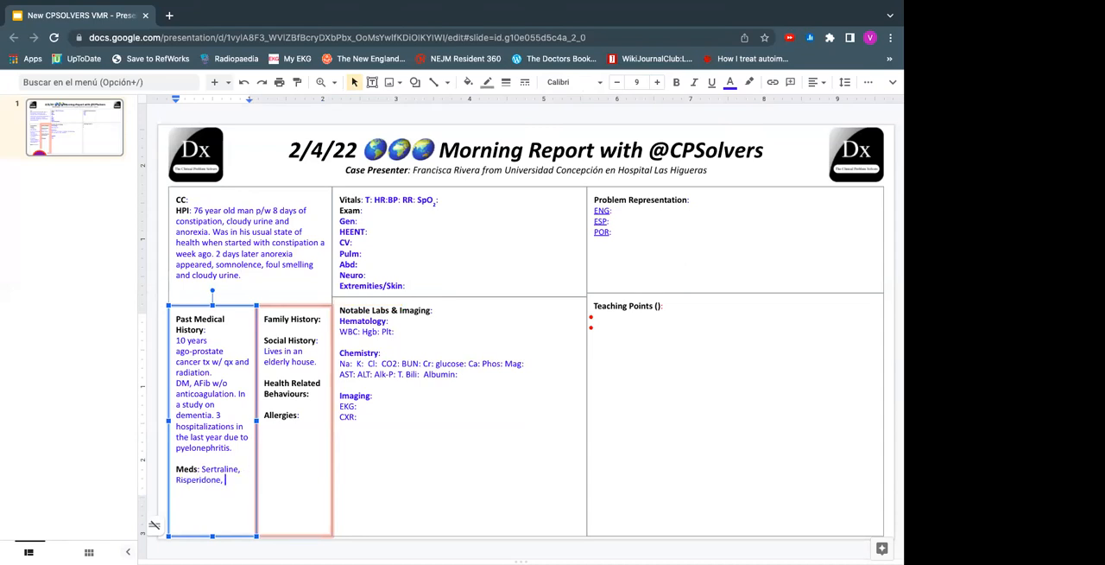
{"action": "type", "text": "Tamsu"}
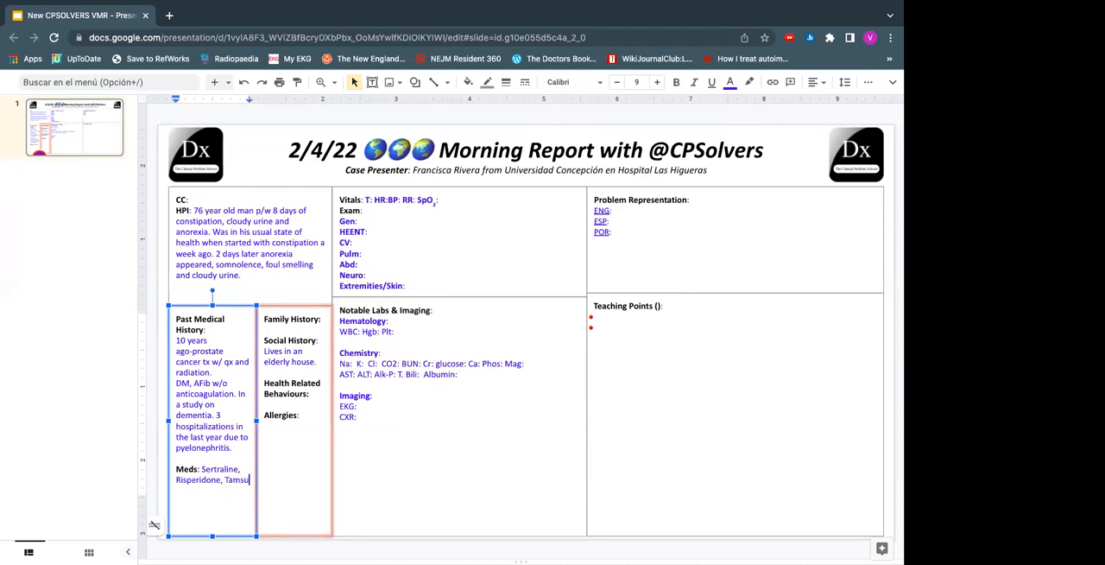
{"action": "type", "text": "losine"}
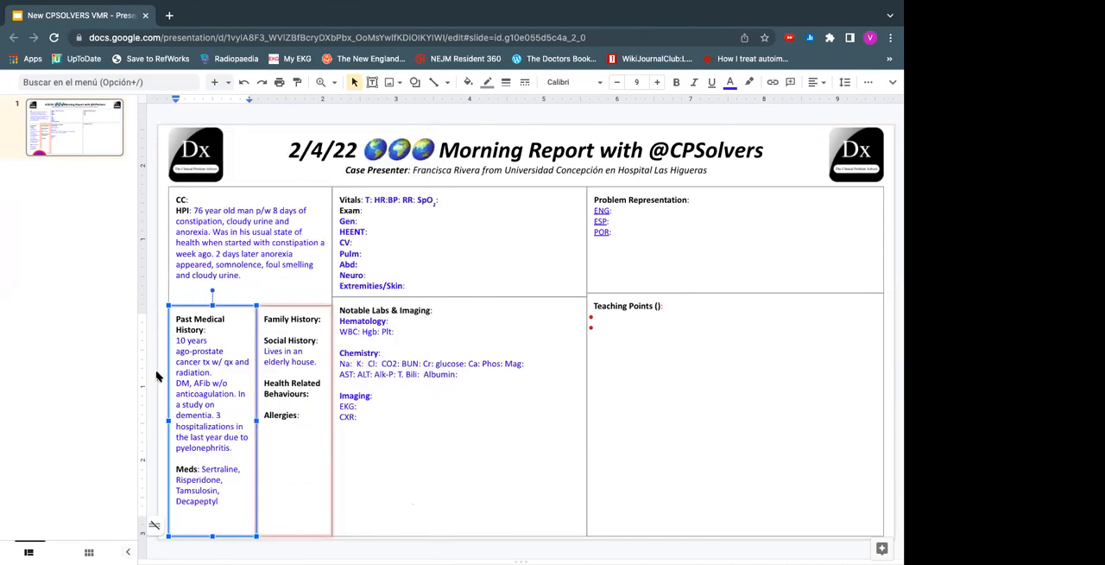
{"action": "left_click", "coordinate": [719, 472]}
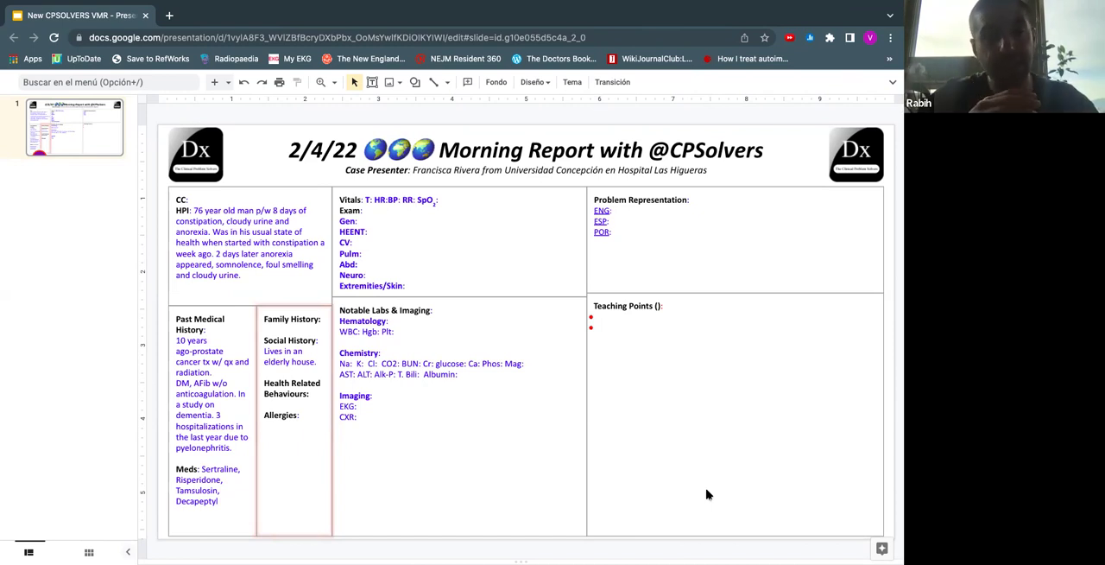
{"action": "mouse_move", "coordinate": [265, 265]}
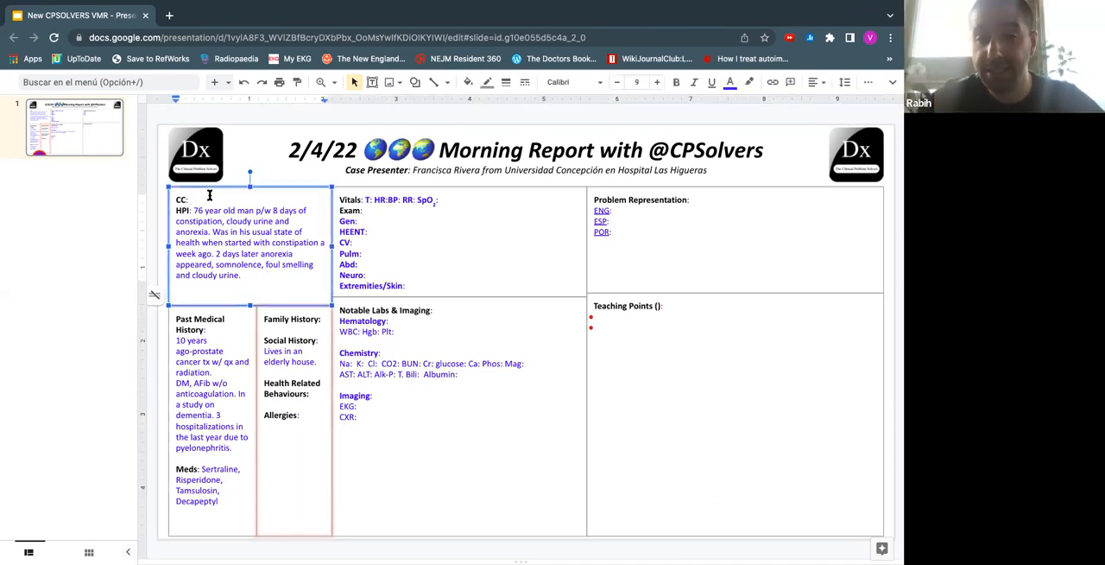
Extend the chief complaint to 'Constipation, anorexia and cloudy urine', deleting a stray partial entry.
{"action": "type", "text": "Constipation, clou"}
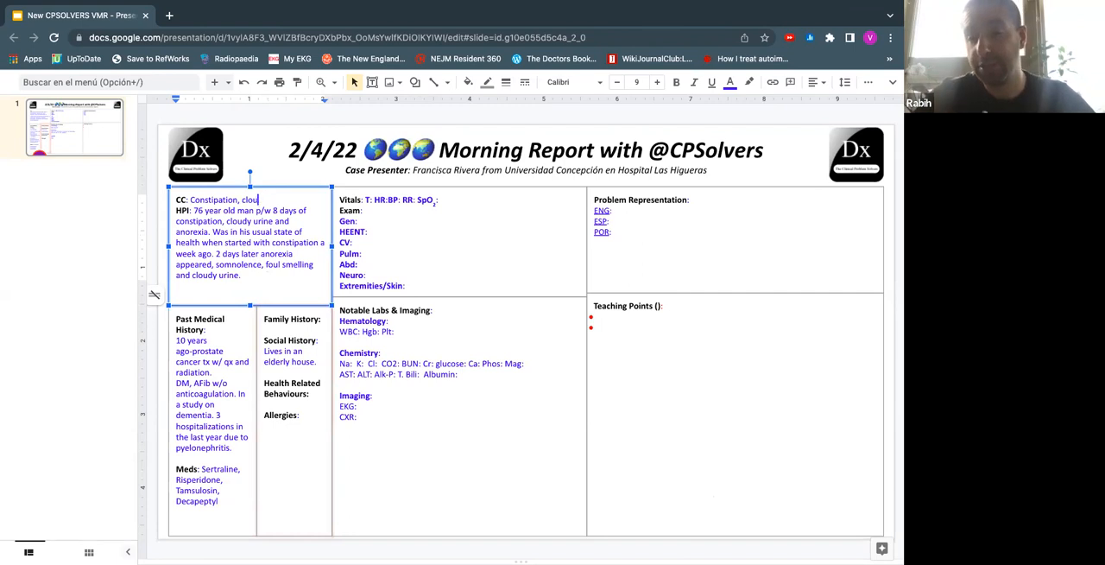
{"action": "key", "text": "Backspace"}
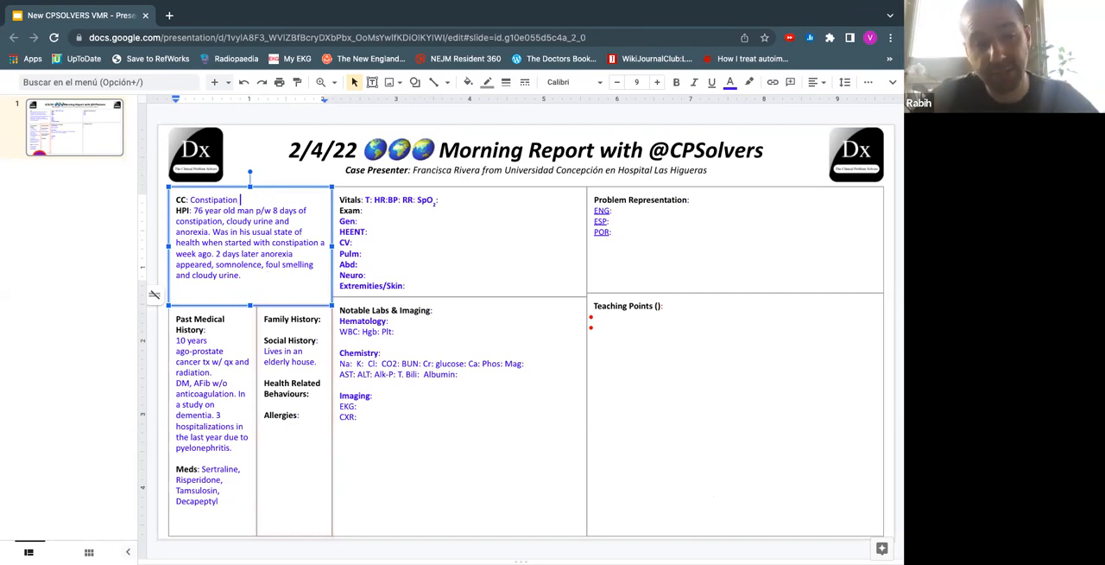
{"action": "type", "text": "and cloudy u"}
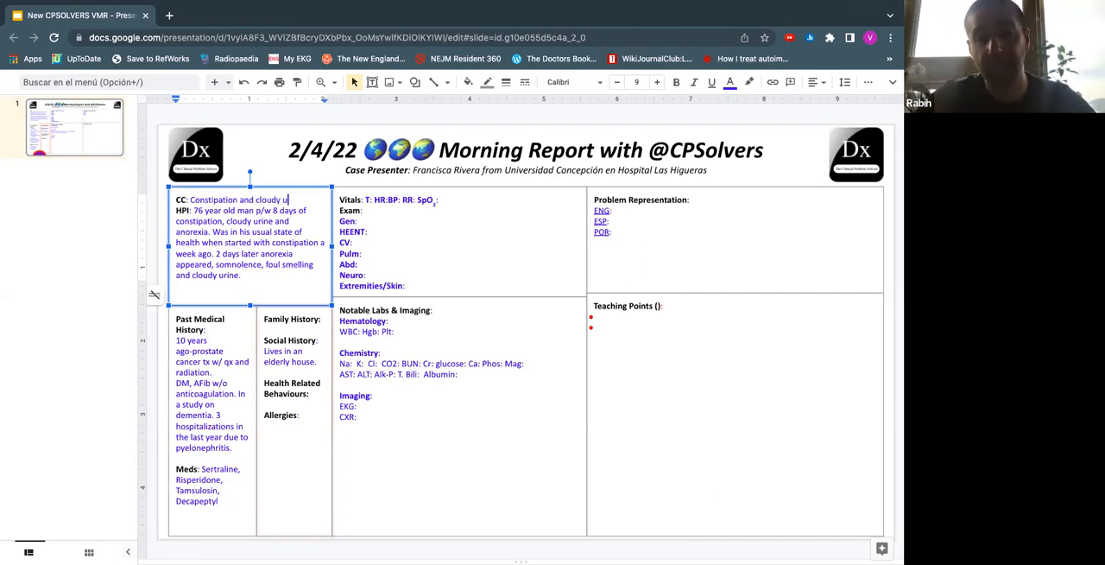
{"action": "type", "text": "rine"}
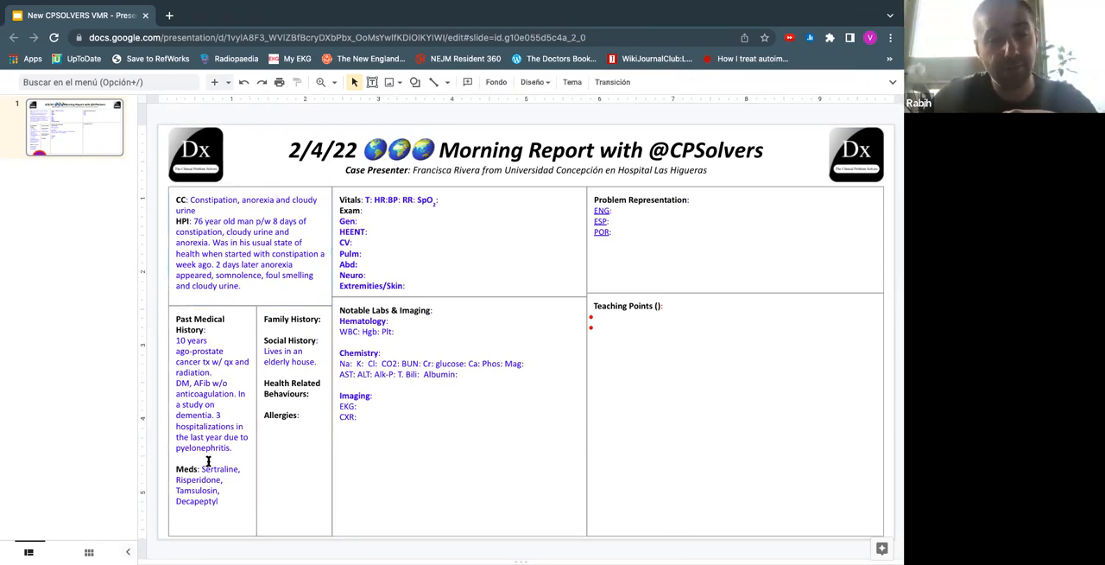
{"action": "mouse_move", "coordinate": [292, 429]}
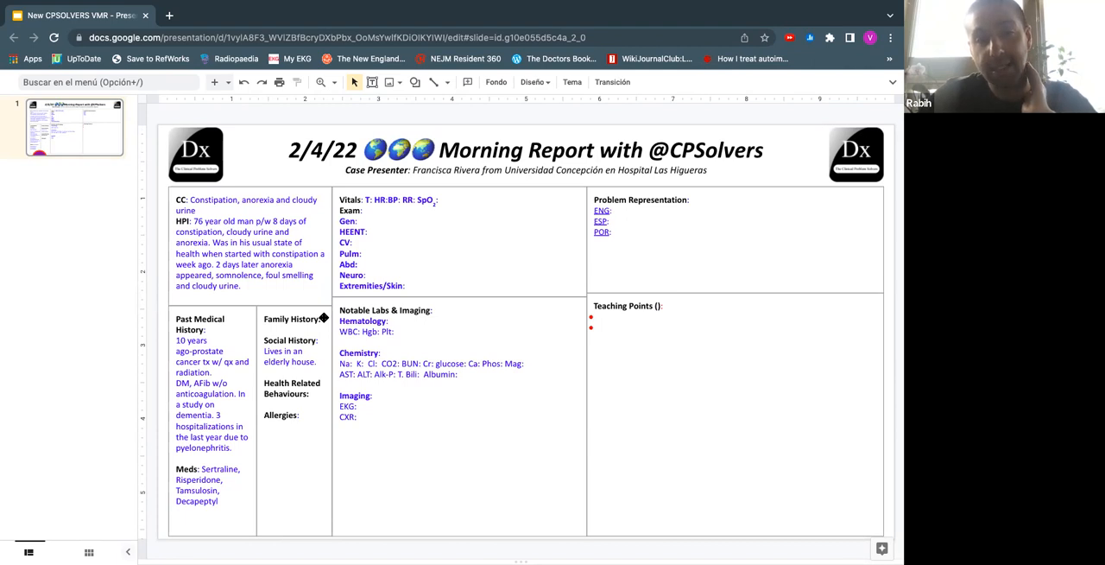
{"action": "mouse_move", "coordinate": [204, 352]}
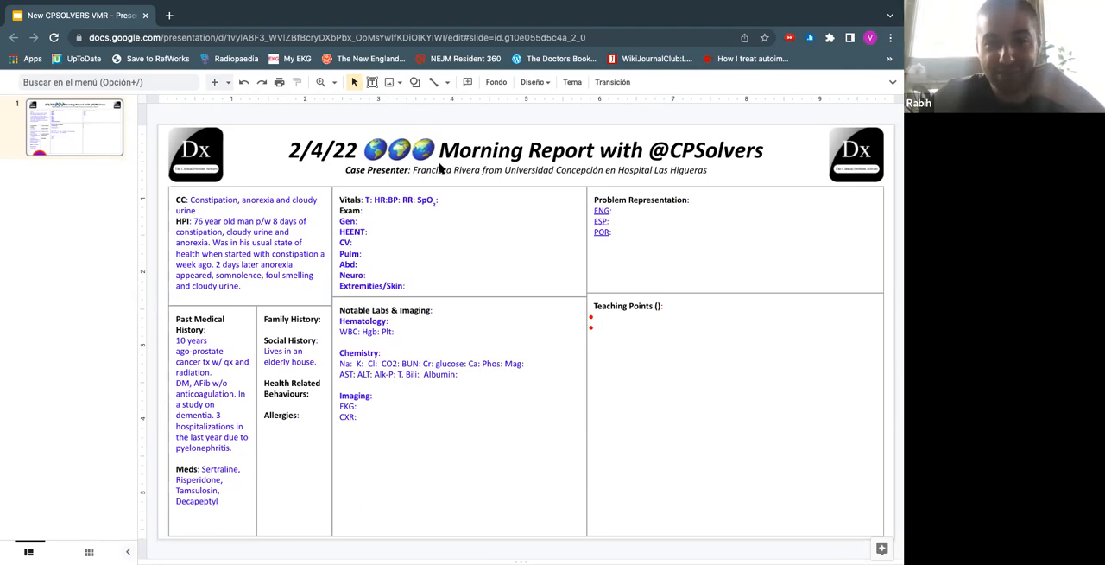
{"action": "mouse_move", "coordinate": [468, 111]}
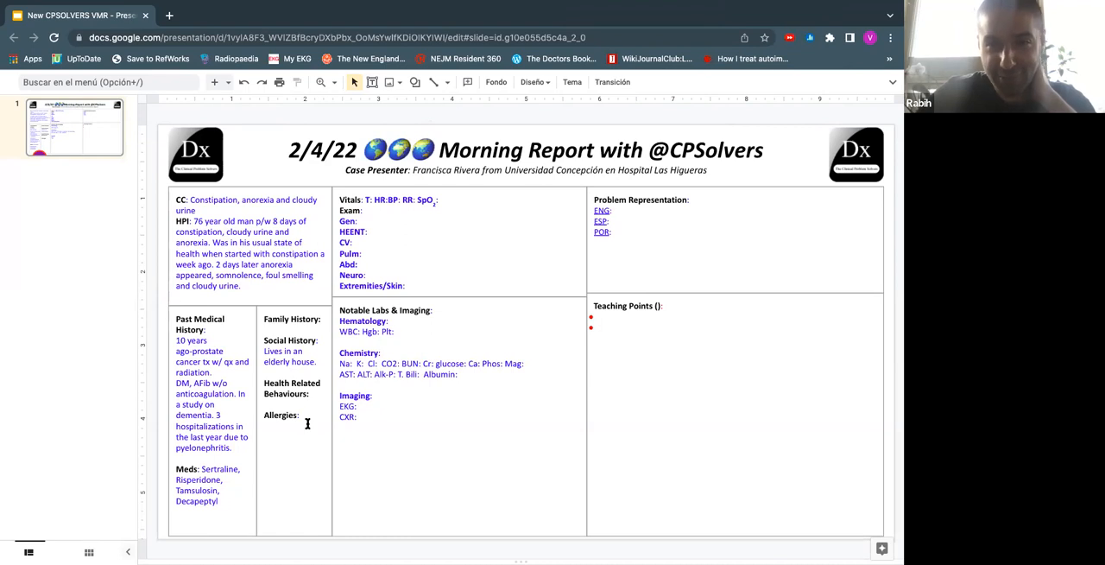
Enter 'None' after the Allergies, Health Related Behaviours and Family History headings.
{"action": "type", "text": "N"}
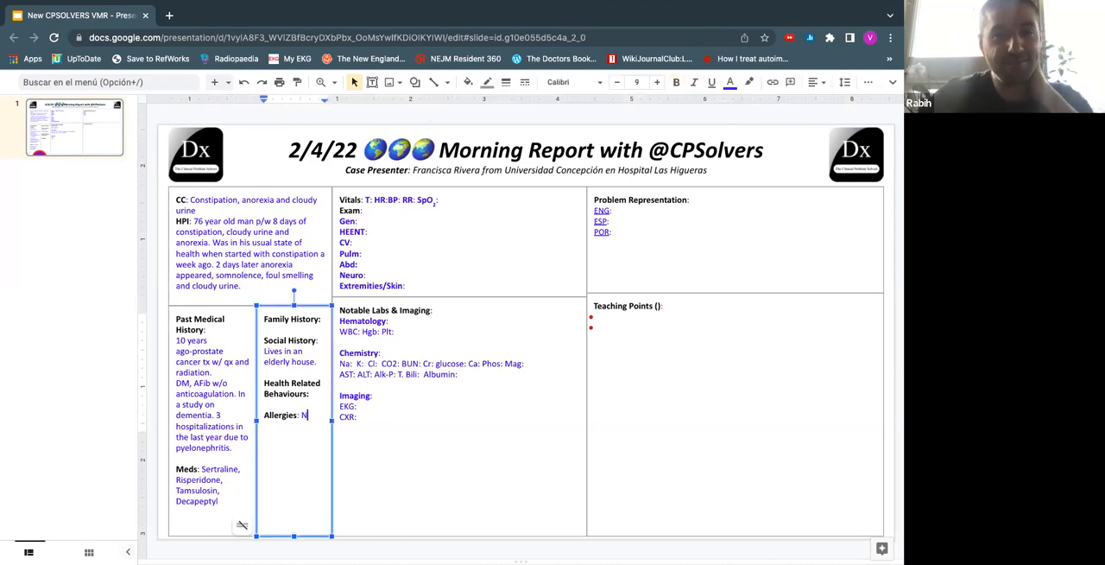
{"action": "type", "text": "one"}
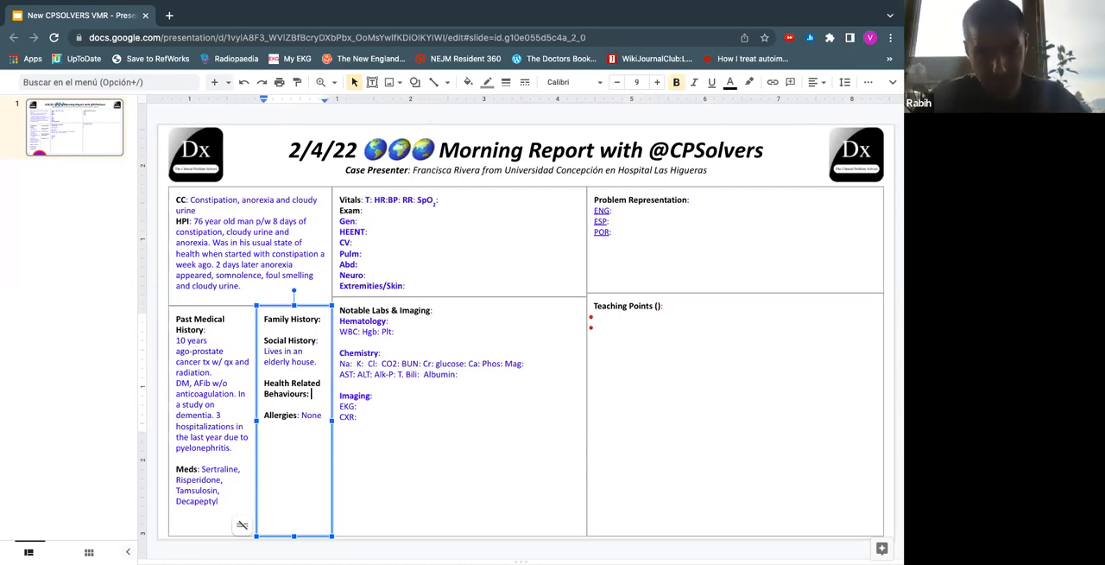
{"action": "type", "text": "None"}
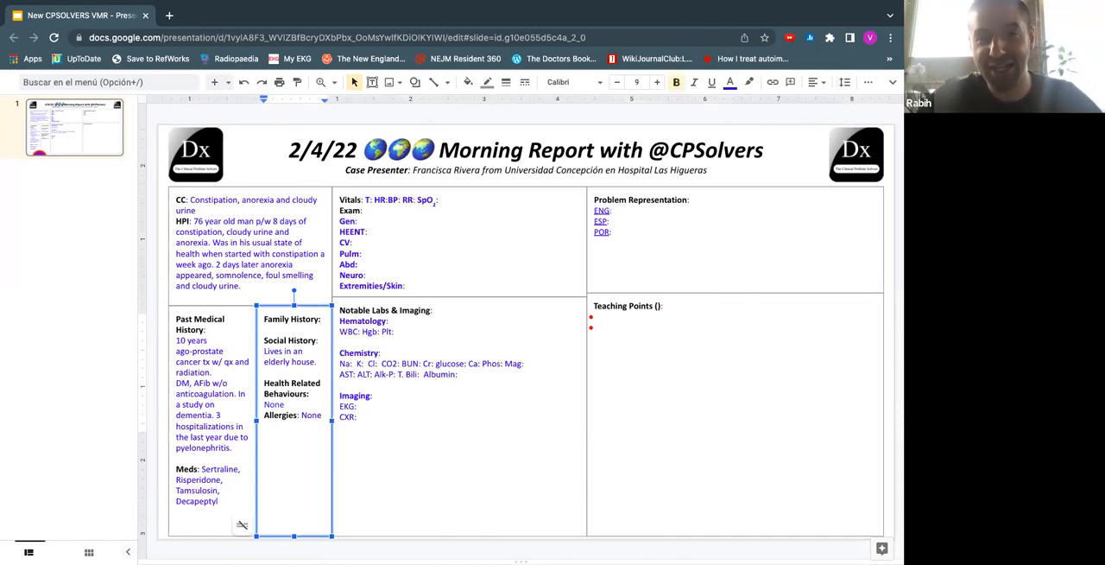
{"action": "double_click", "coordinate": [274, 329]}
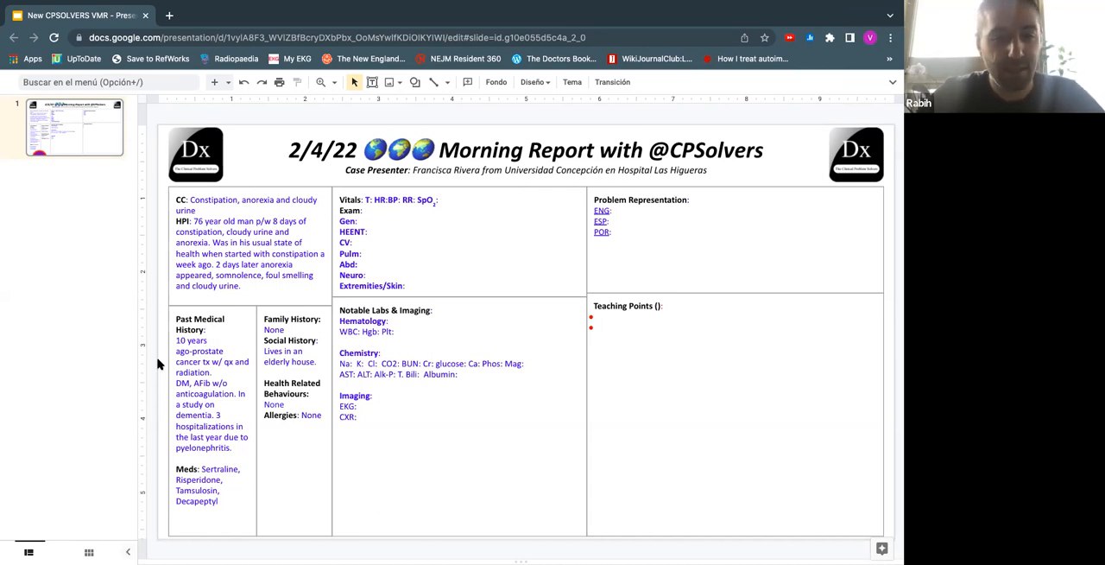
{"action": "mouse_move", "coordinate": [410, 128]}
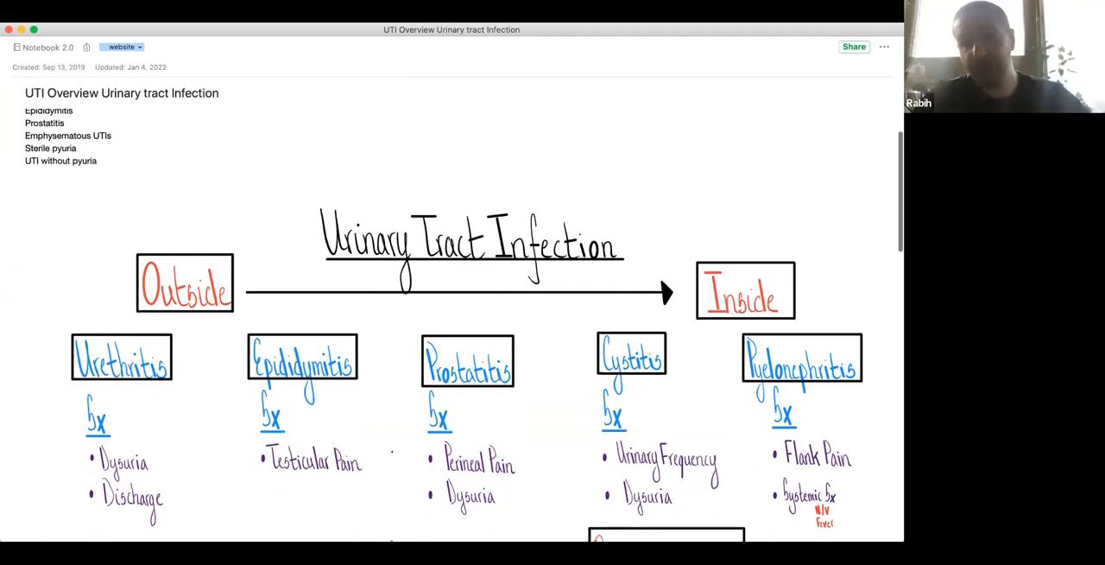
Scroll down the UTI Overview diagram to the Sick + UTI and Recurrent UTI sections.
{"action": "scroll", "scroll_direction": "down", "scroll_amount": 3}
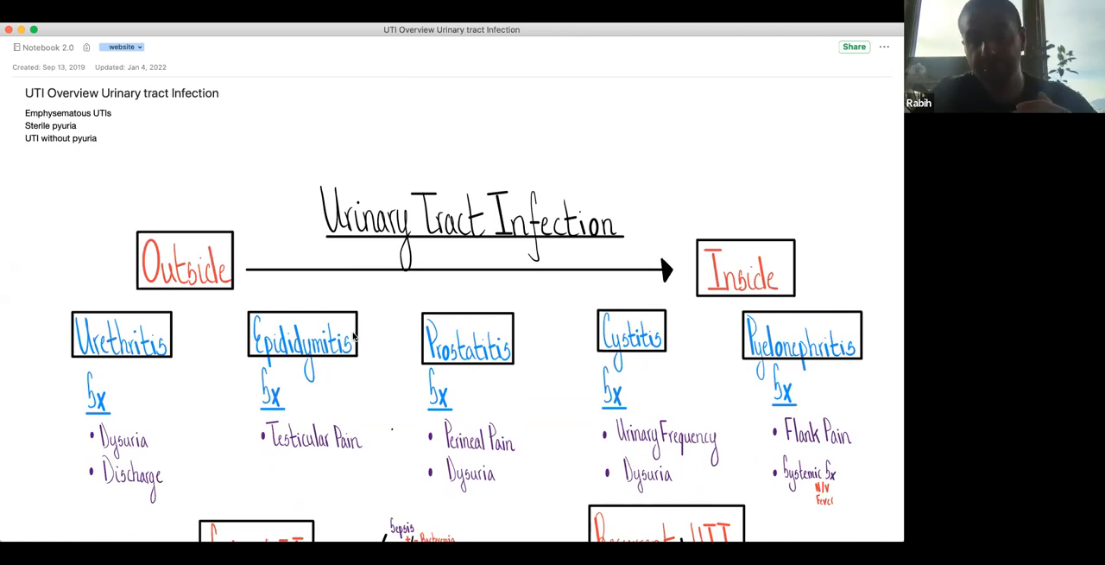
{"action": "mouse_move", "coordinate": [824, 214]}
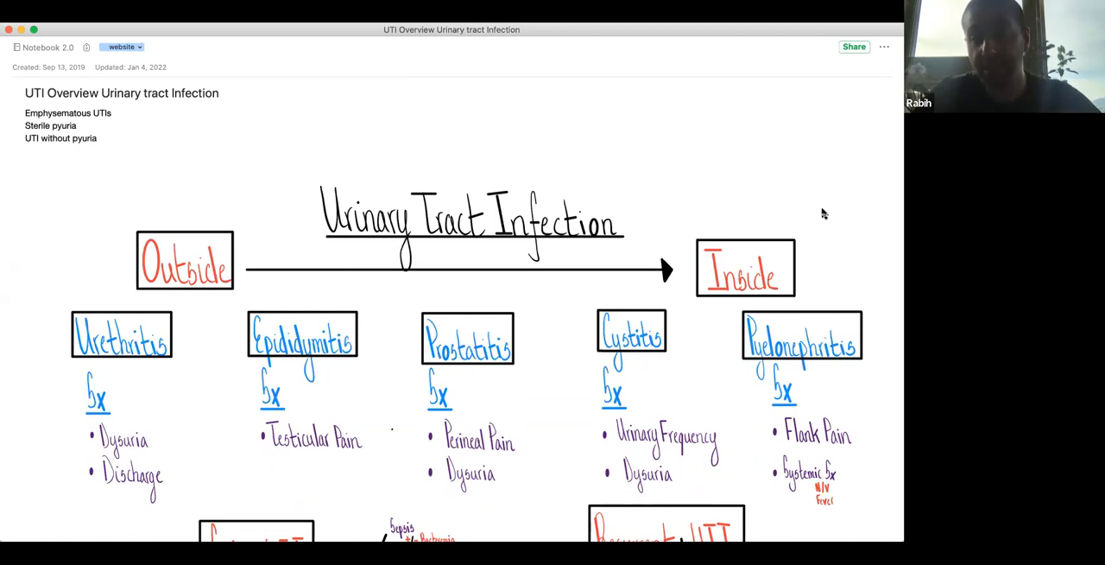
{"action": "mouse_move", "coordinate": [774, 185]}
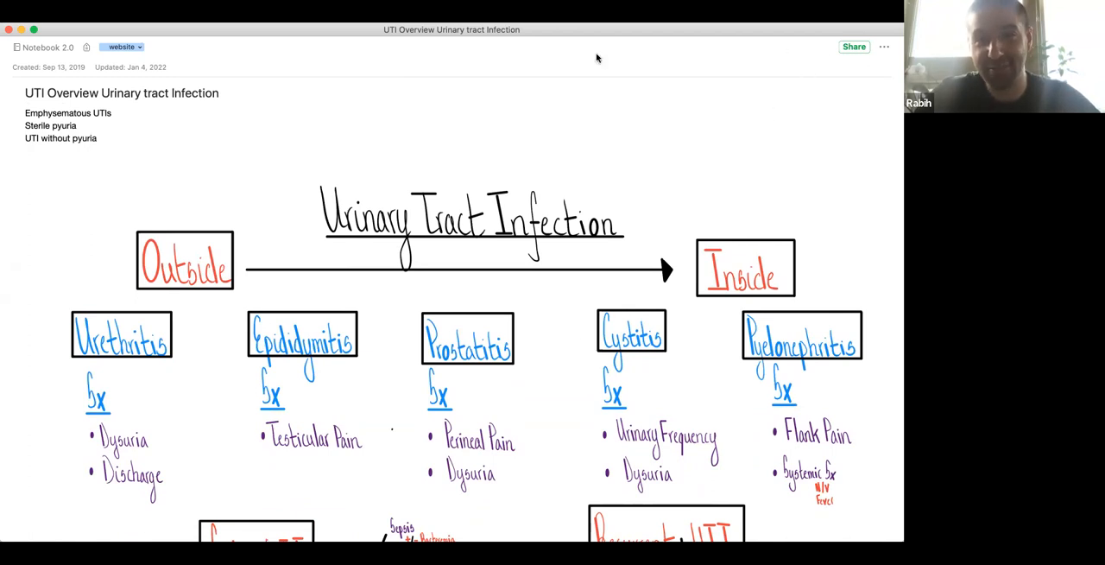
{"action": "mouse_move", "coordinate": [844, 306]}
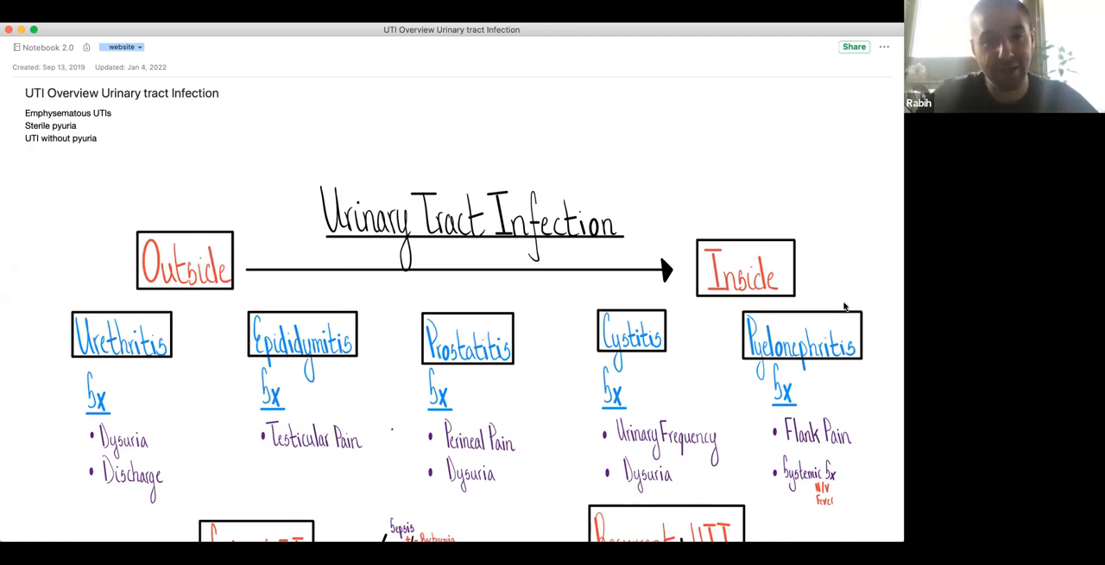
{"action": "scroll", "scroll_direction": "down", "scroll_amount": 3}
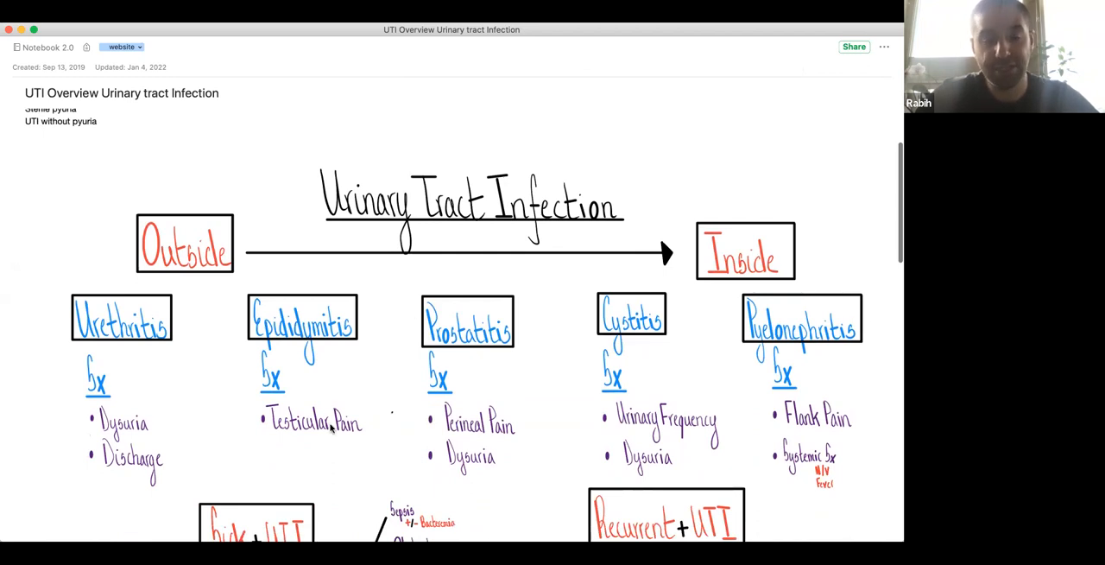
{"action": "scroll", "scroll_direction": "down", "scroll_amount": 3}
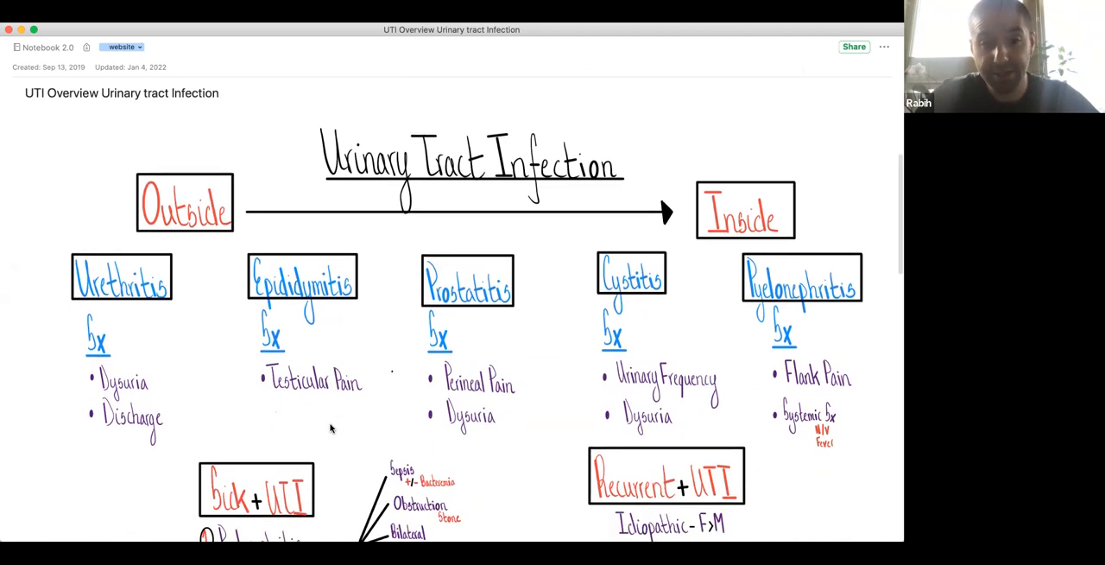
{"action": "scroll", "scroll_direction": "down", "scroll_amount": 3}
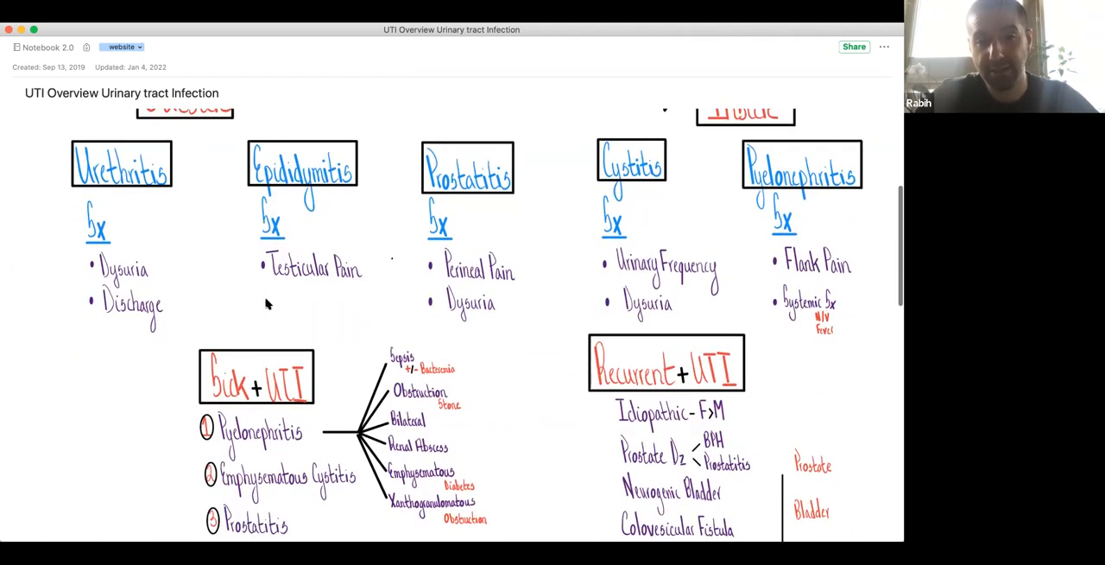
{"action": "scroll", "scroll_direction": "down", "scroll_amount": 3}
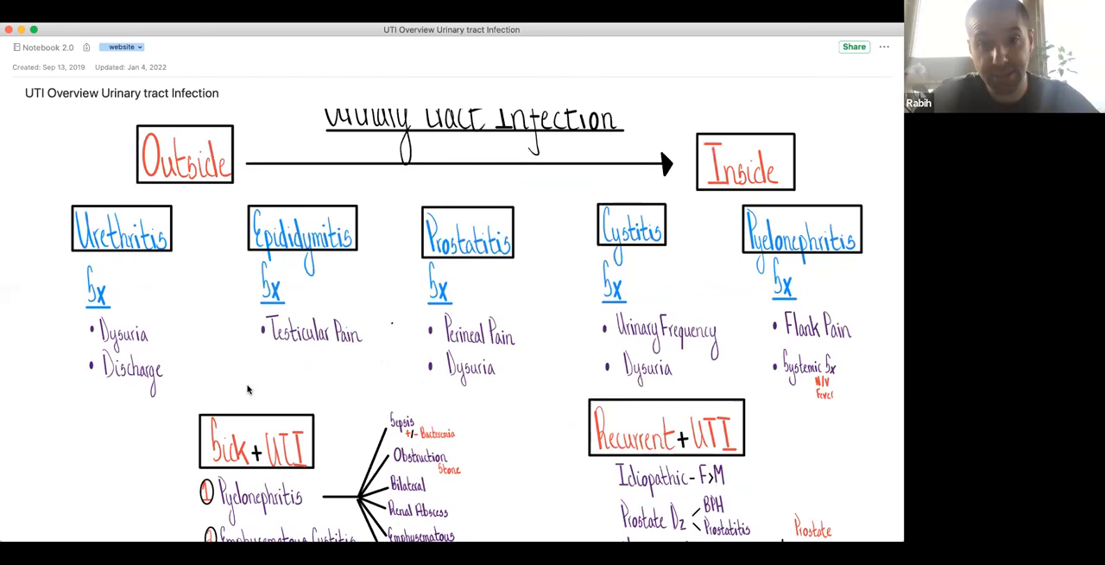
{"action": "mouse_move", "coordinate": [63, 213]}
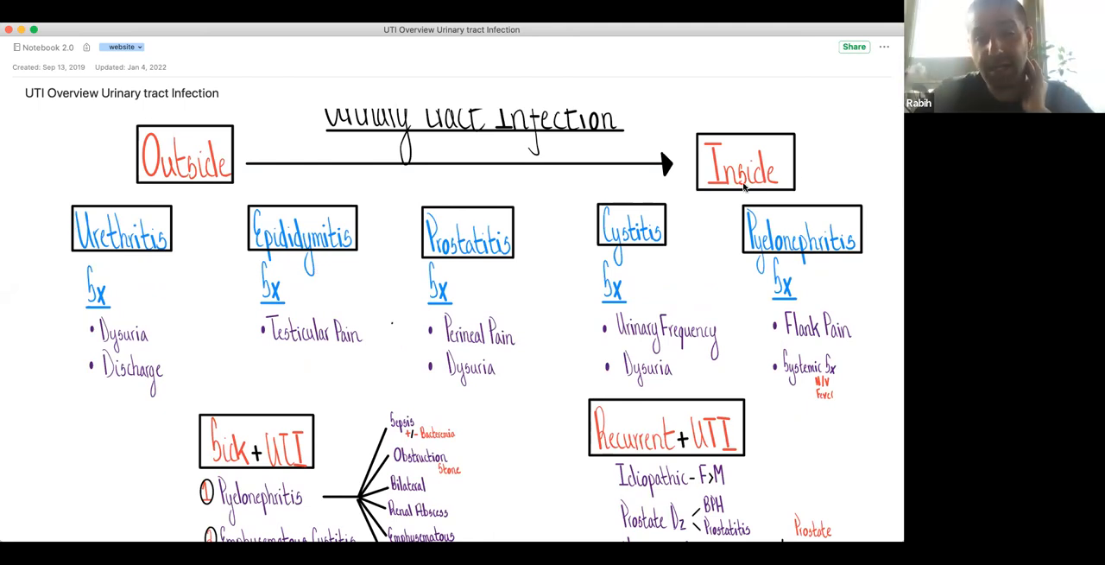
{"action": "mouse_move", "coordinate": [820, 296]}
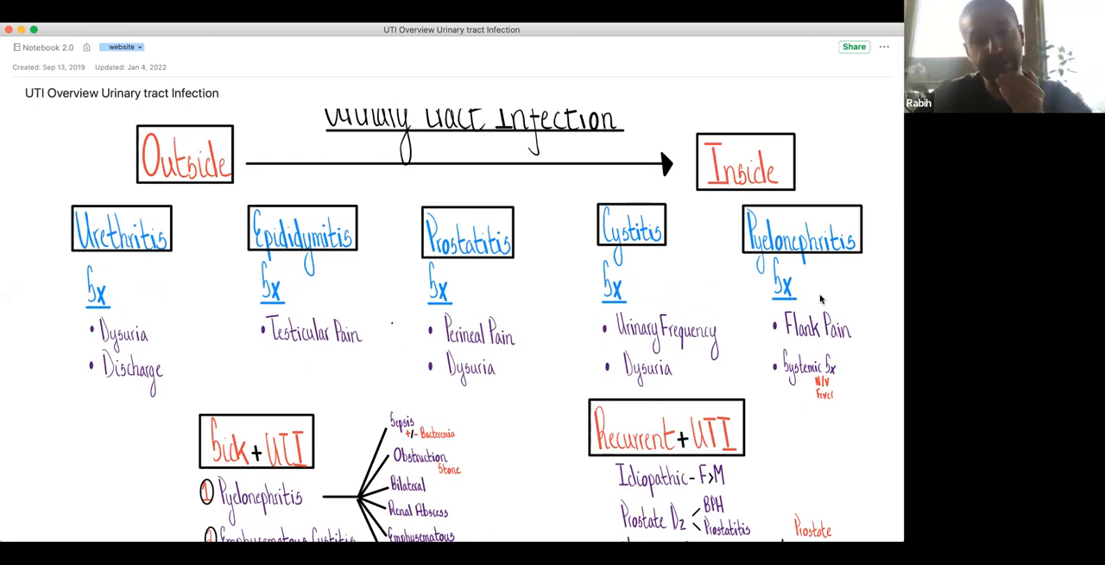
{"action": "scroll", "scroll_direction": "down", "scroll_amount": 3}
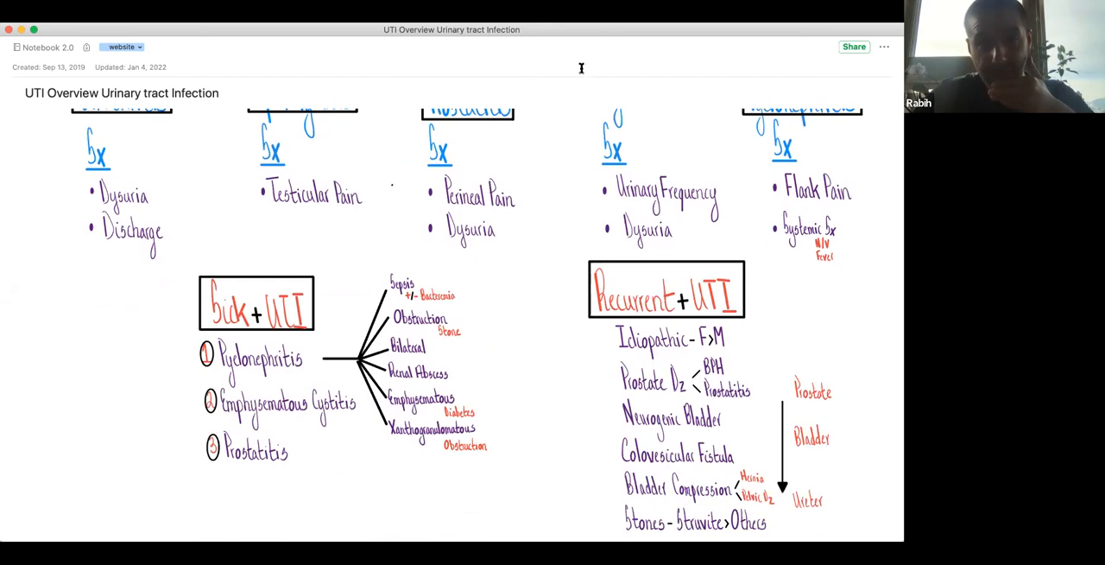
{"action": "scroll", "scroll_direction": "down", "scroll_amount": 3}
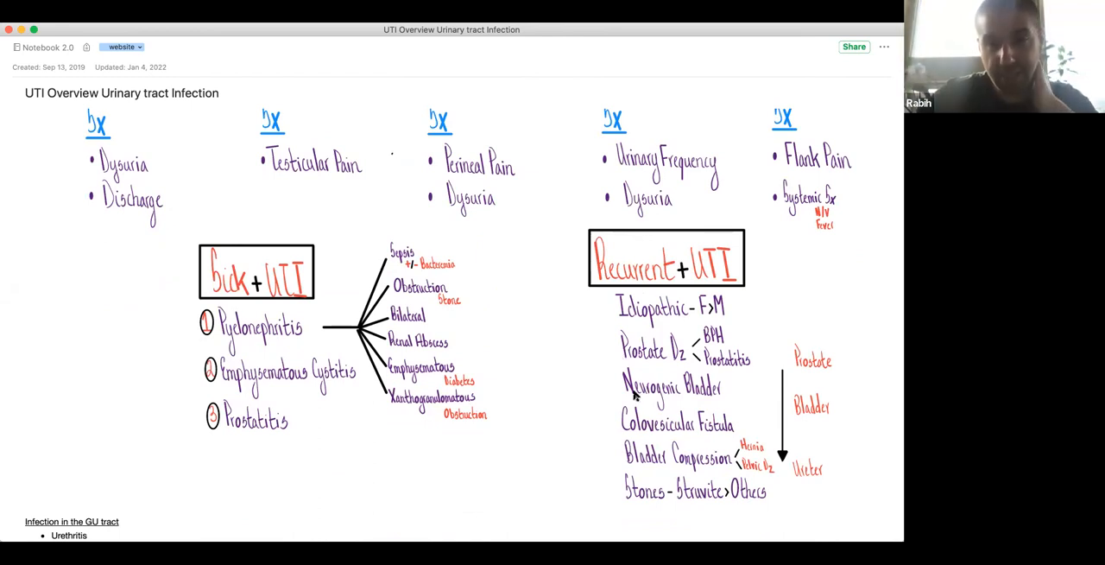
{"action": "mouse_move", "coordinate": [625, 221]}
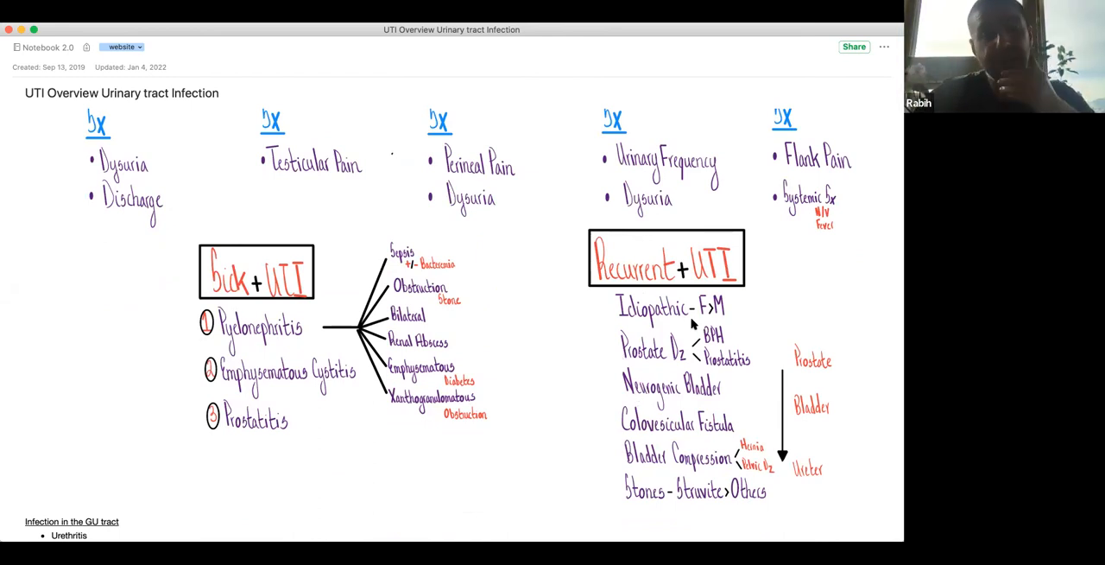
{"action": "mouse_move", "coordinate": [714, 324]}
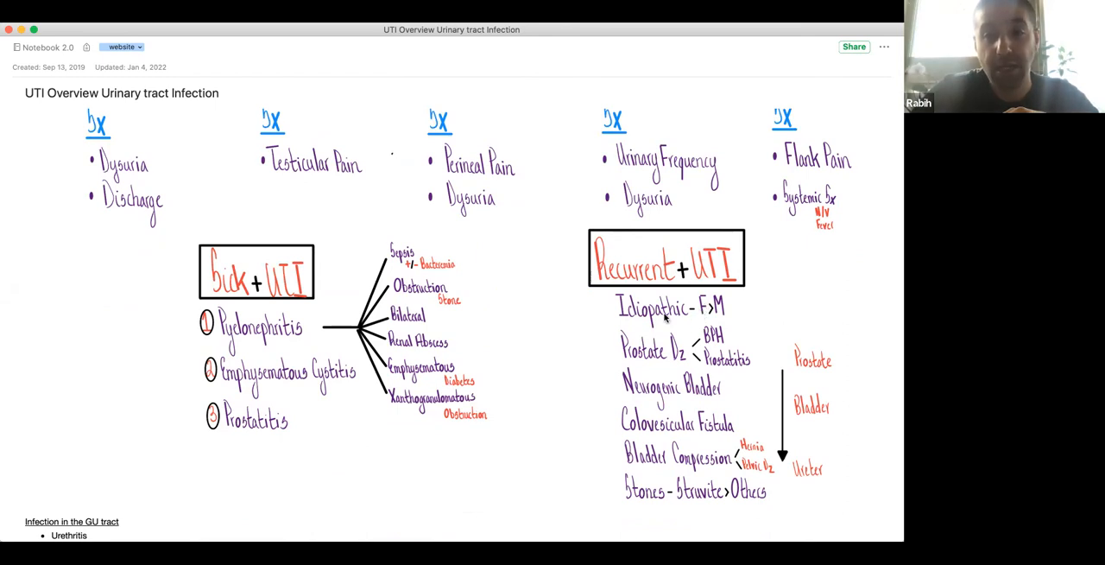
{"action": "mouse_move", "coordinate": [632, 374]}
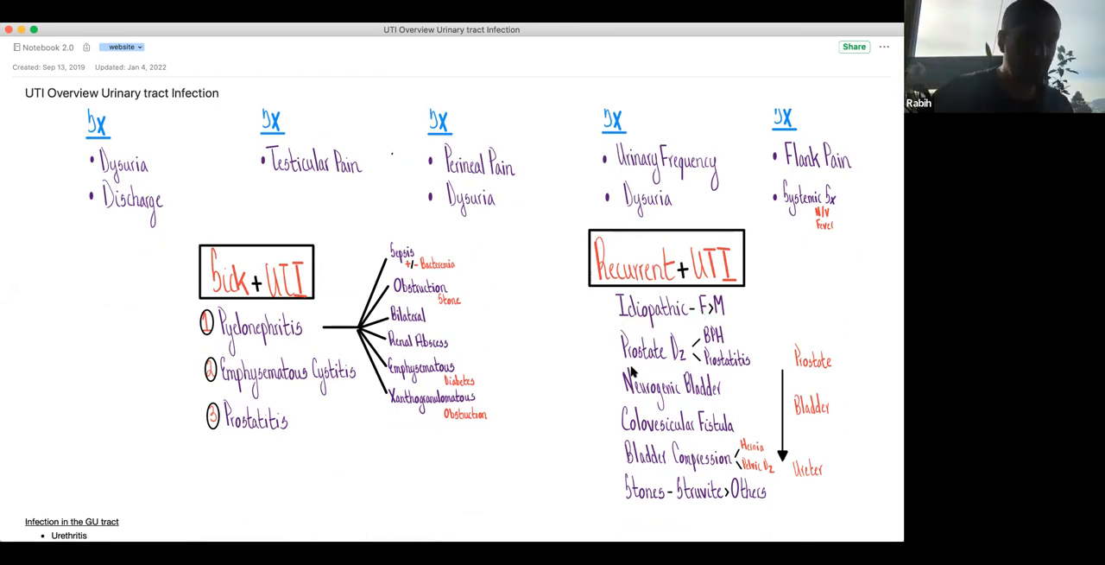
{"action": "mouse_move", "coordinate": [358, 212]}
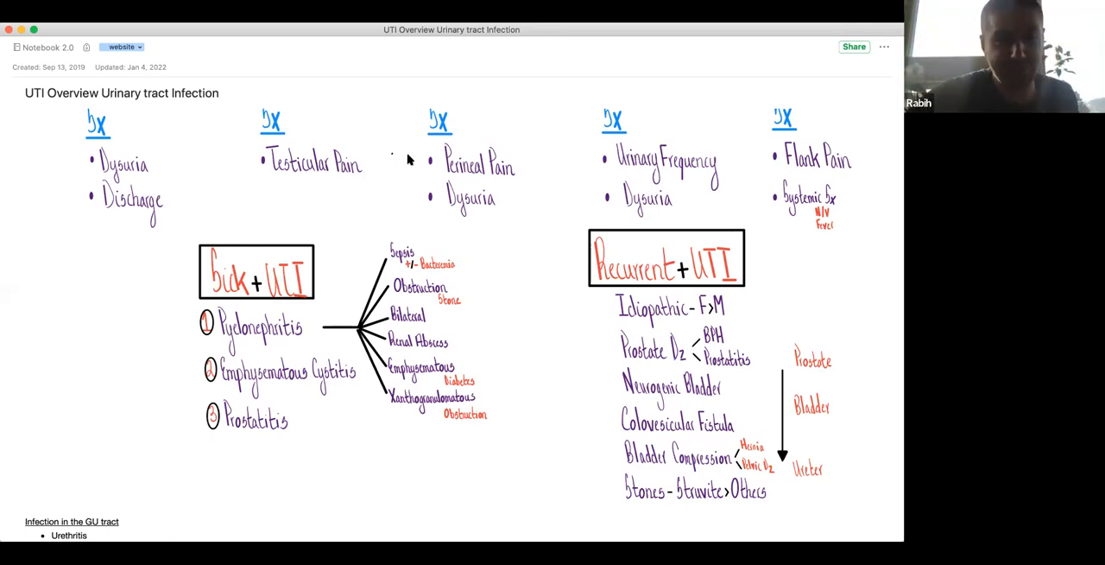
{"action": "mouse_move", "coordinate": [224, 217]}
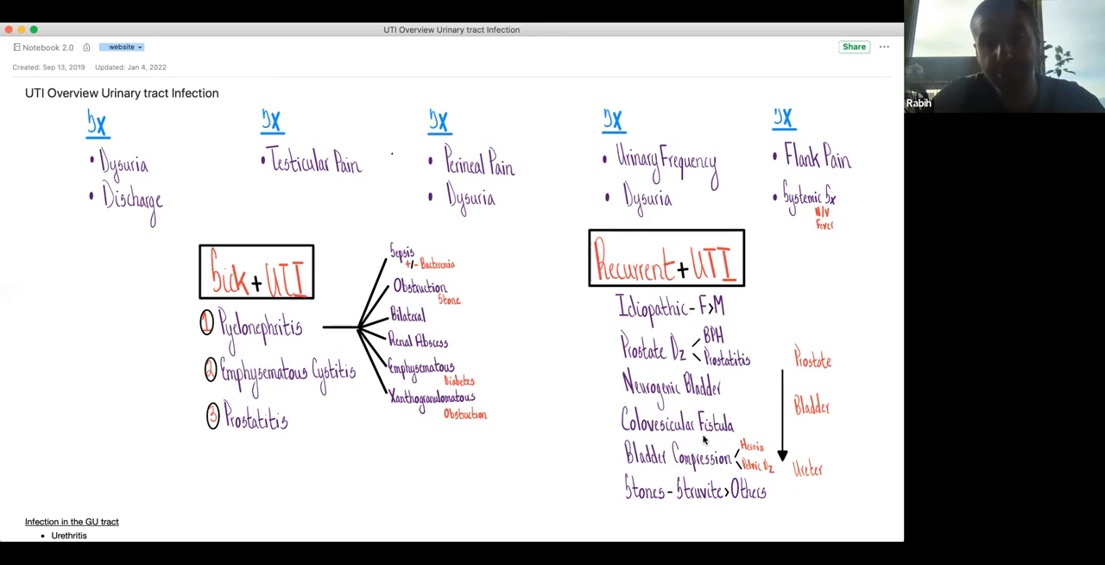
{"action": "mouse_move", "coordinate": [753, 511]}
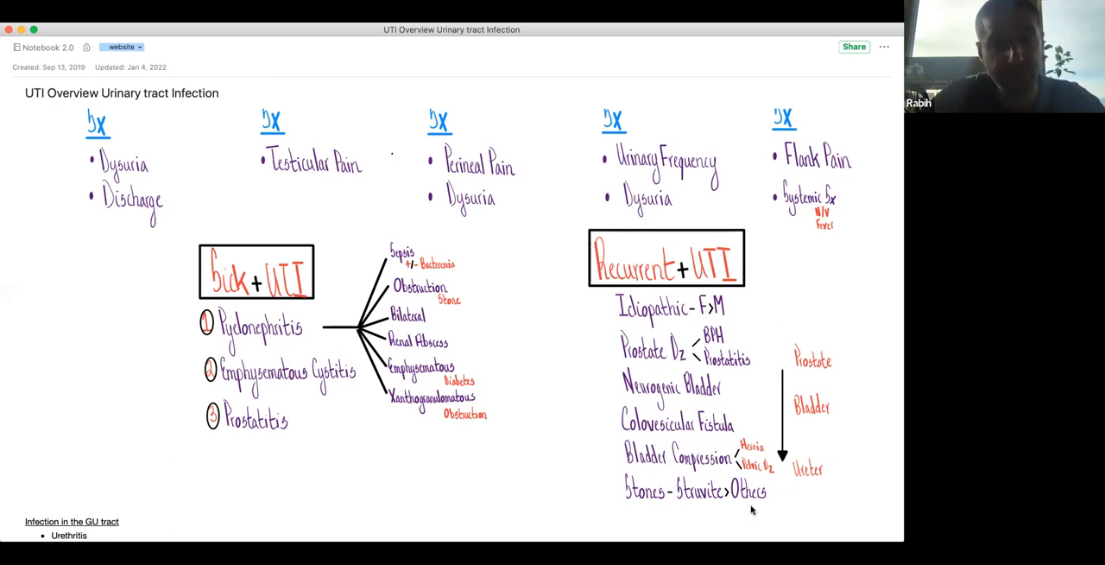
{"action": "mouse_move", "coordinate": [665, 305]}
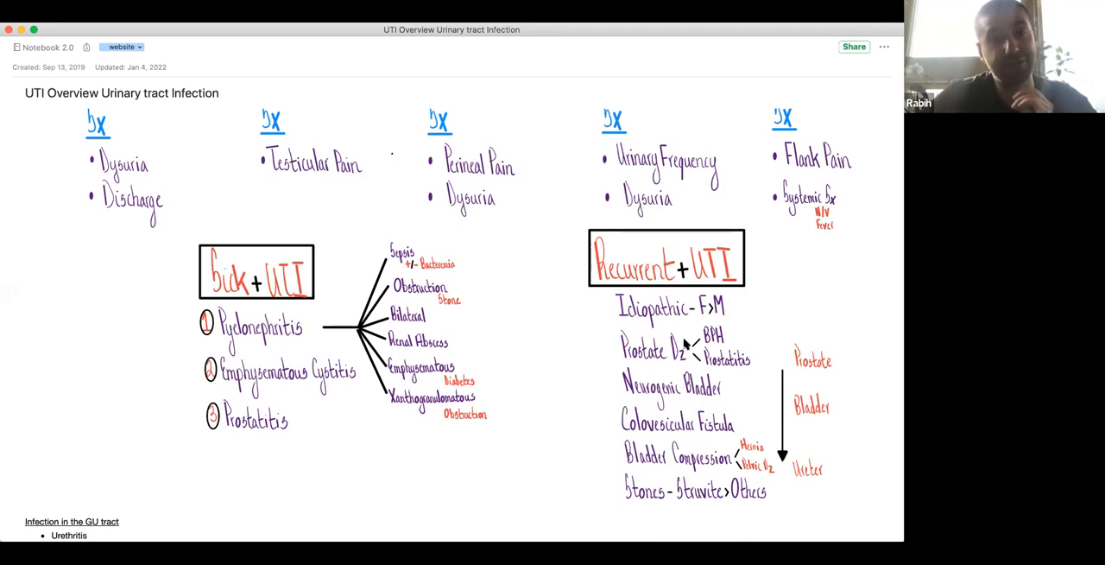
{"action": "mouse_move", "coordinate": [656, 389]}
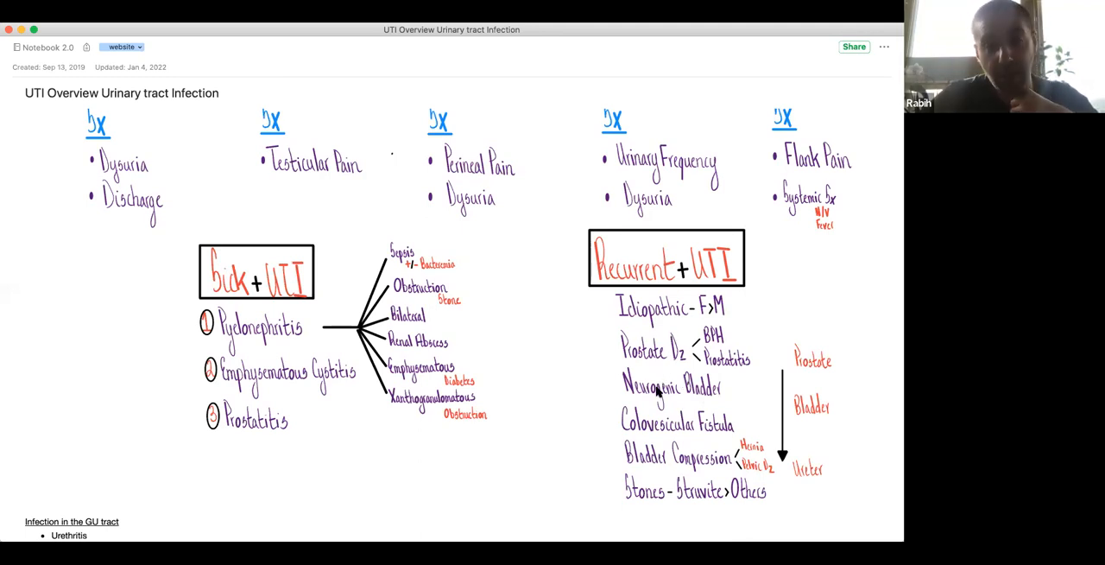
{"action": "mouse_move", "coordinate": [639, 335]}
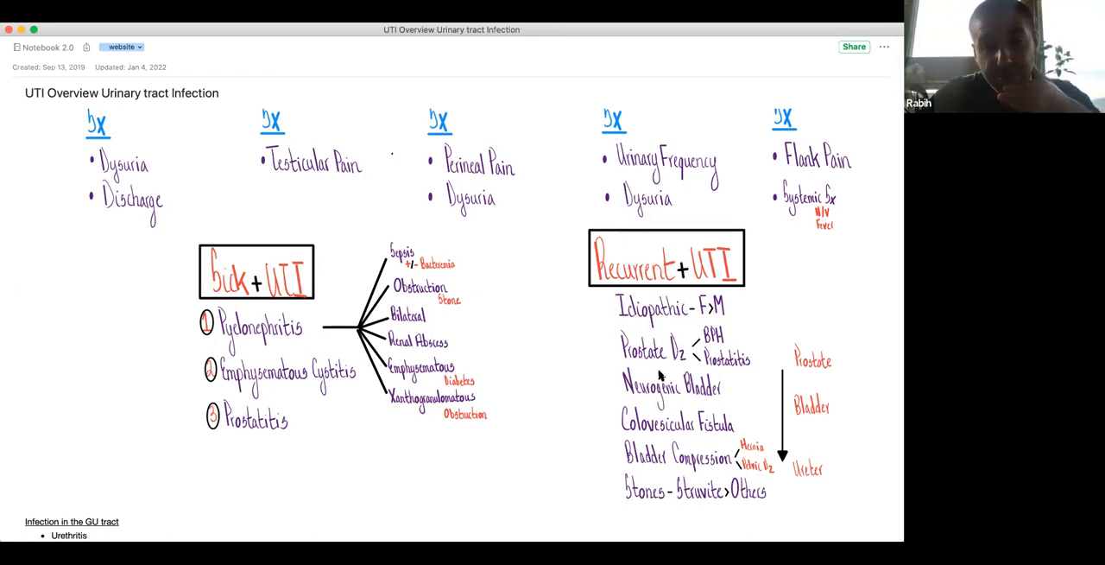
{"action": "mouse_move", "coordinate": [720, 472]}
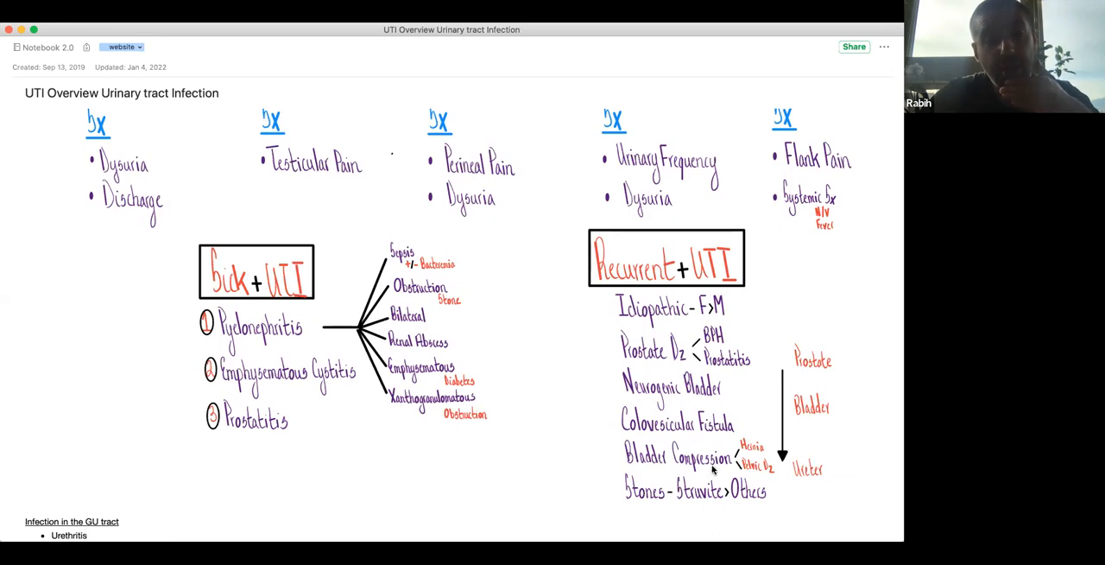
{"action": "mouse_move", "coordinate": [660, 326]}
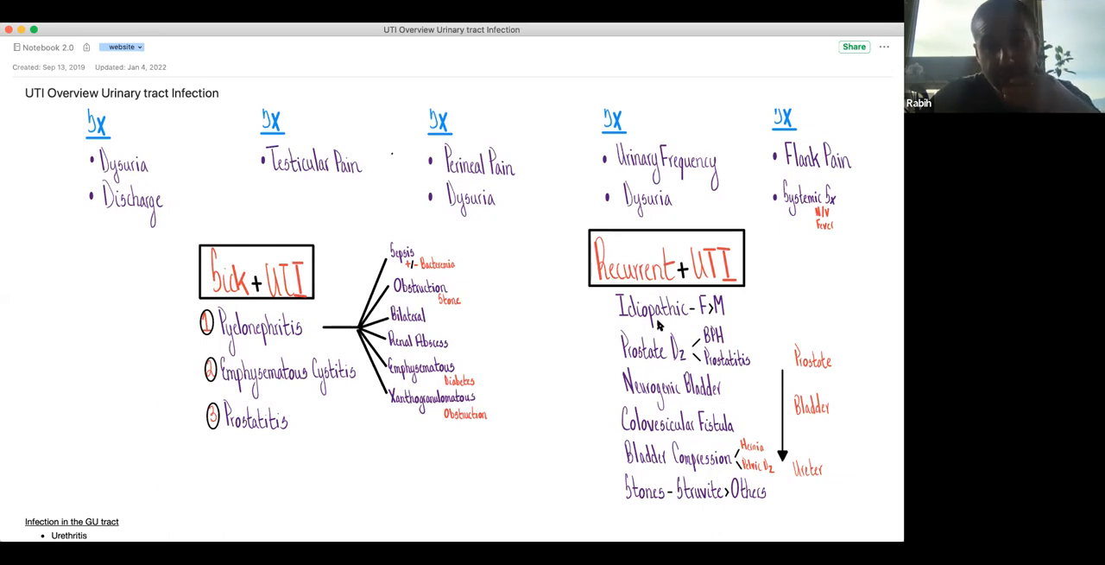
{"action": "mouse_move", "coordinate": [721, 490]}
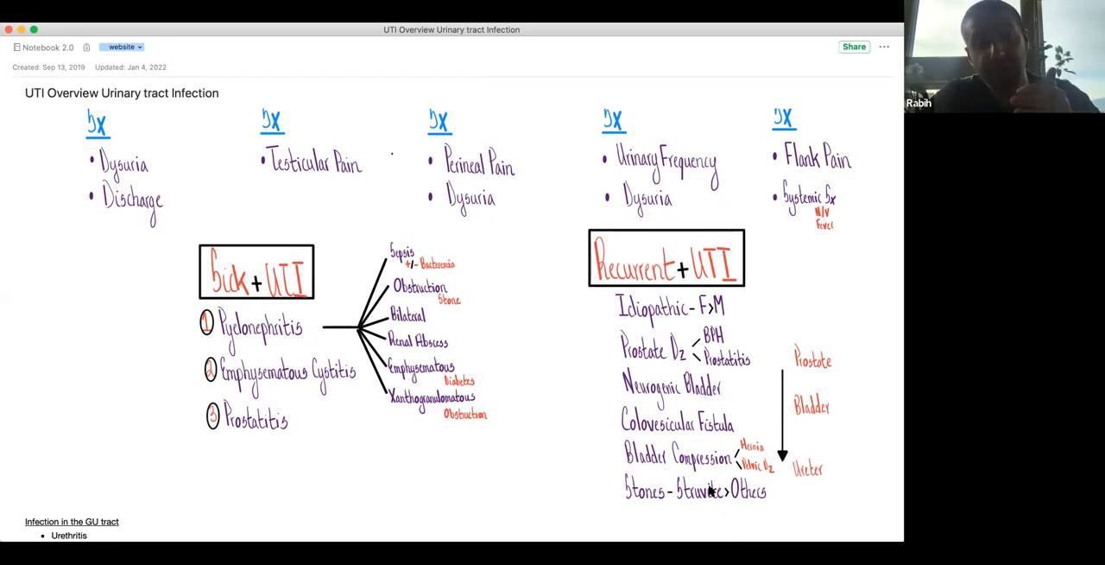
{"action": "mouse_move", "coordinate": [789, 423]}
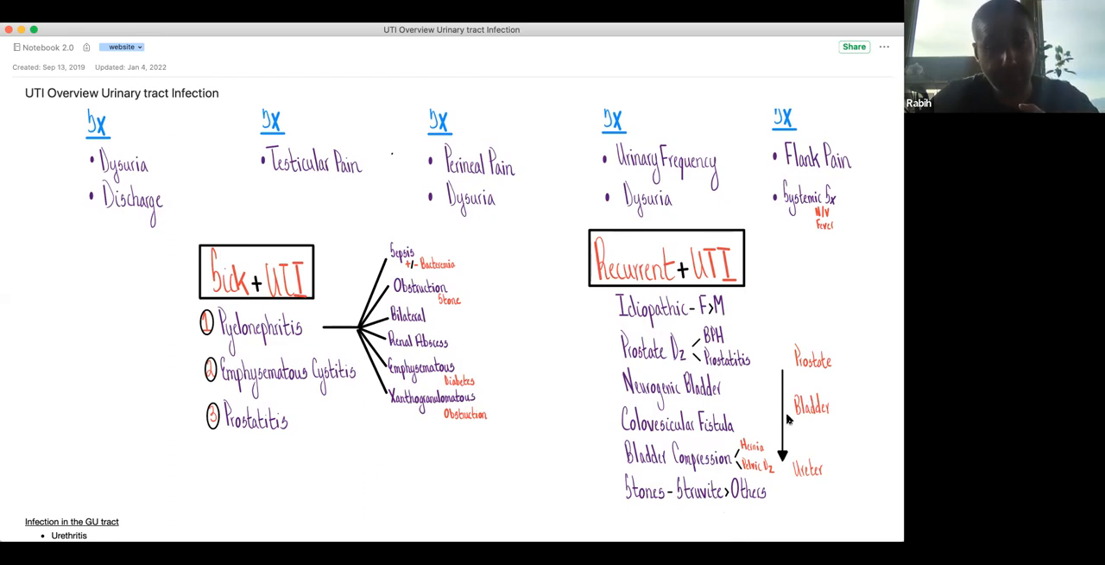
{"action": "mouse_move", "coordinate": [626, 467]}
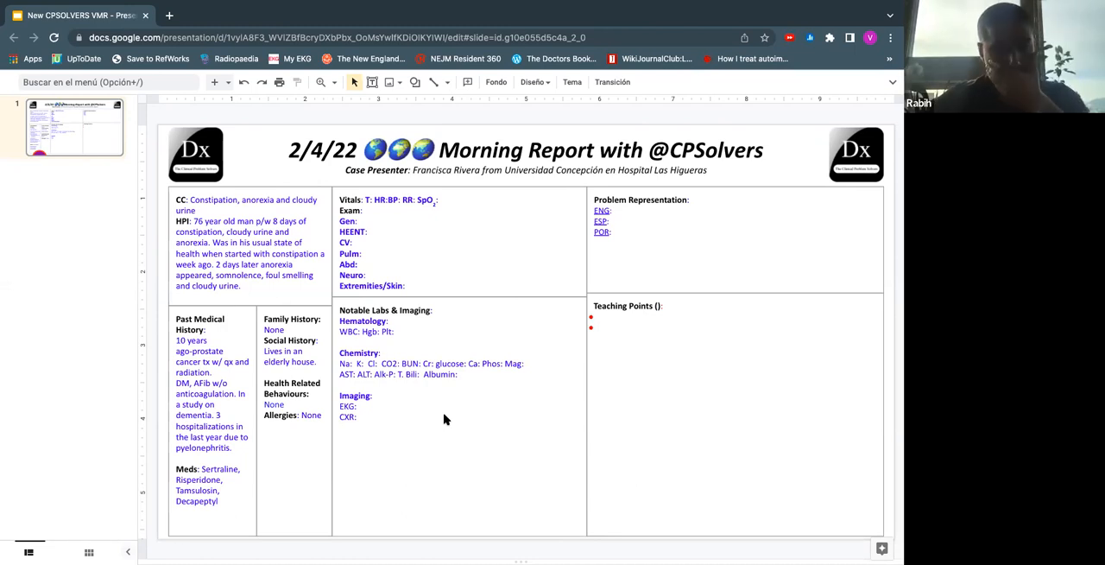
{"action": "mouse_move", "coordinate": [309, 481]}
{"action": "type", "text": " 2"}
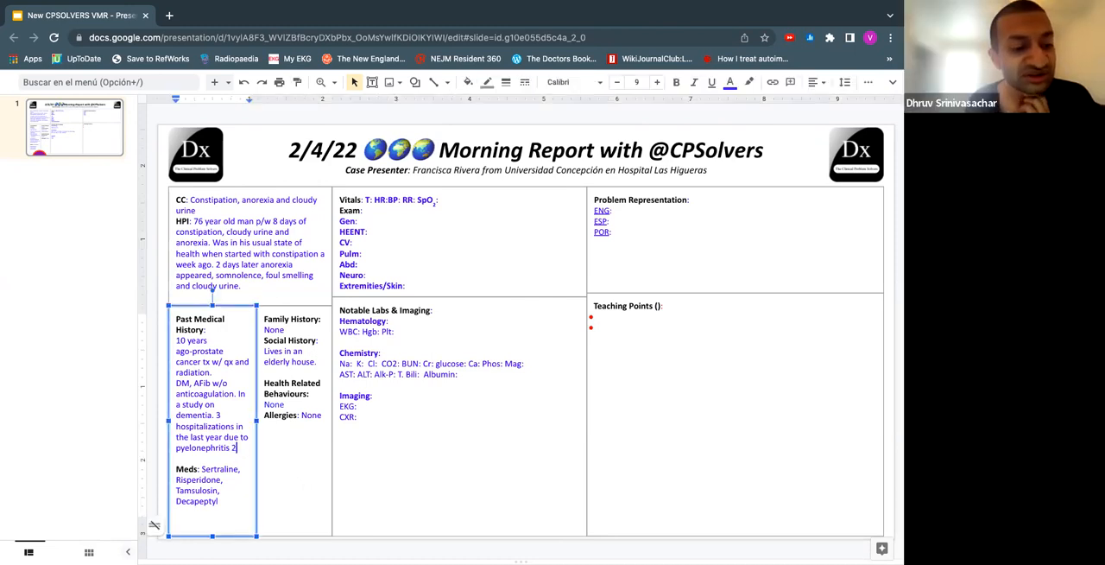
Append '2/2 to stones' after pyelonephritis in the Past Medical History.
{"action": "type", "text": "/2 to ston"}
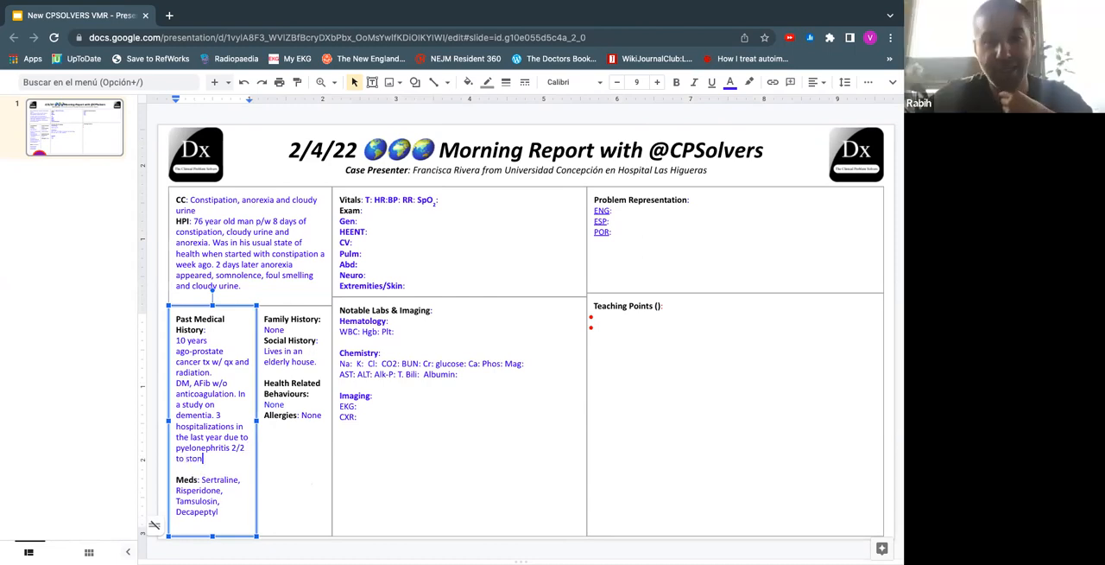
{"action": "type", "text": "es."}
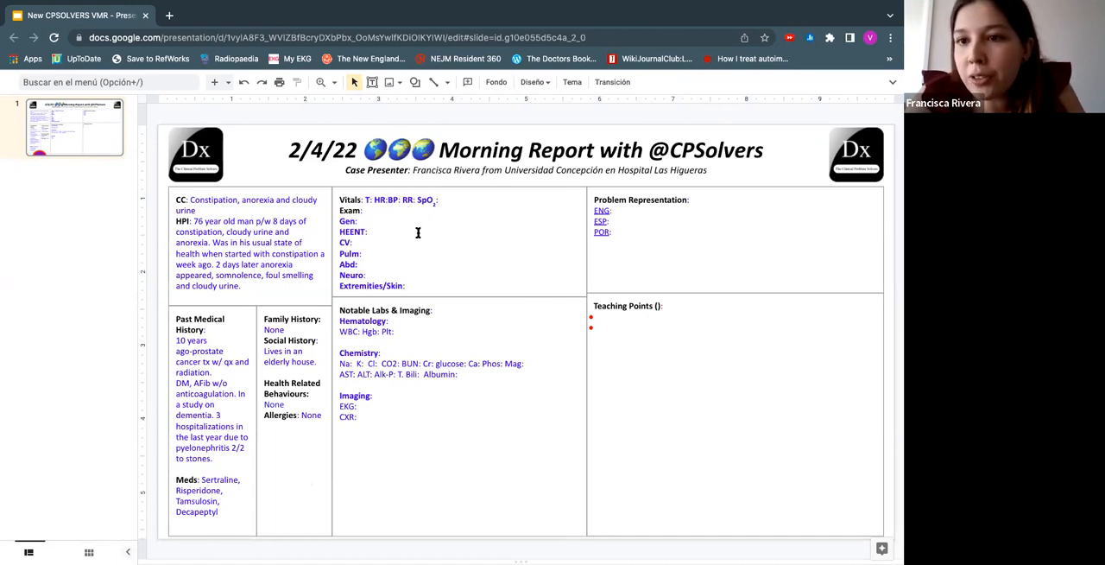
Fill in the vitals: BP 84/60, temperature 37.5 and SpO2 92.
{"action": "type", "text": "84/60"}
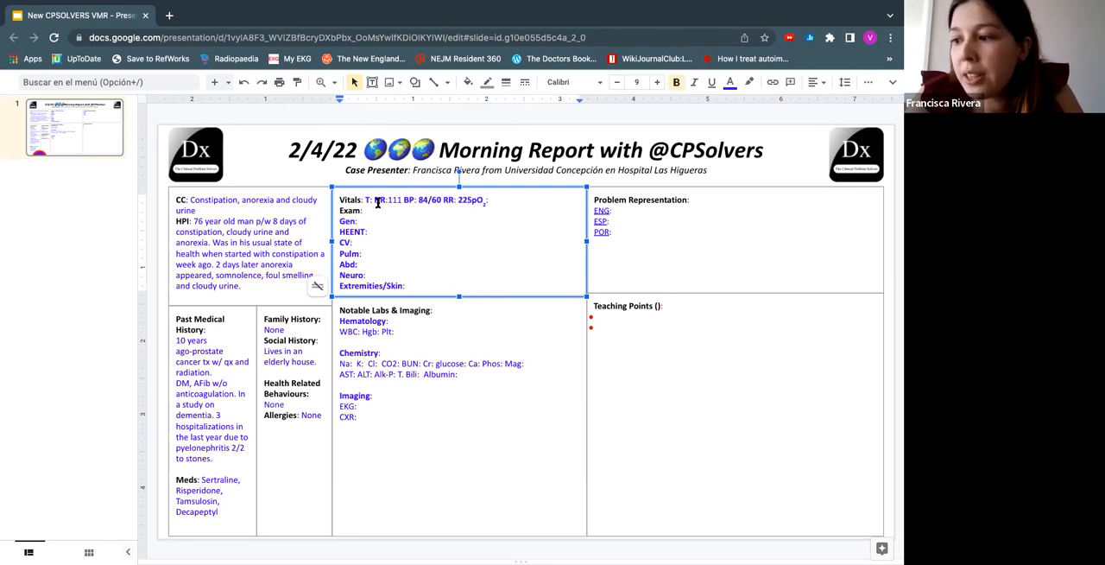
{"action": "type", "text": "37.5"}
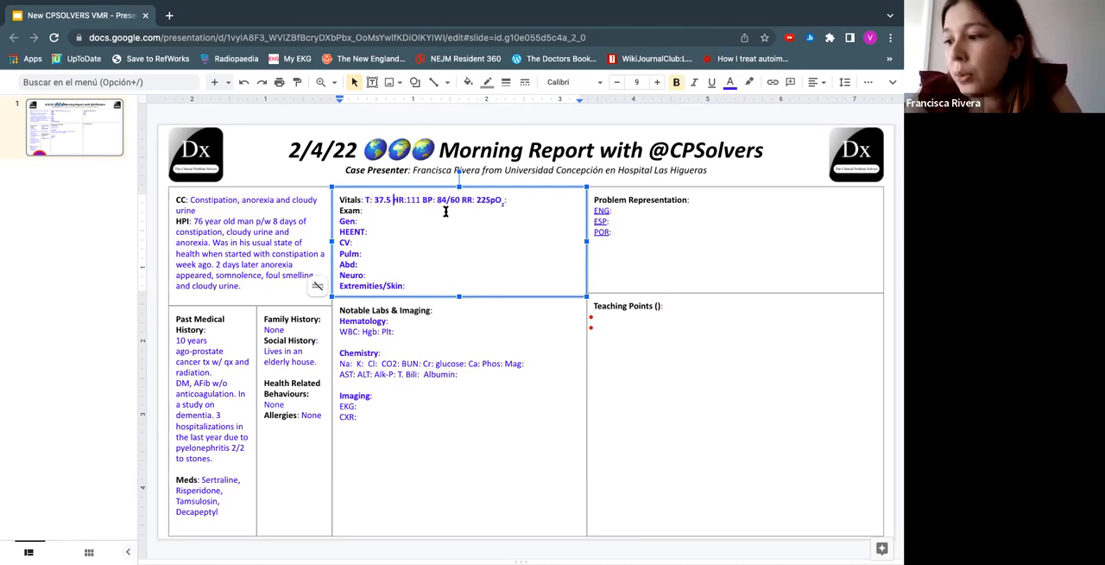
{"action": "type", "text": "92"}
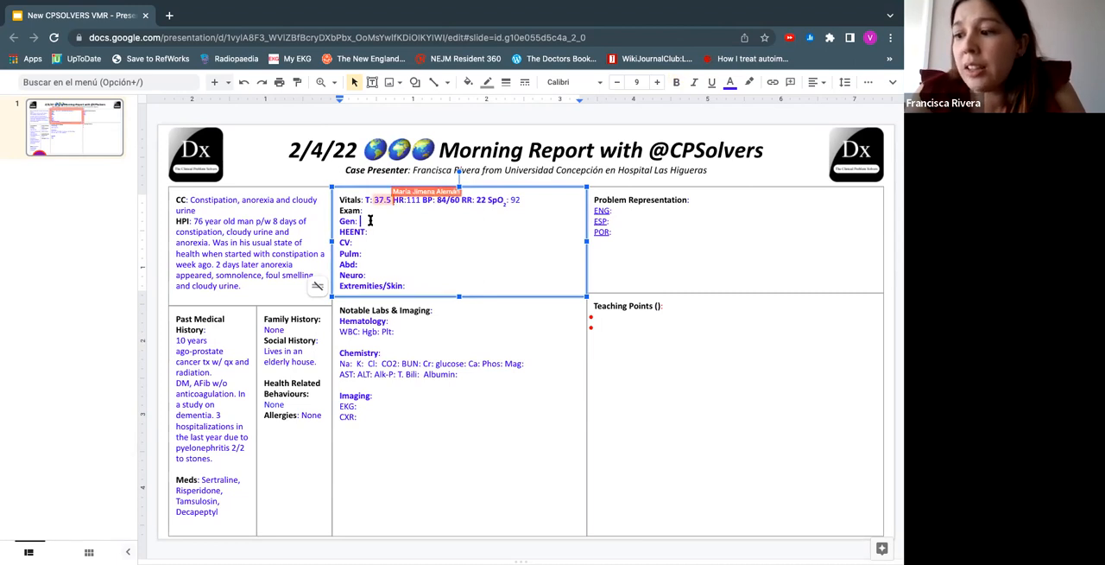
Write the exam findings: disoriented, dehydrated, distended abdomen, normal lungs, abdominal sounds.
{"action": "type", "text": "Disoriented, lethargic,"}
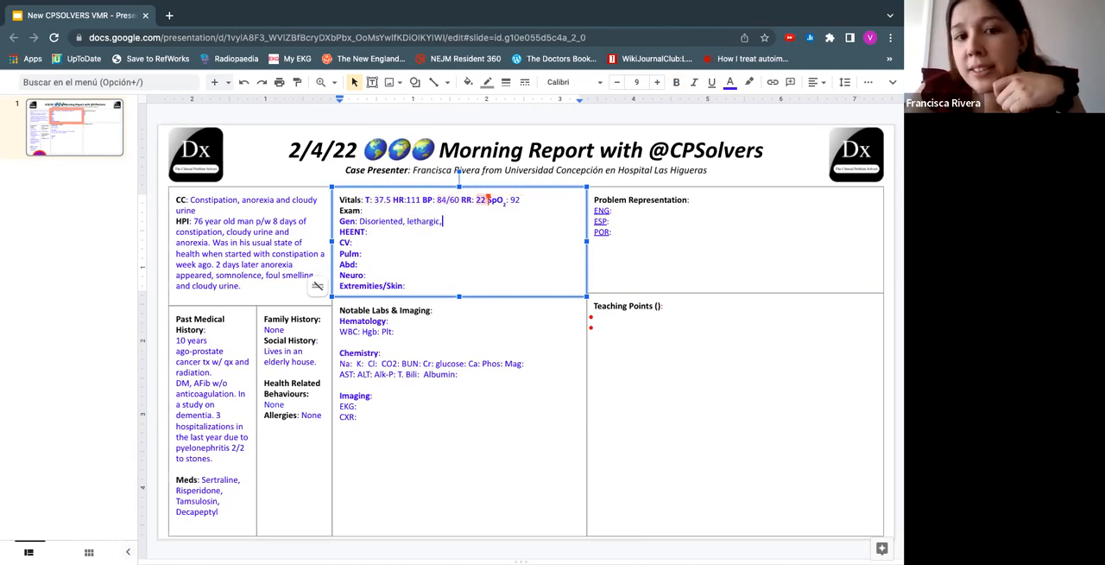
{"action": "type", "text": "deshydrated and malnourished."}
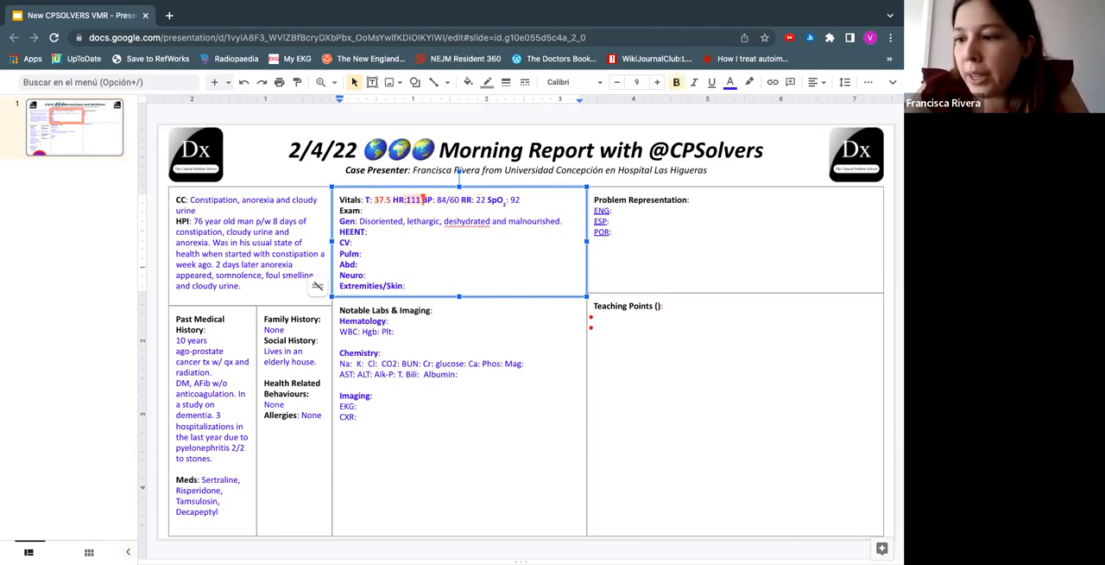
{"action": "type", "text": "Distended abdomen, painful to palpation."}
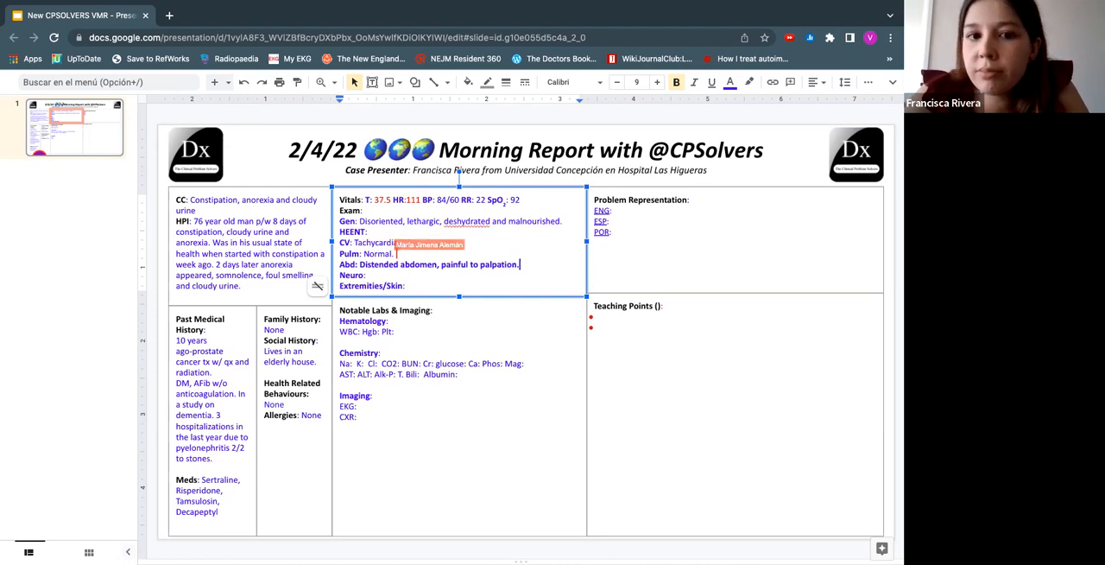
{"action": "type", "text": "Normal"}
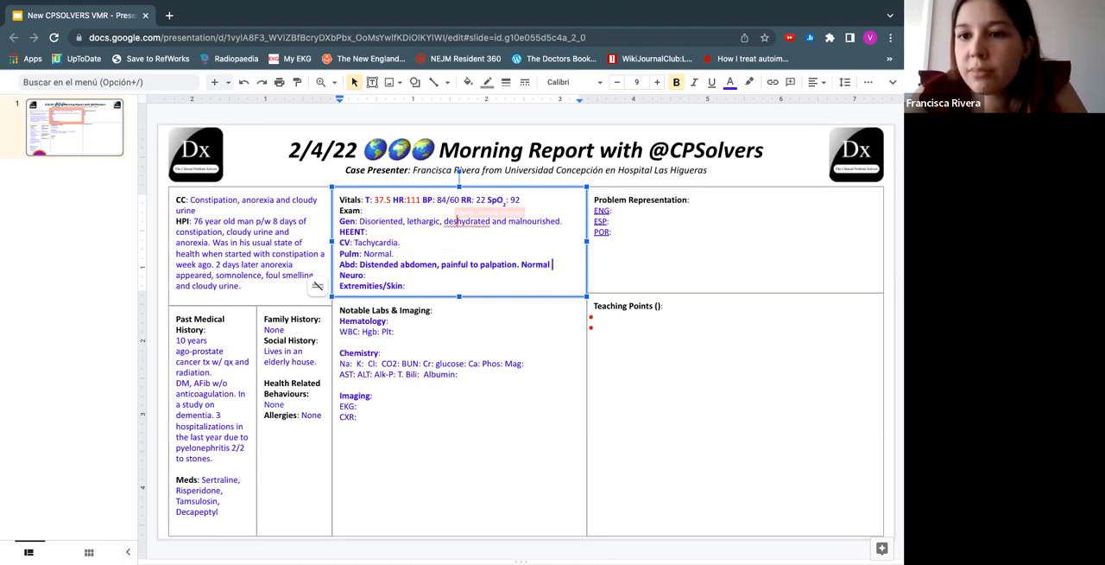
{"action": "type", "text": "abdominal sounds and no peritoneal signs."}
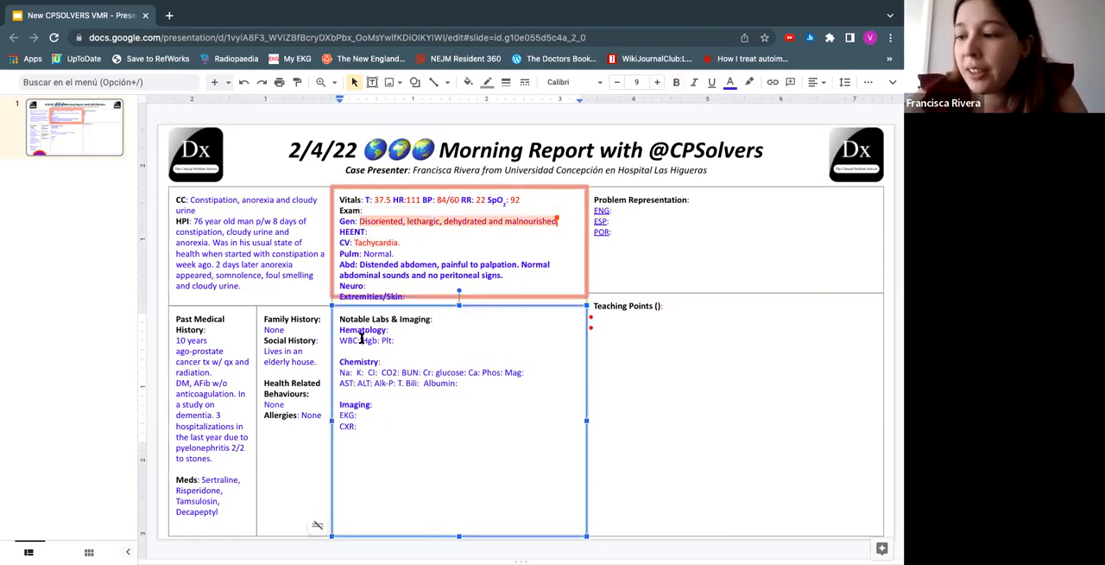
Enter labs WBC 17.4, Hgb 11.9, normal platelets, Na 150, K 4.2, Cl 122, Cr 1.45.
{"action": "type", "text": "17.4"}
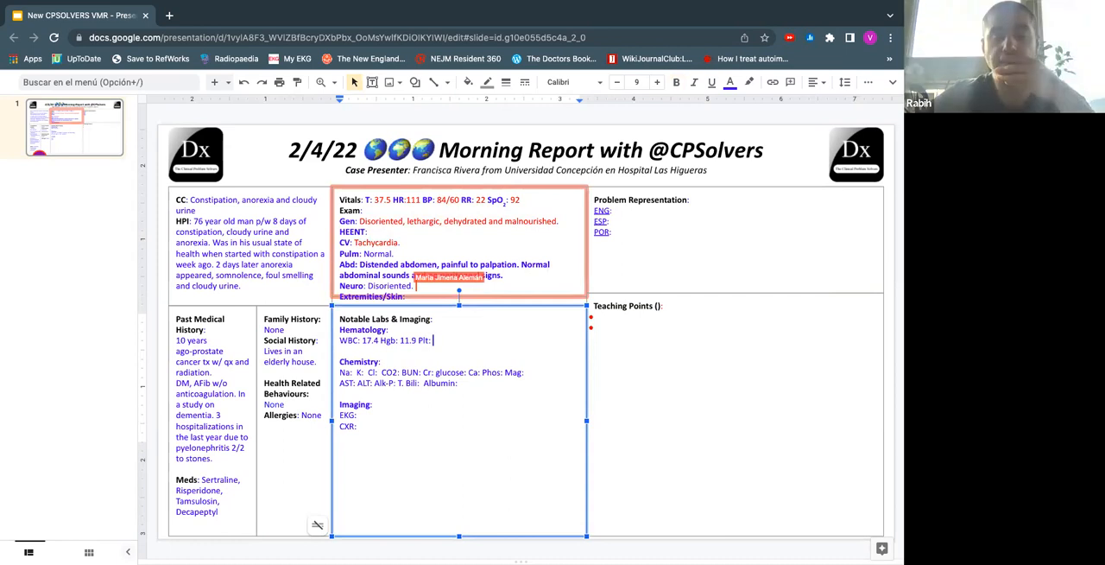
{"action": "type", "text": "nl"}
{"action": "left_click", "coordinate": [432, 372]}
{"action": "type", "text": "1.45 "}
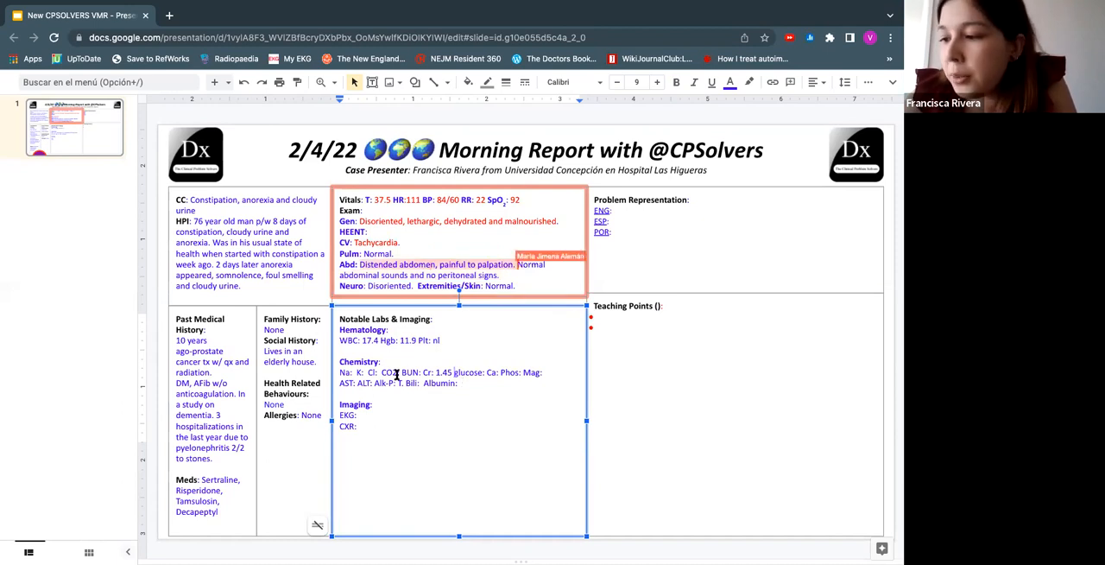
{"action": "type", "text": "1"}
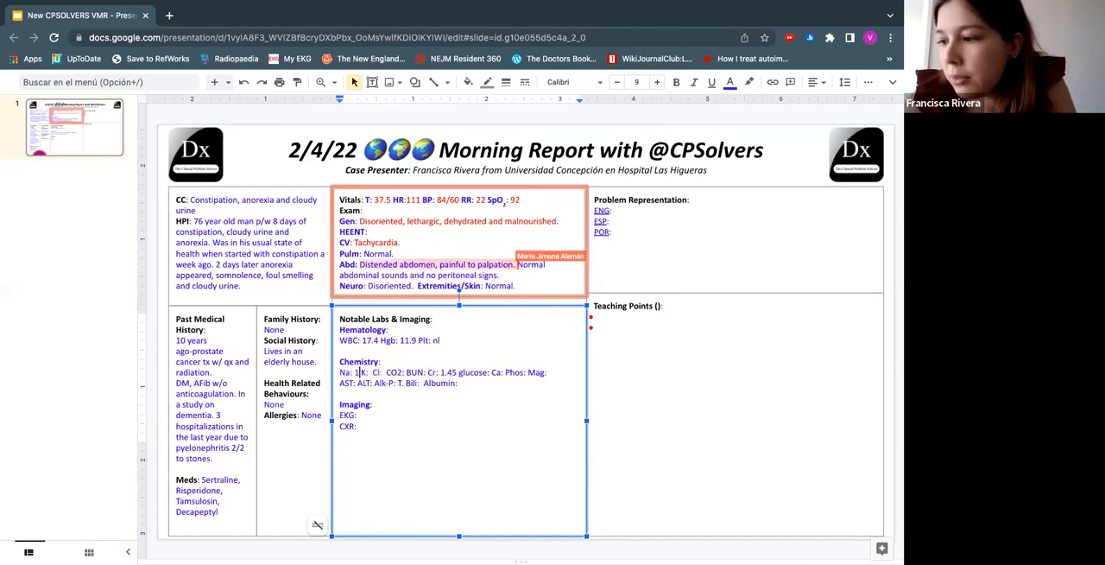
{"action": "type", "text": "150"}
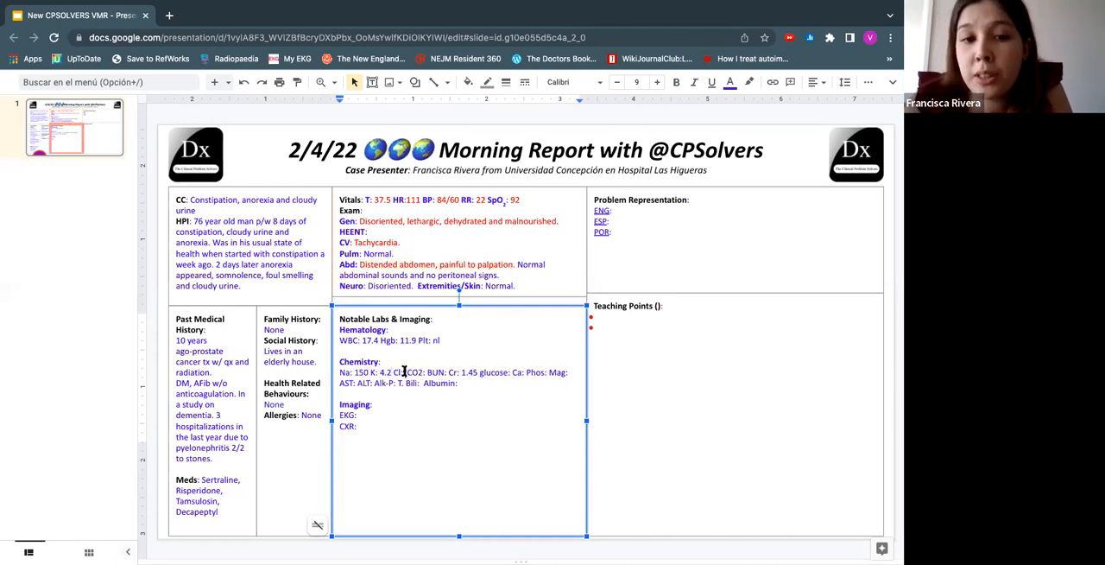
{"action": "type", "text": "122"}
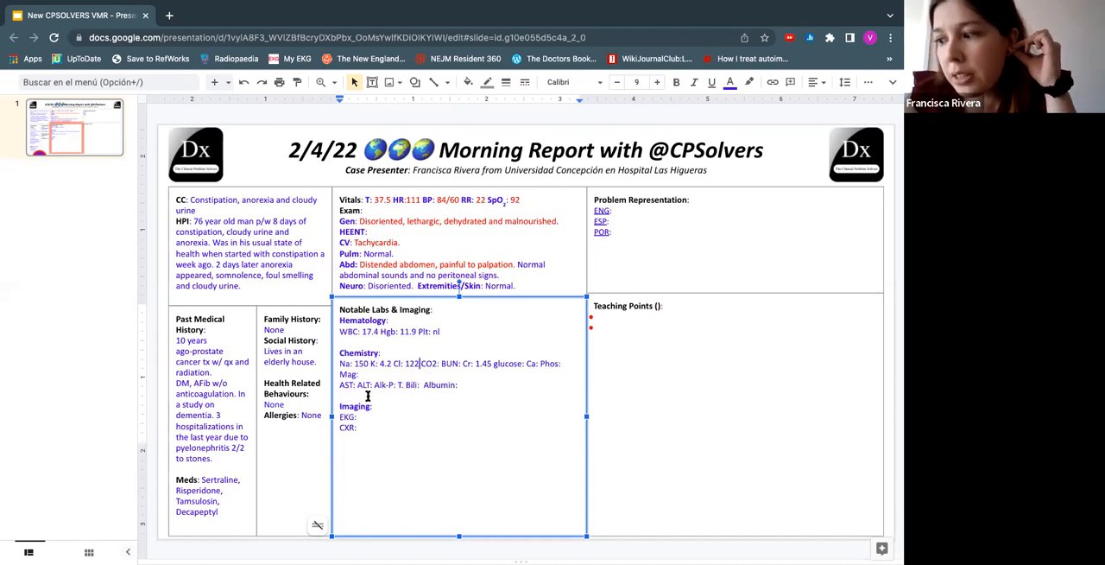
Add lab lines for ABG pH 7.28 with low HCO3 and procalcitonin.
{"action": "type", "text": "ABG P"}
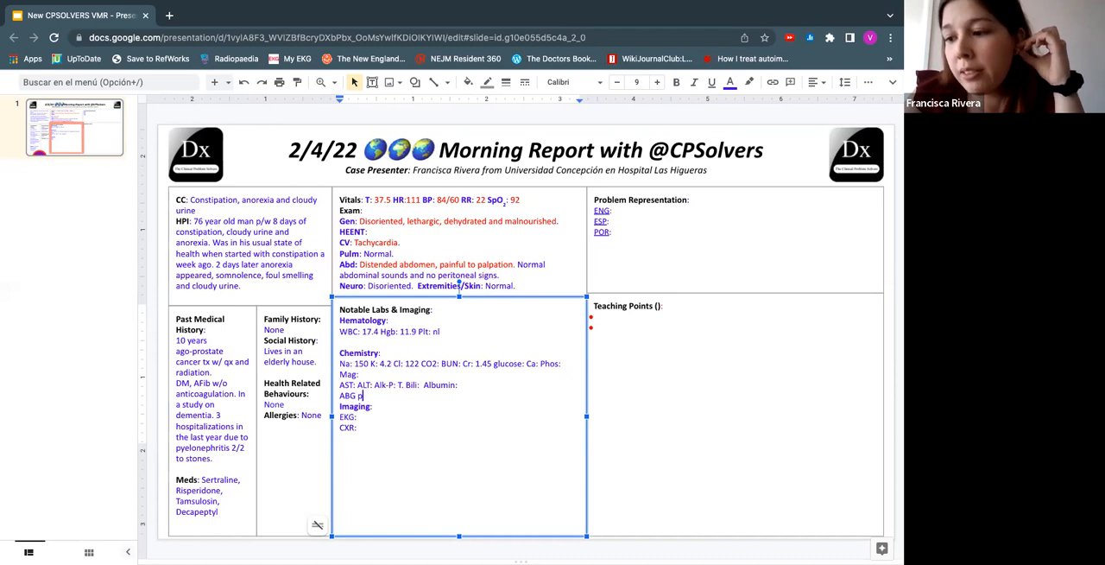
{"action": "type", "text": "H 7"}
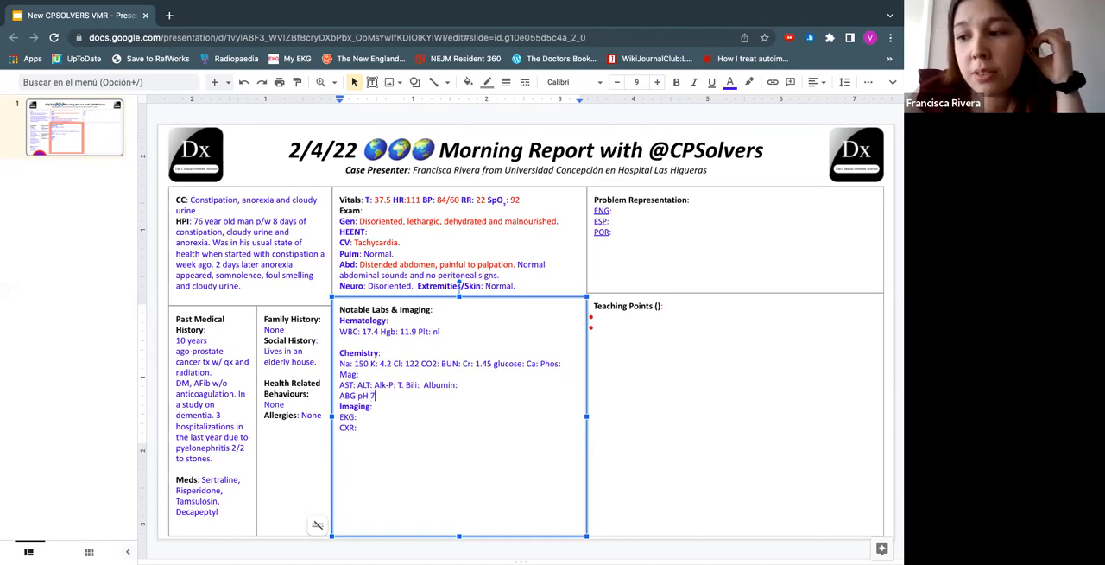
{"action": "type", "text": ".28"}
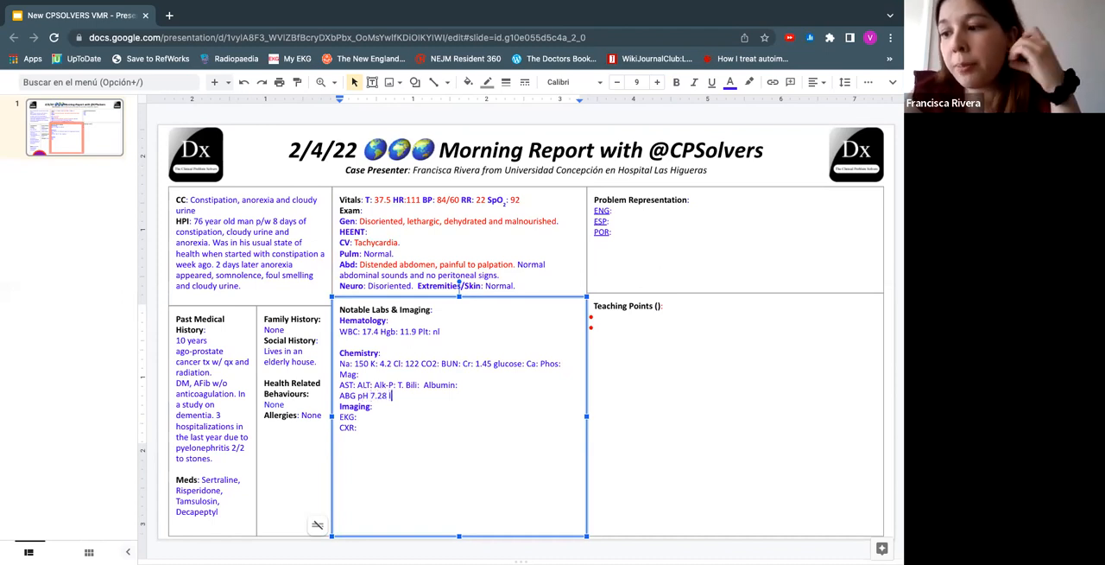
{"action": "type", "text": "low HCO3"}
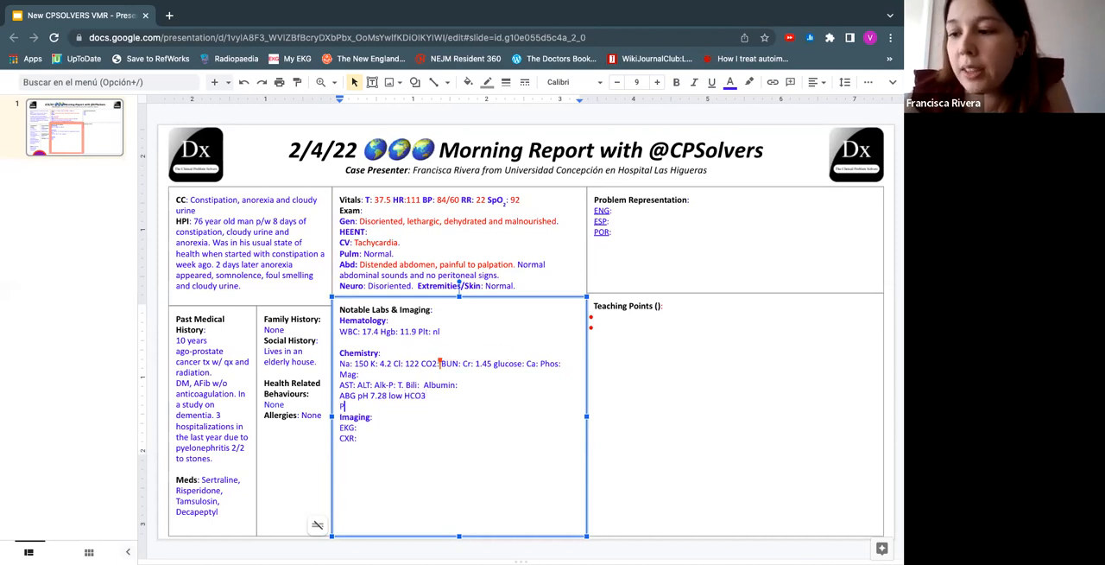
{"action": "type", "text": "Procal"}
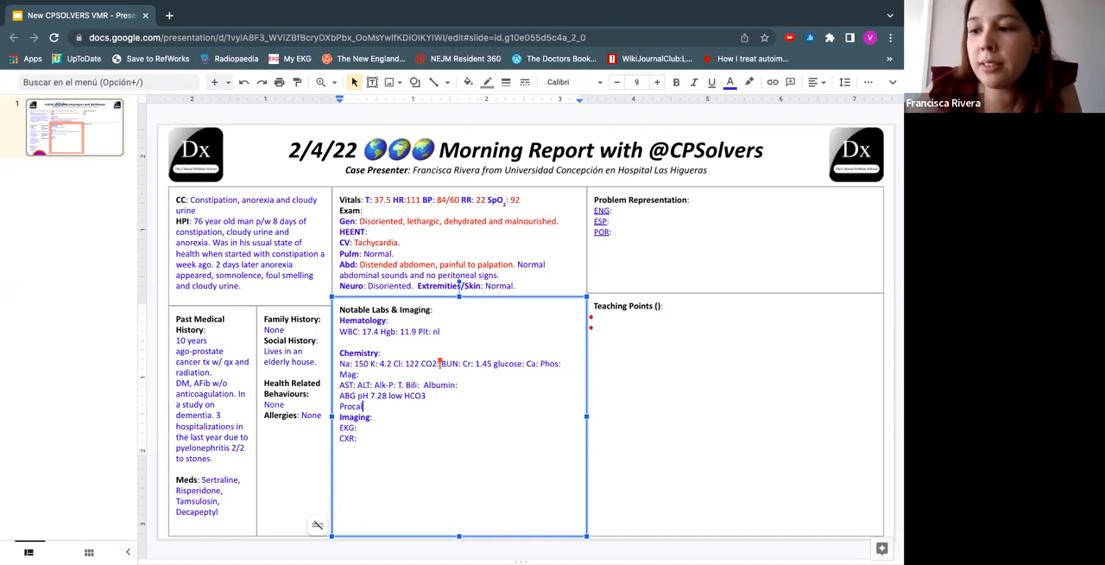
{"action": "type", "text": "citonin"}
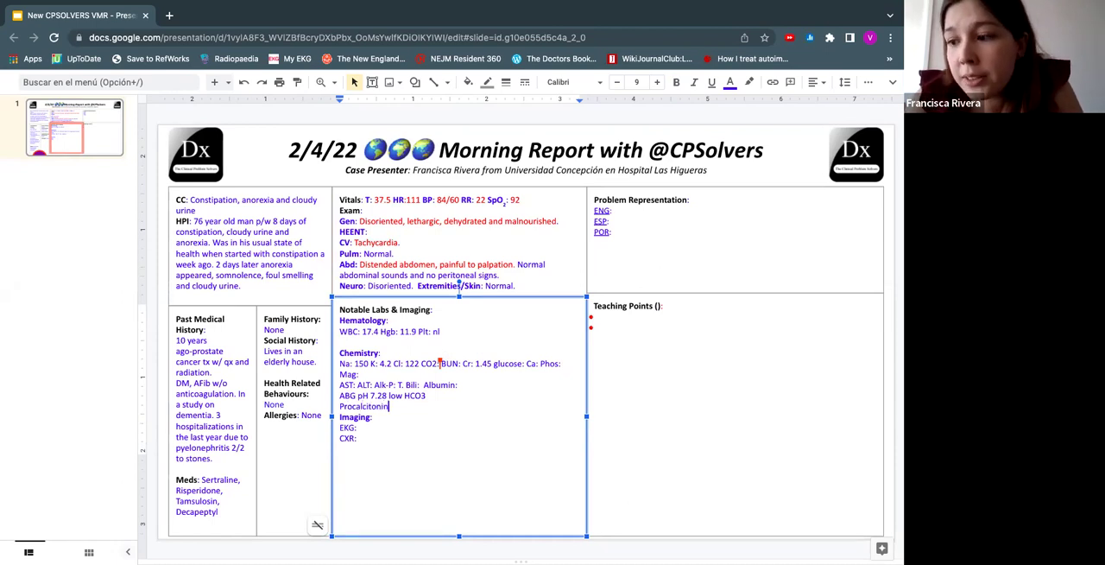
Add the urinalysis WBC/pus result and a normal prostate antigen note.
{"action": "type", "text": "UA: >100"}
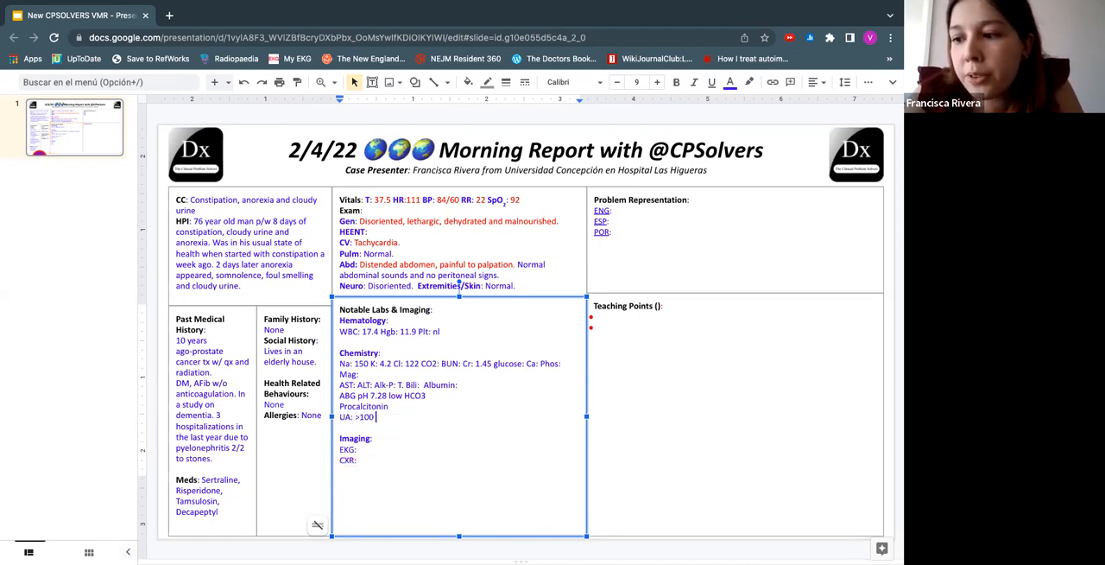
{"action": "type", "text": "W"}
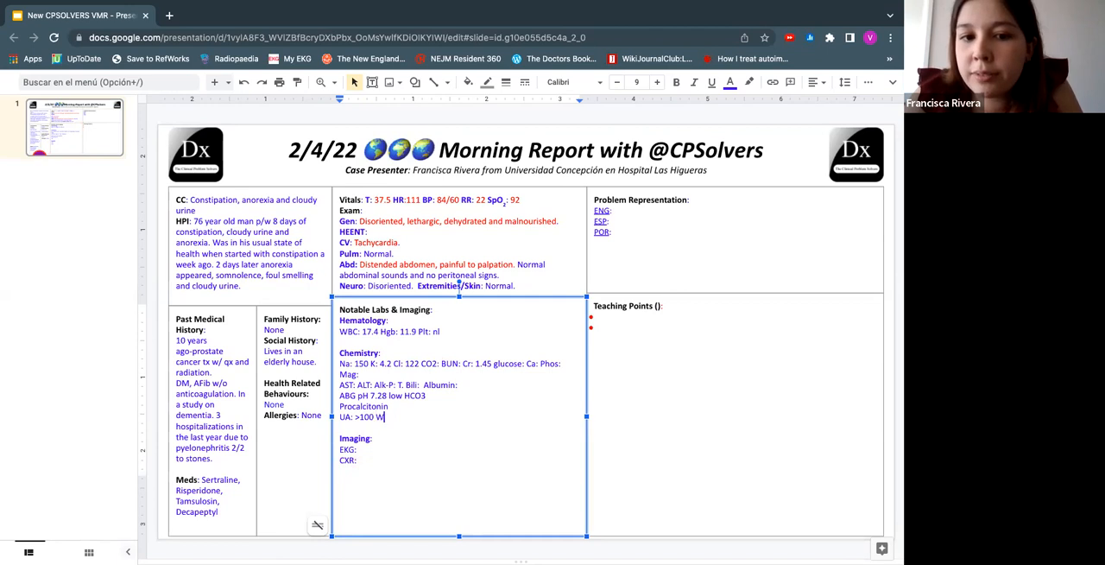
{"action": "type", "text": "BC, Pus. Ps"}
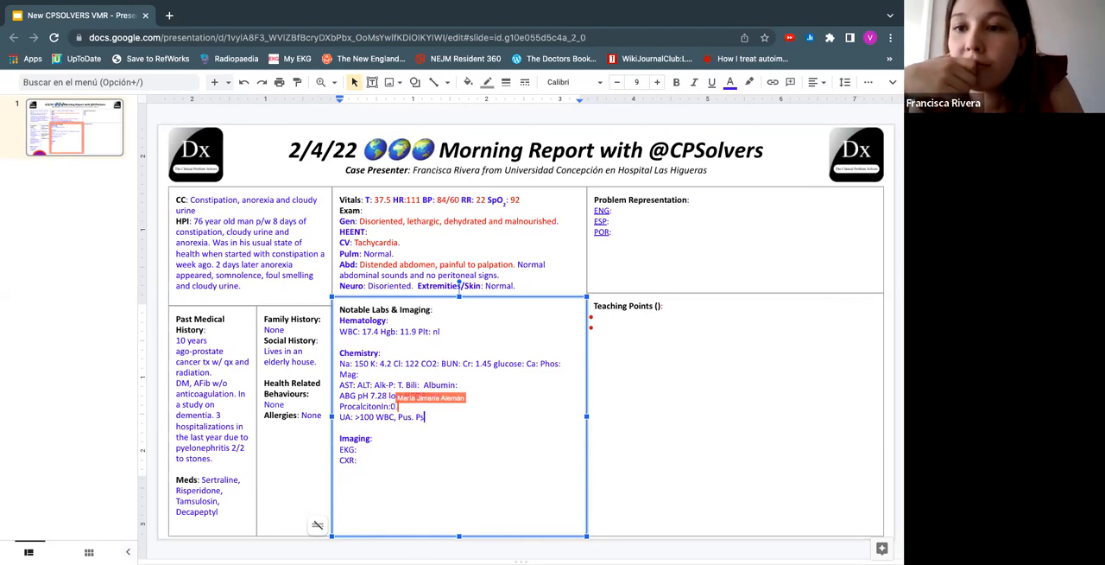
{"action": "type", "text": "Prostate"}
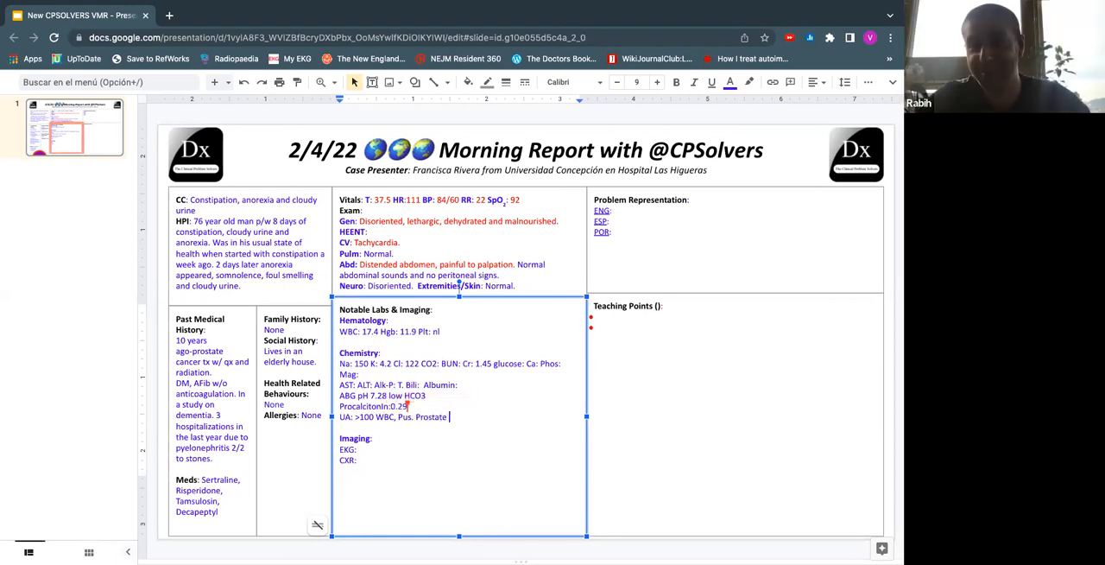
{"action": "type", "text": "antigen was"}
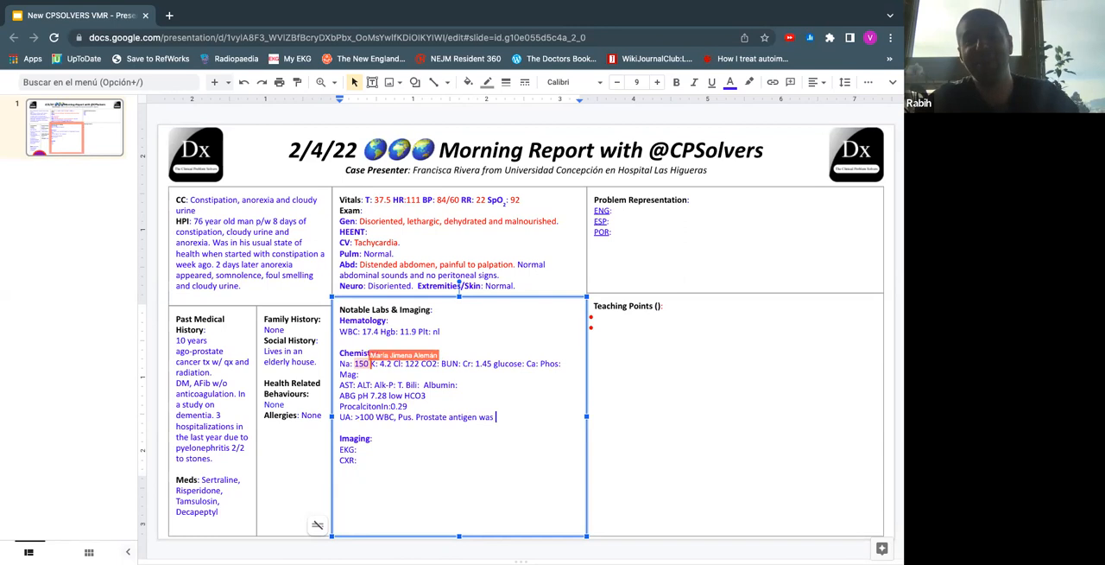
{"action": "type", "text": "notmal."}
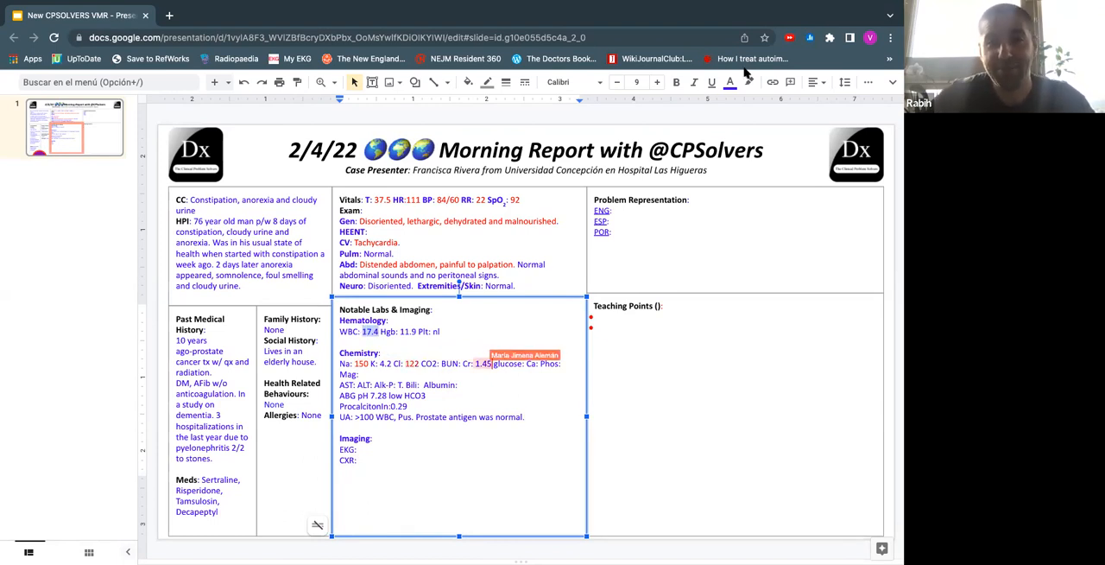
Color the creatinine value 1.45 red and retype the line as 'Procalcitonin:0.29'.
{"action": "left_click", "coordinate": [731, 82]}
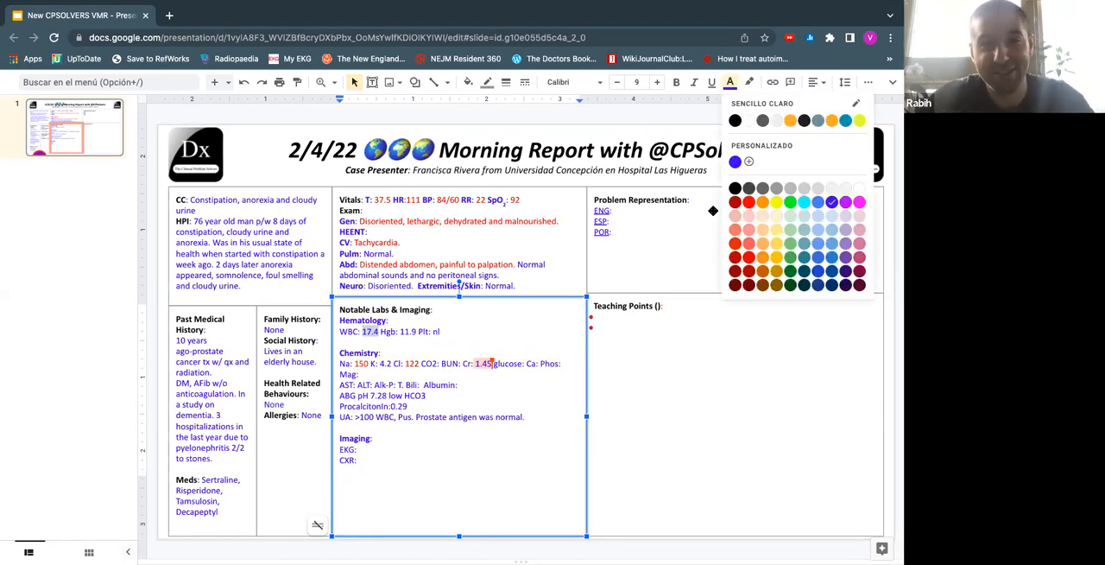
{"action": "left_click", "coordinate": [413, 342]}
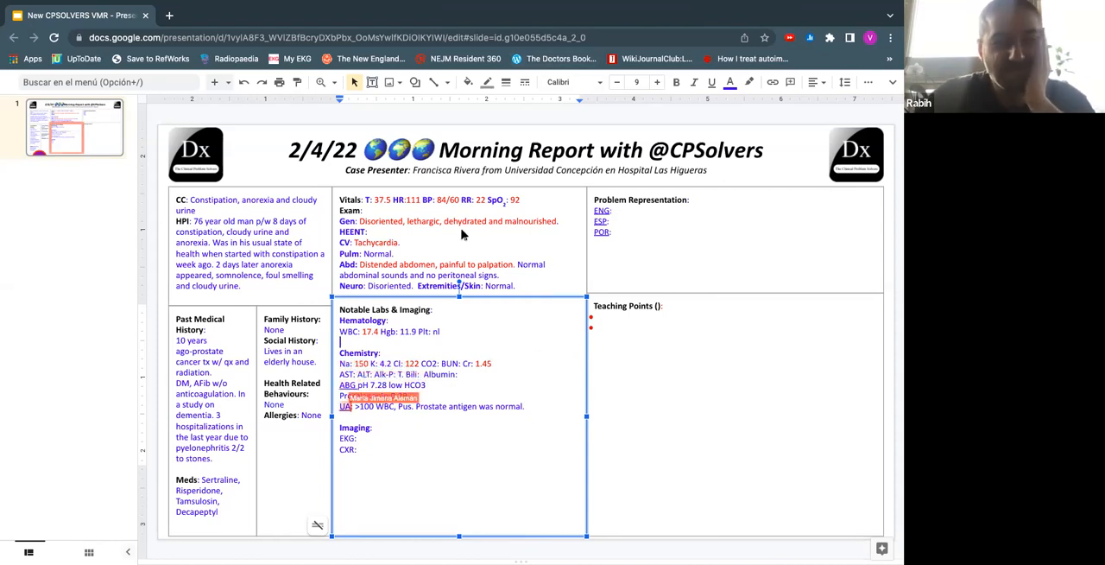
{"action": "type", "text": "Procalcitonin:0.29"}
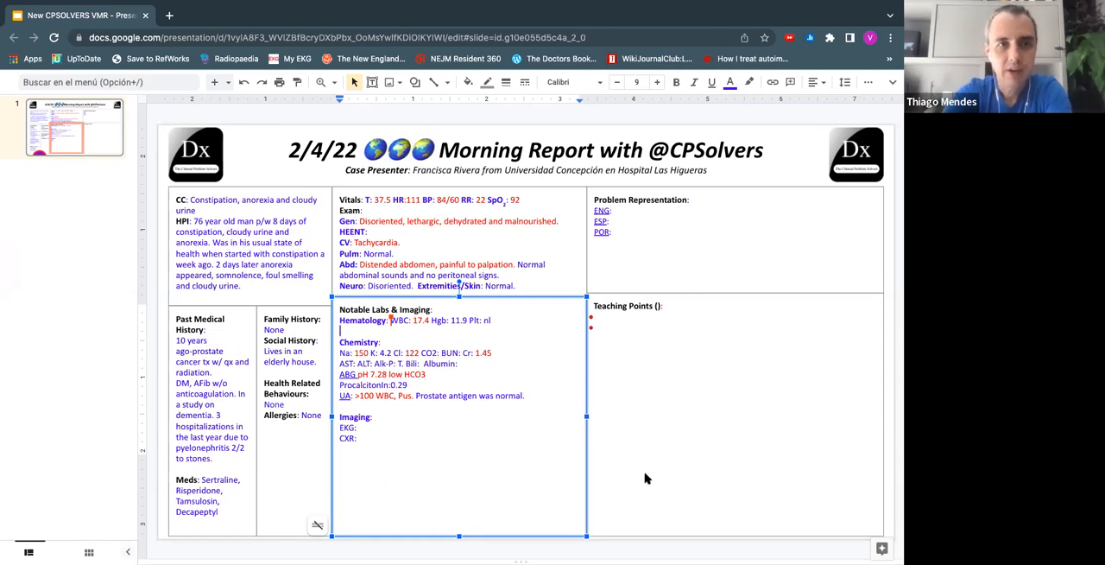
{"action": "mouse_move", "coordinate": [451, 413]}
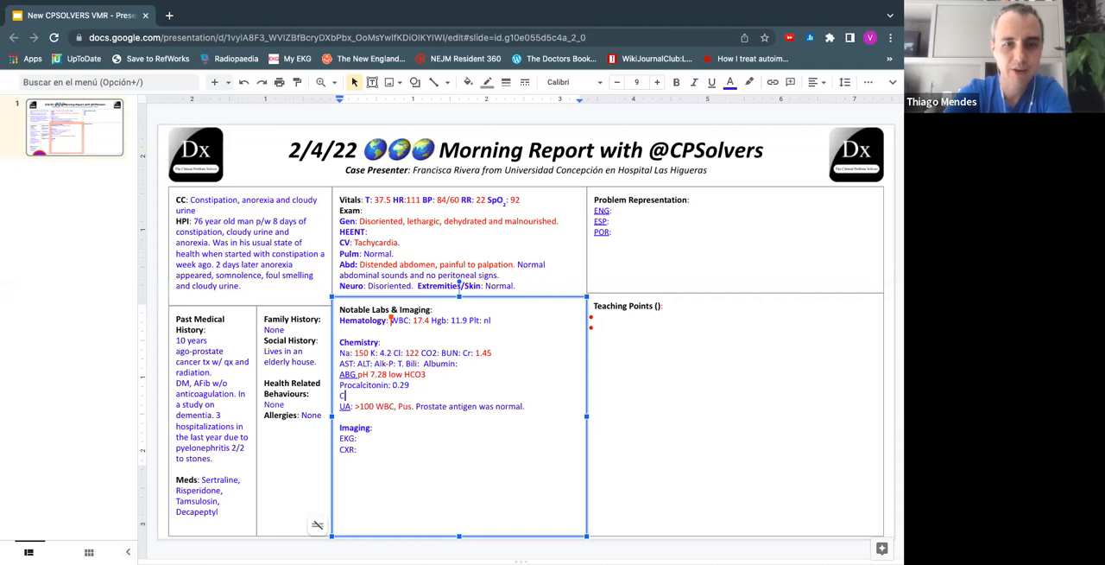
Add a 'CRP: 6' line beneath procalcitonin 0.29.
{"action": "type", "text": "CRP:"}
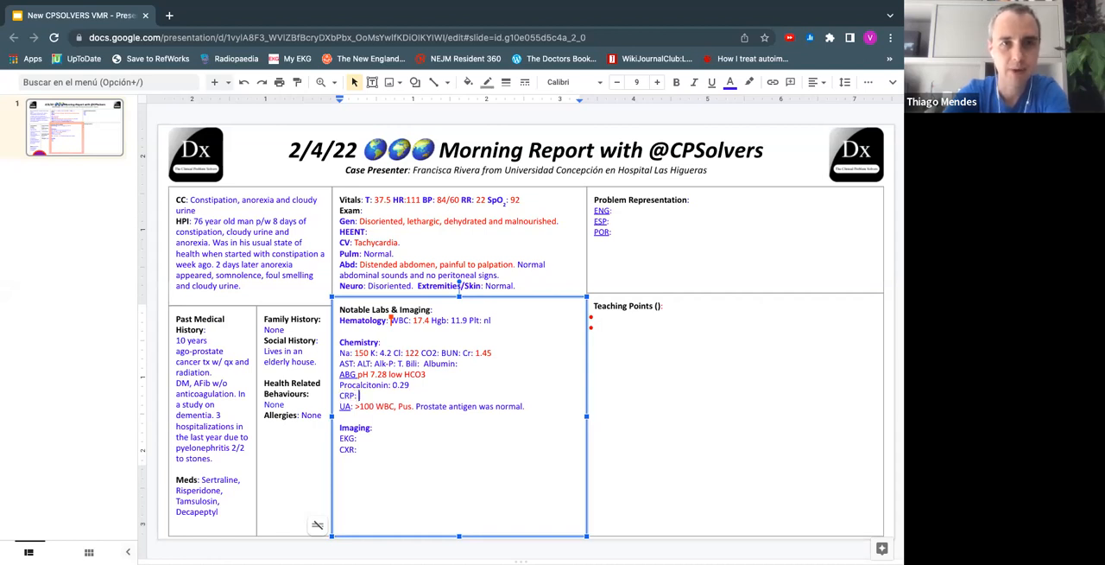
{"action": "type", "text": "6"}
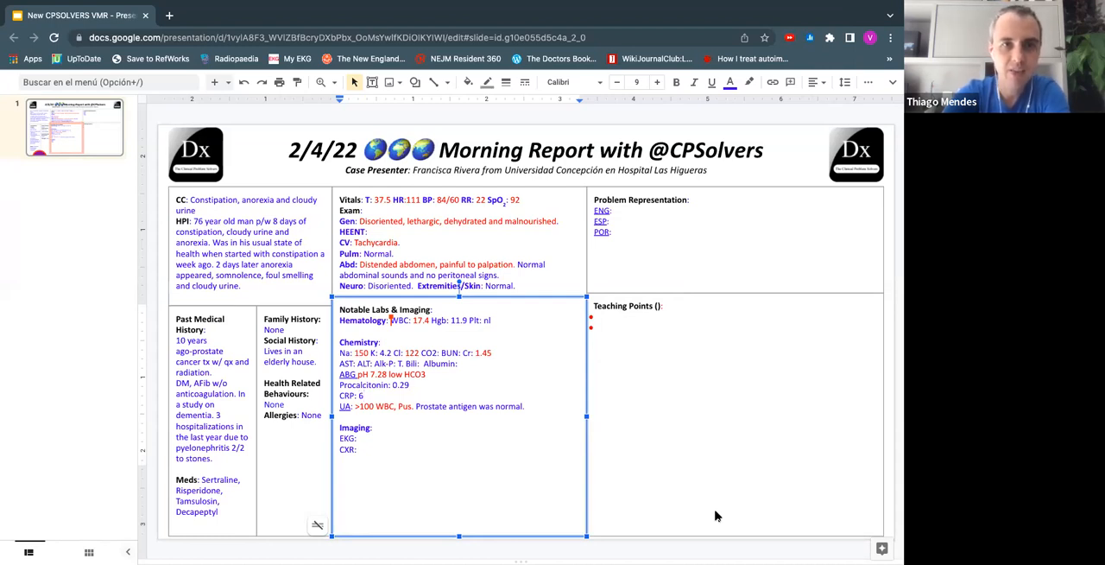
{"action": "mouse_move", "coordinate": [744, 516]}
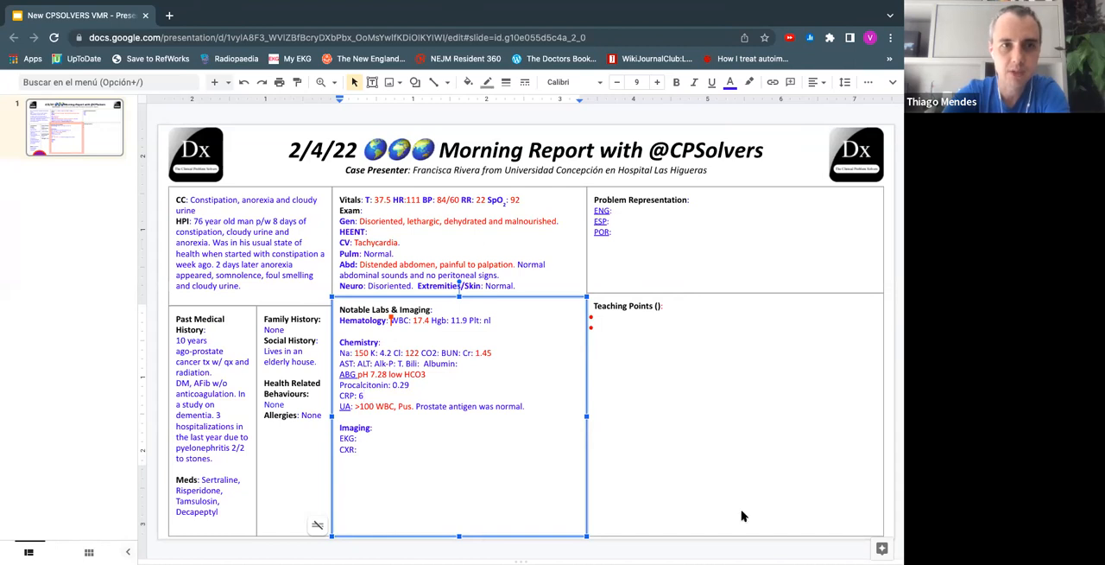
{"action": "mouse_move", "coordinate": [788, 518]}
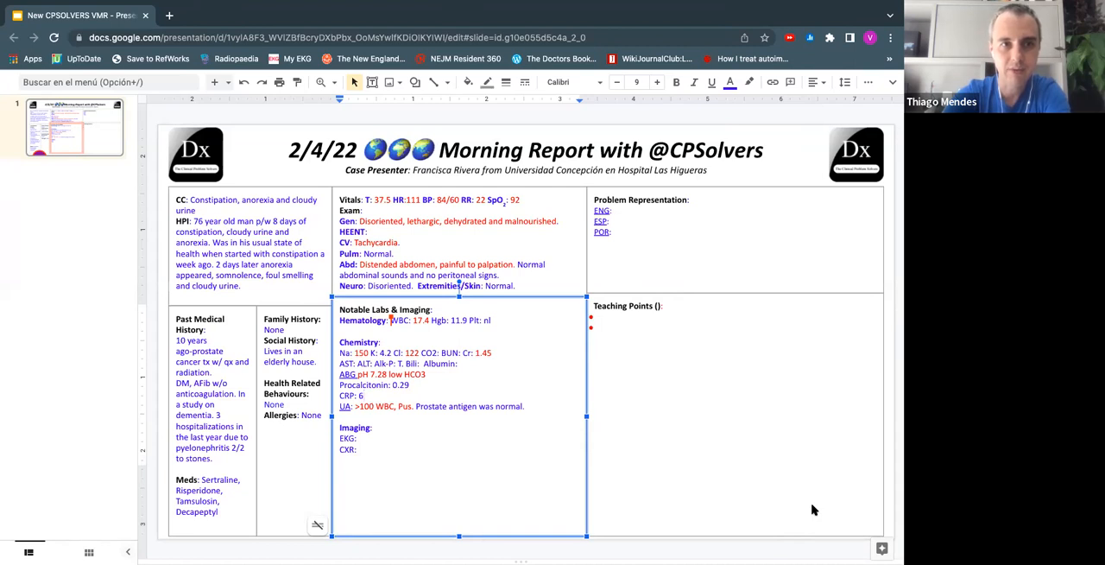
{"action": "mouse_move", "coordinate": [400, 432]}
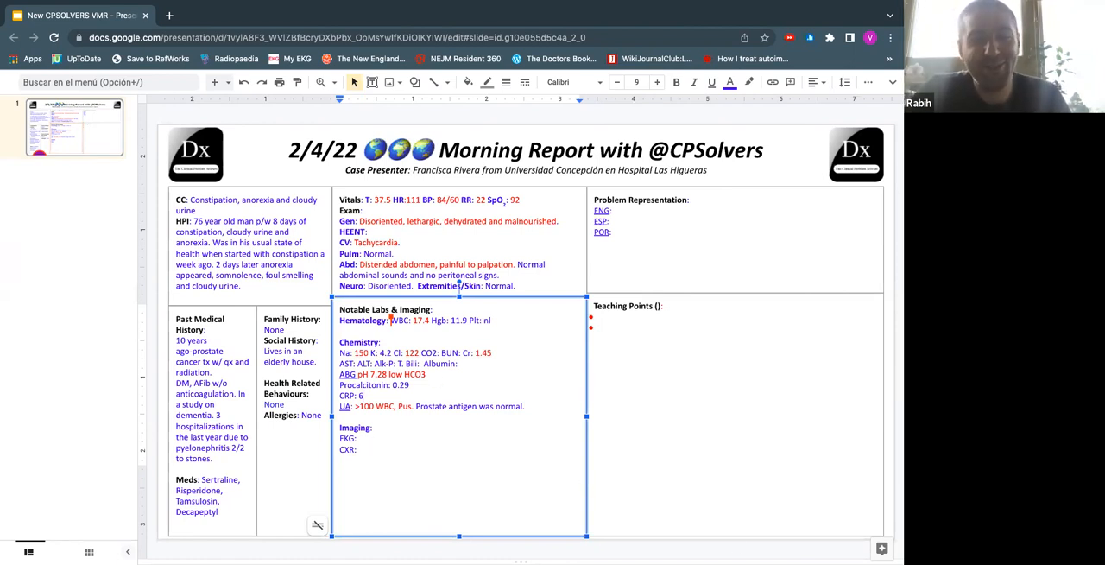
{"action": "mouse_move", "coordinate": [728, 514]}
{"action": "type", "text": "DEU"}
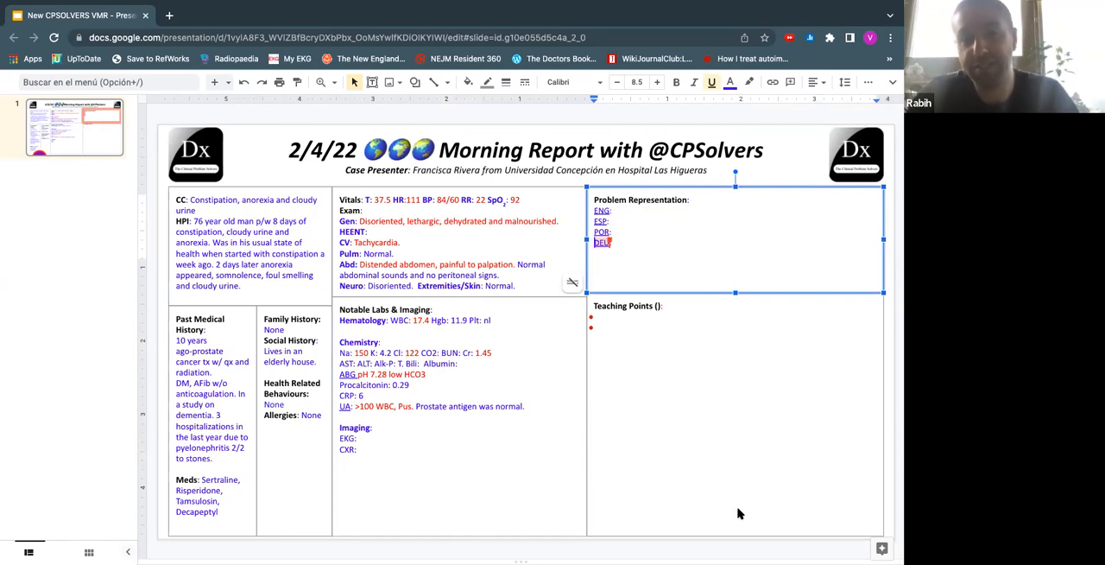
{"action": "mouse_move", "coordinate": [764, 518]}
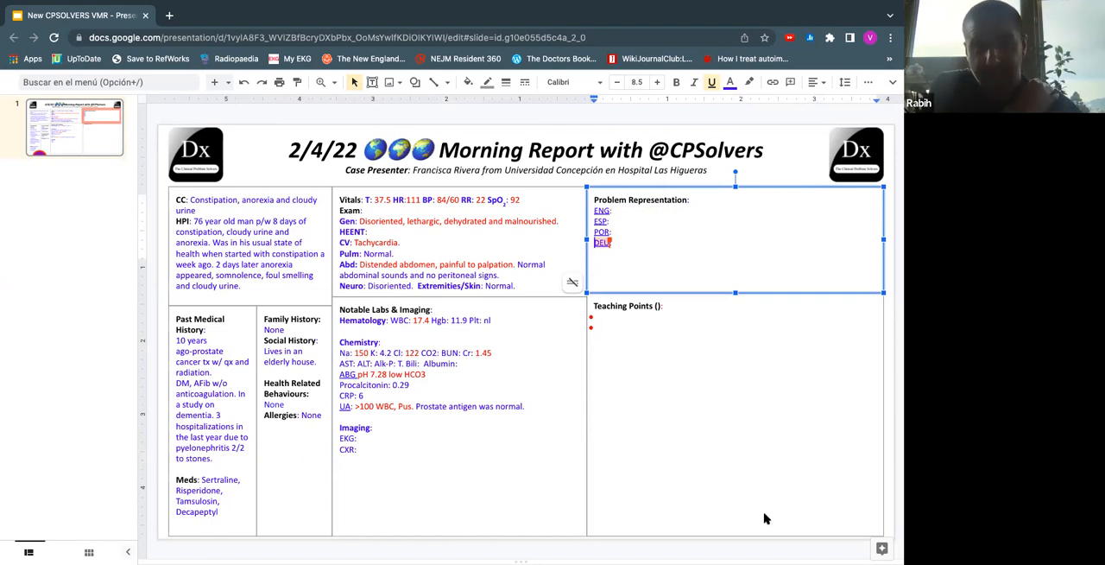
{"action": "mouse_move", "coordinate": [538, 234]}
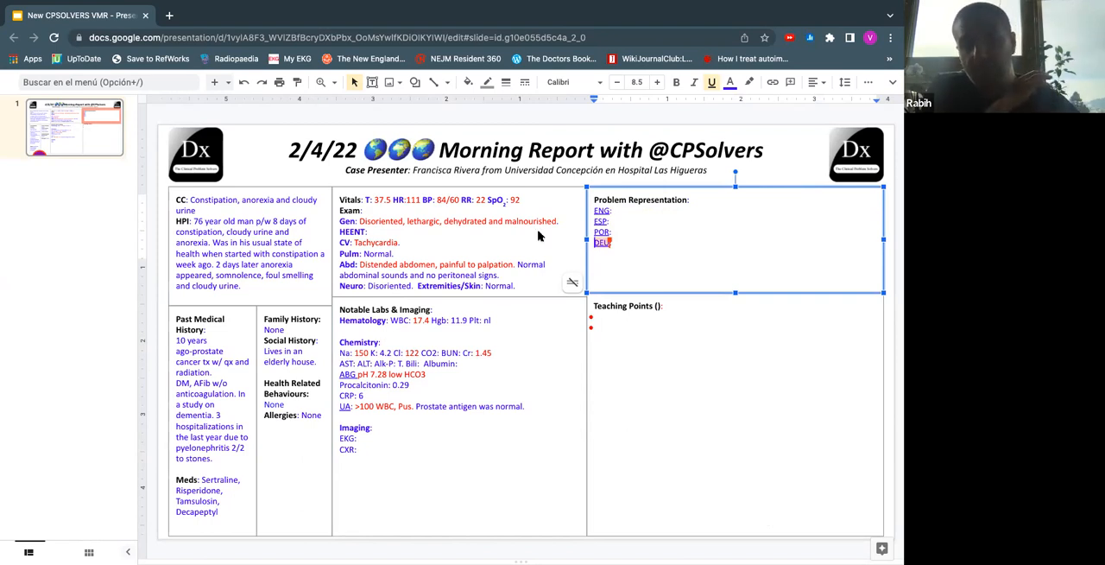
{"action": "mouse_move", "coordinate": [540, 126]}
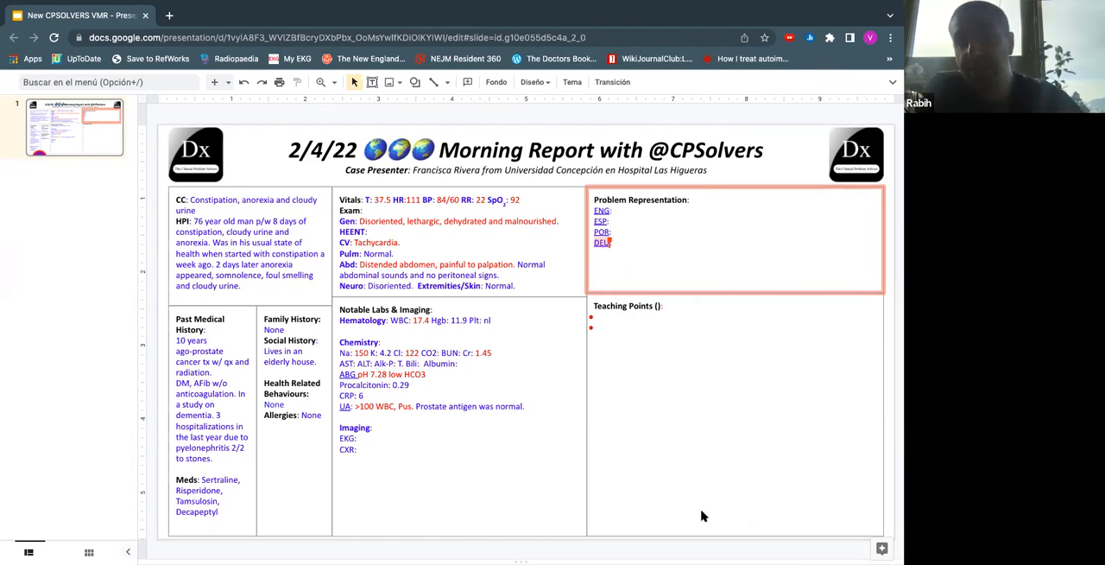
{"action": "mouse_move", "coordinate": [480, 323]}
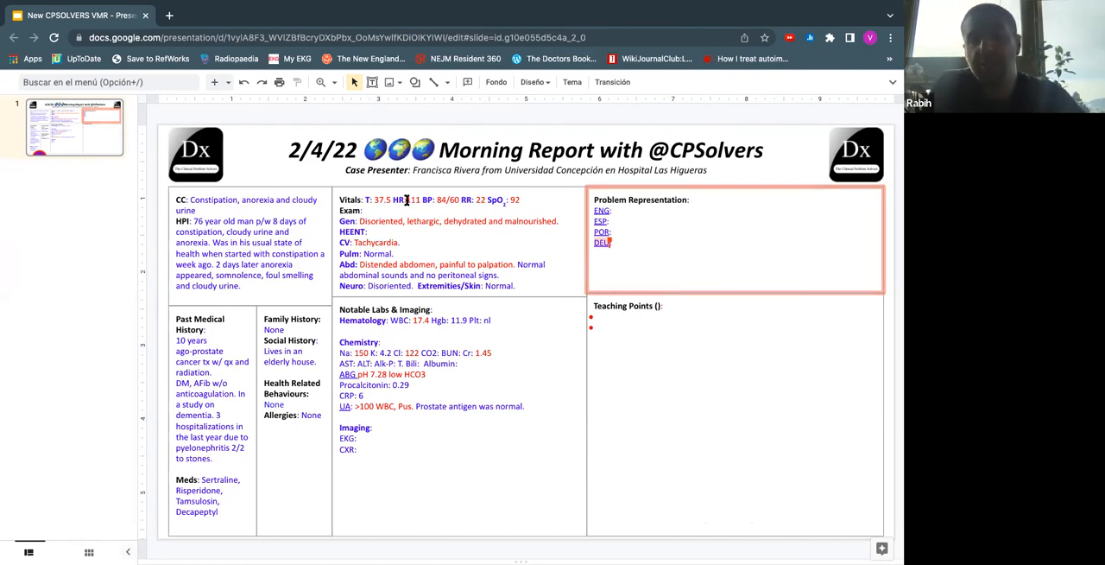
Place the cursor in the heart rate value of the Vitals line.
{"action": "left_click", "coordinate": [411, 199]}
{"action": "type", "text": "1"}
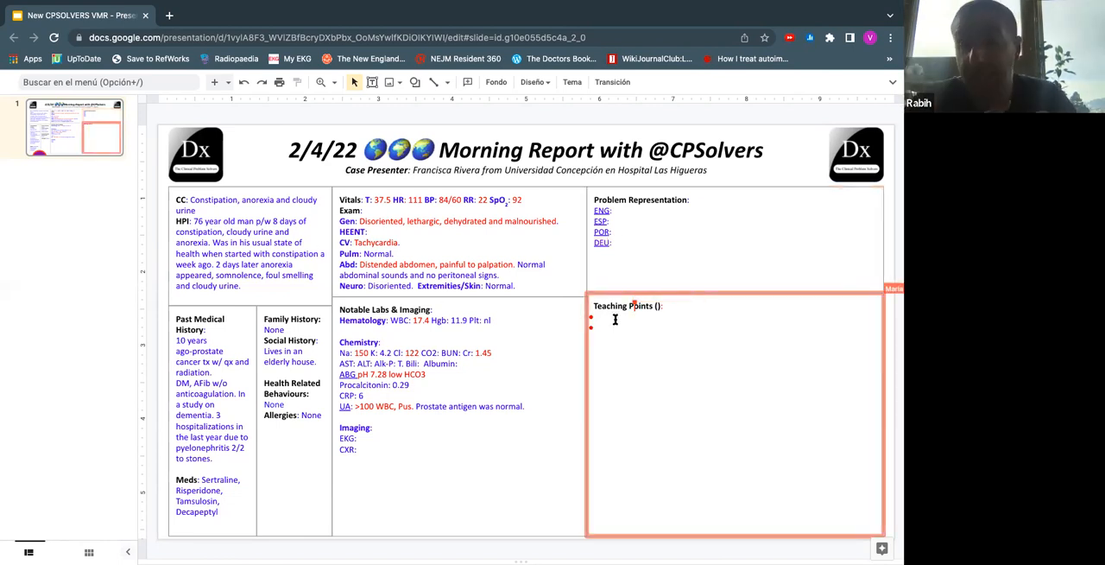
Place the cursor at the first Teaching Points bullet.
{"action": "left_click", "coordinate": [604, 316]}
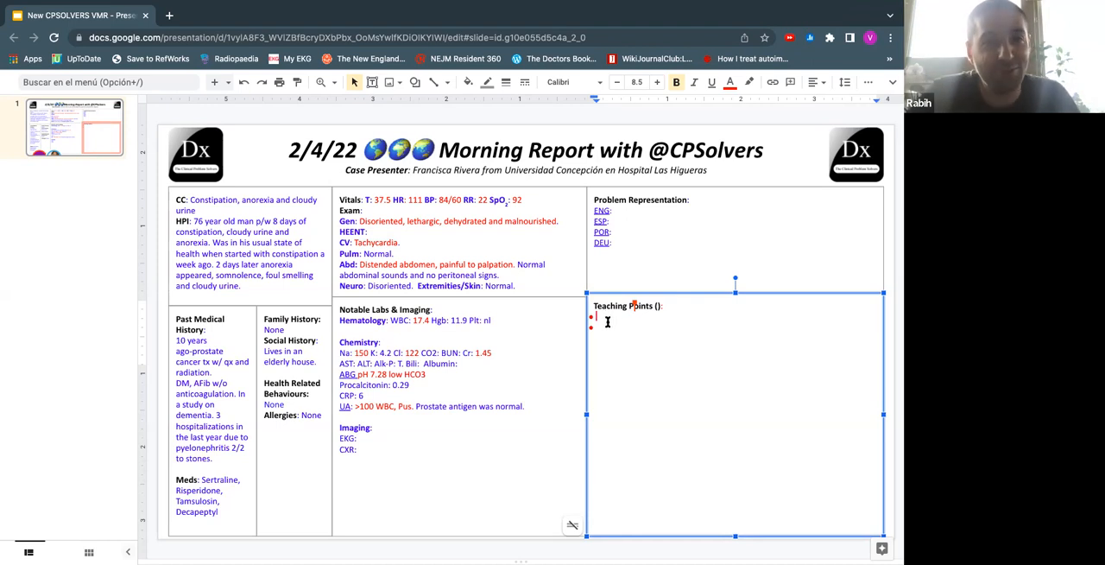
Write 'When to image for UTIs in adults?' with sub-points 'Urosepsis or shock' and 'Urine pH'.
{"action": "type", "text": "W"}
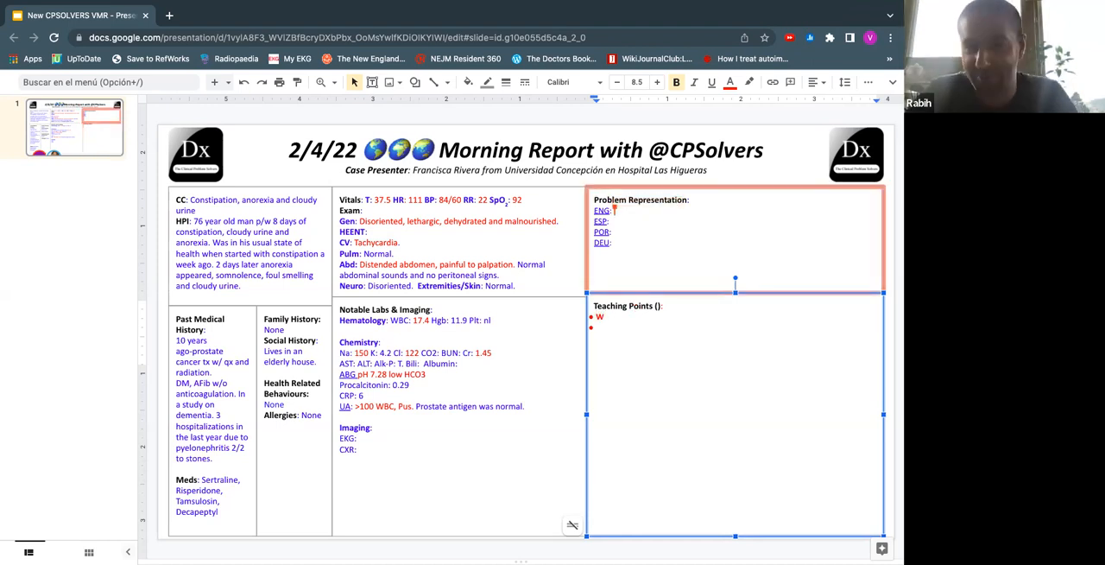
{"action": "type", "text": "When"}
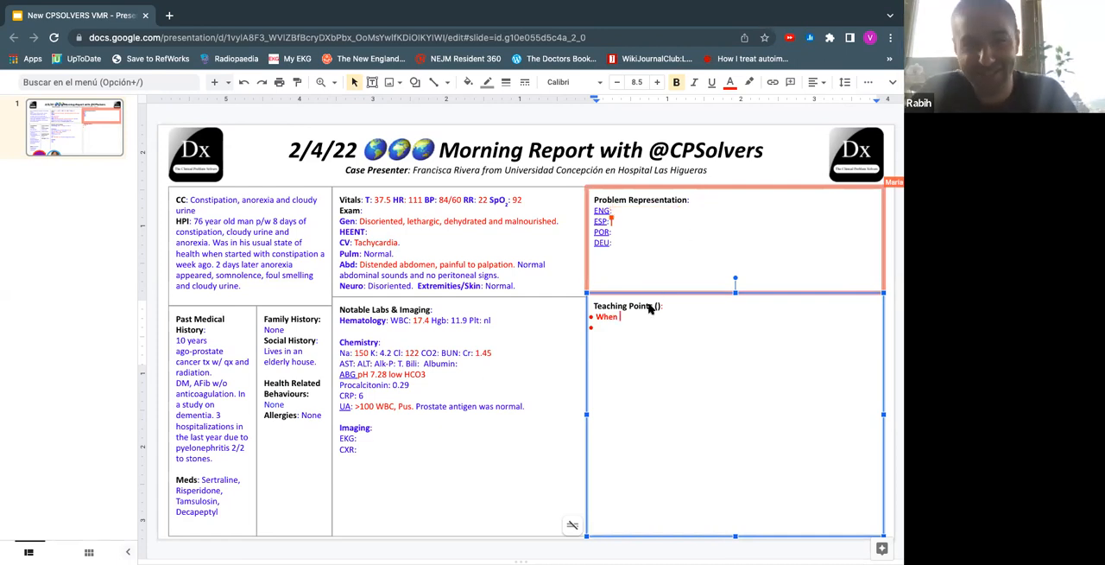
{"action": "mouse_move", "coordinate": [643, 322]}
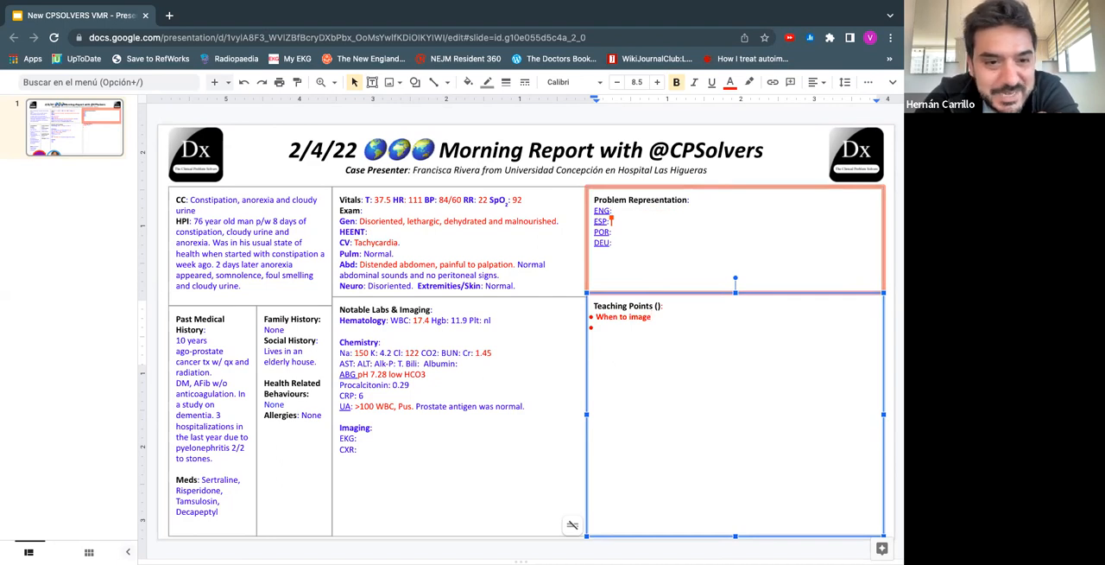
{"action": "type", "text": "for U"}
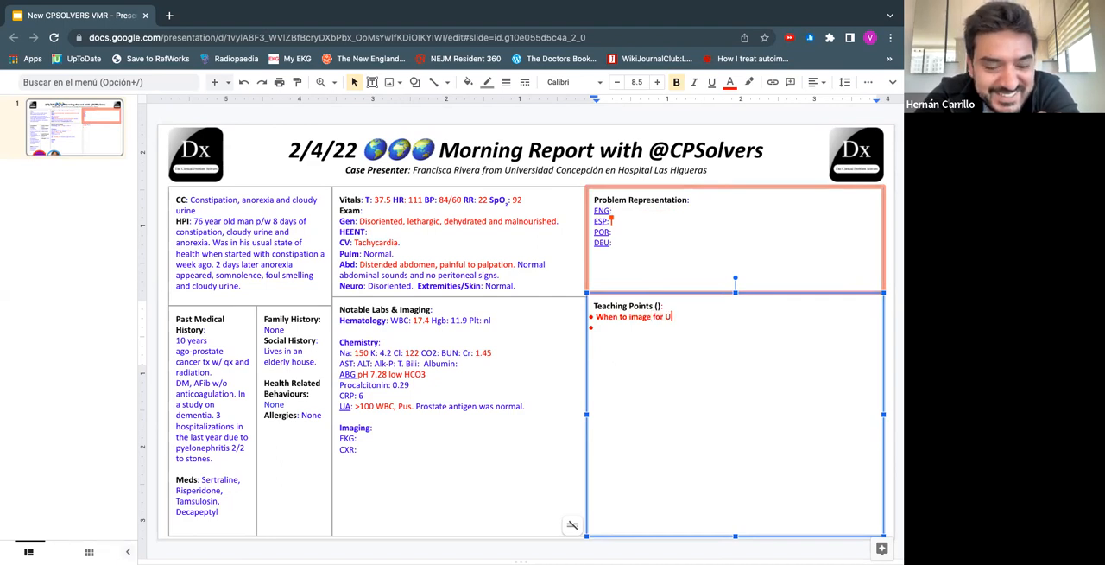
{"action": "type", "text": "TIs"}
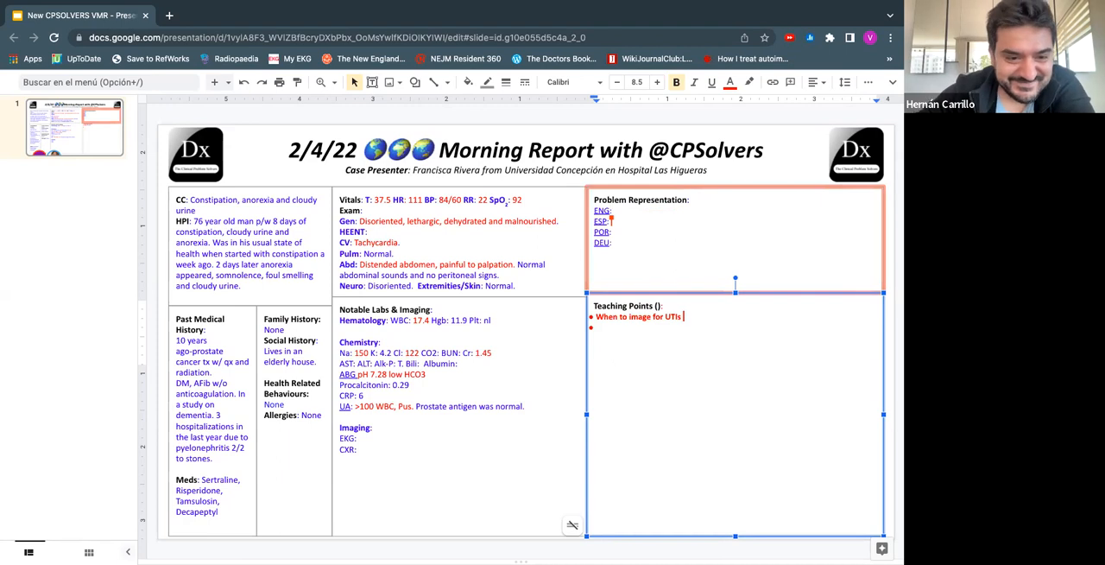
{"action": "type", "text": "in adults?"}
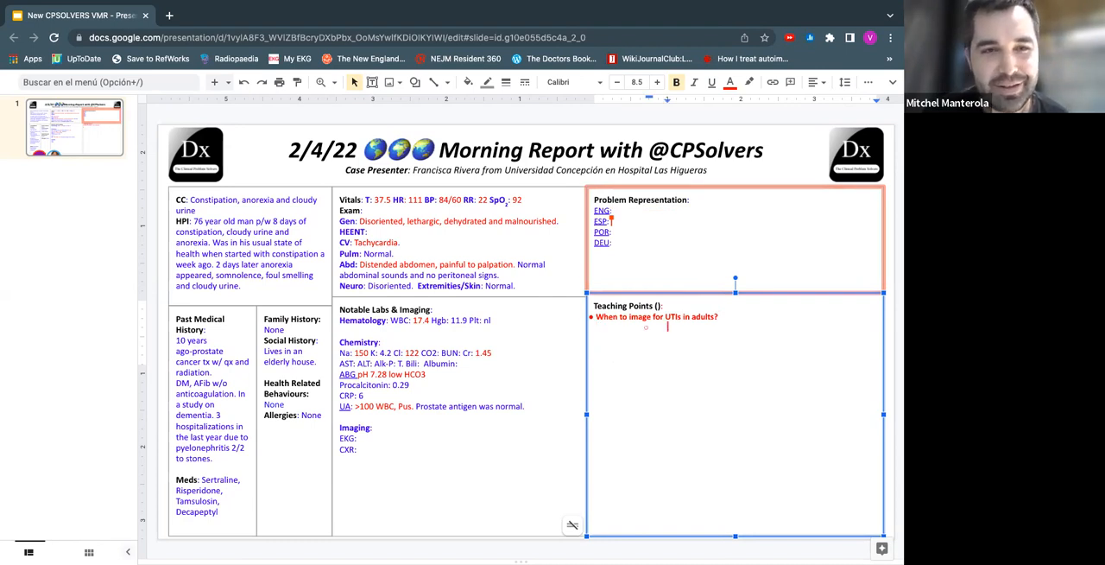
{"action": "type", "text": "U"}
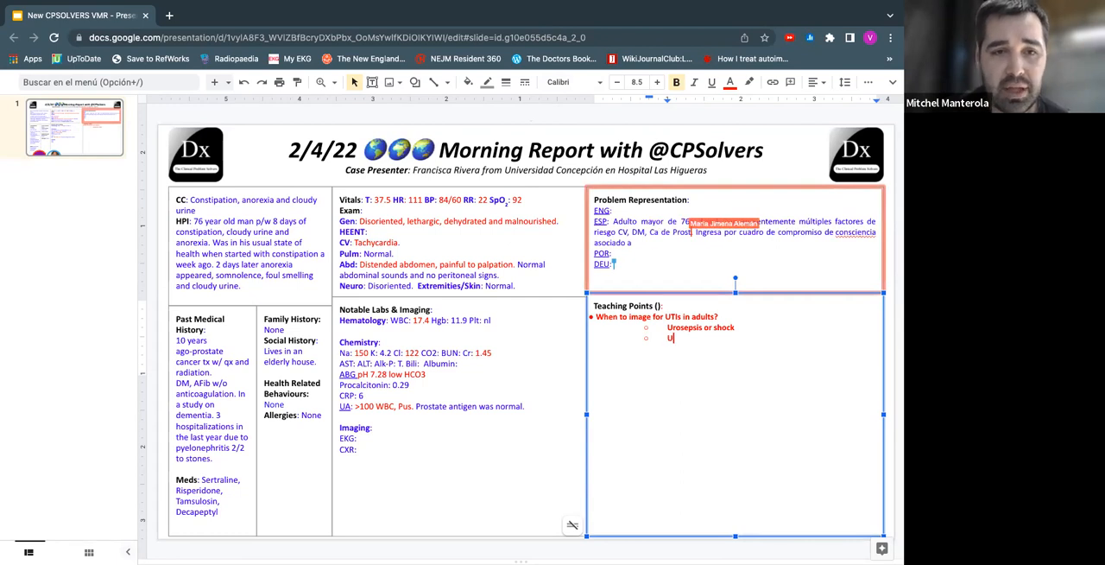
{"action": "type", "text": "Urine pH >= 7"}
{"action": "type", "text": "Renal insufficiency"}
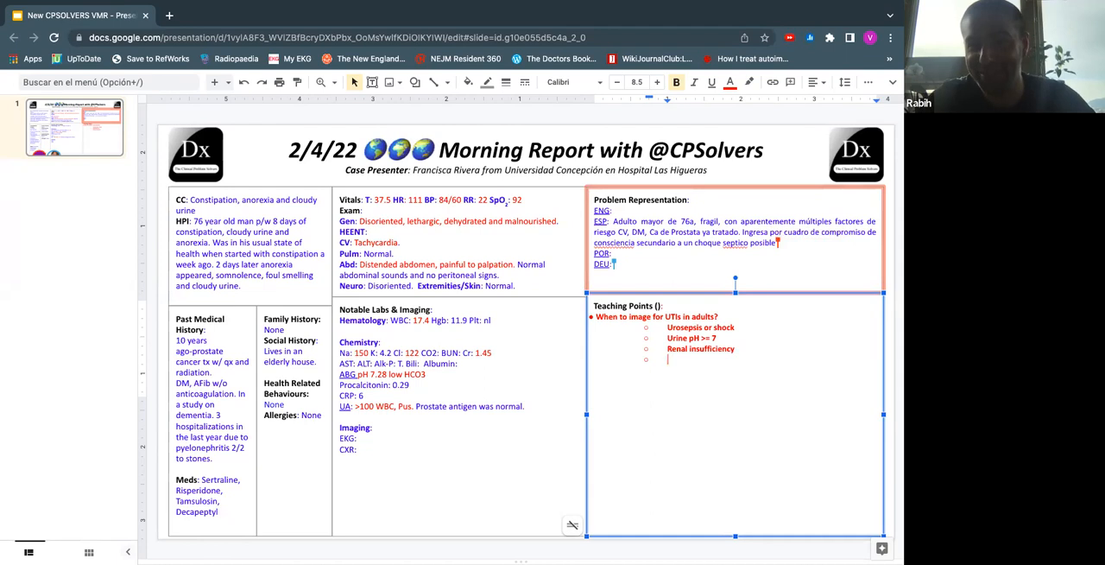
Add the sub-bullet 'Male sex (sp. Elderly pxs)'.
{"action": "type", "text": "Male se"}
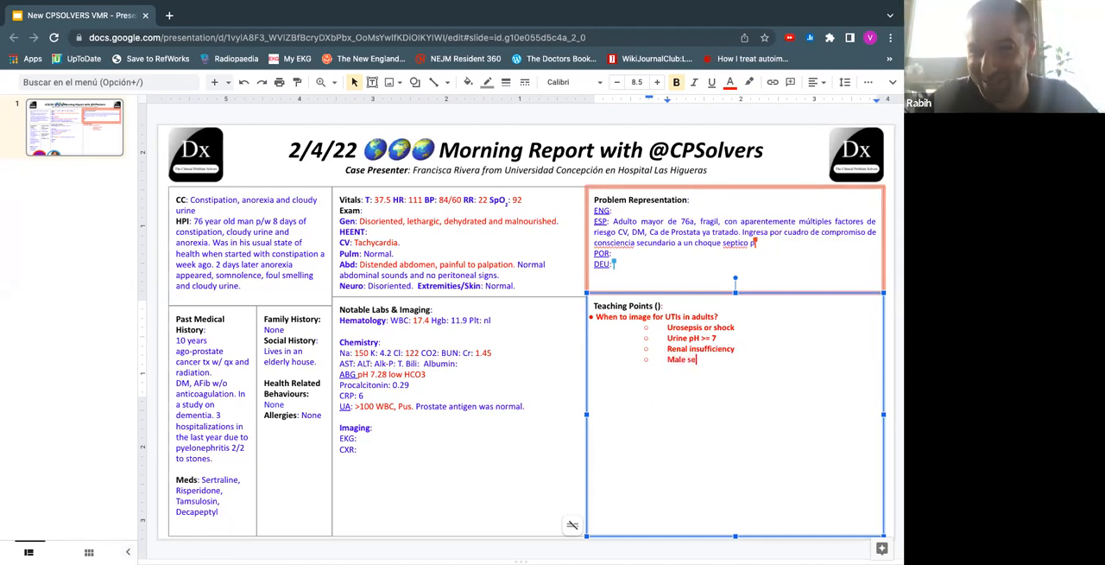
{"action": "type", "text": "x"}
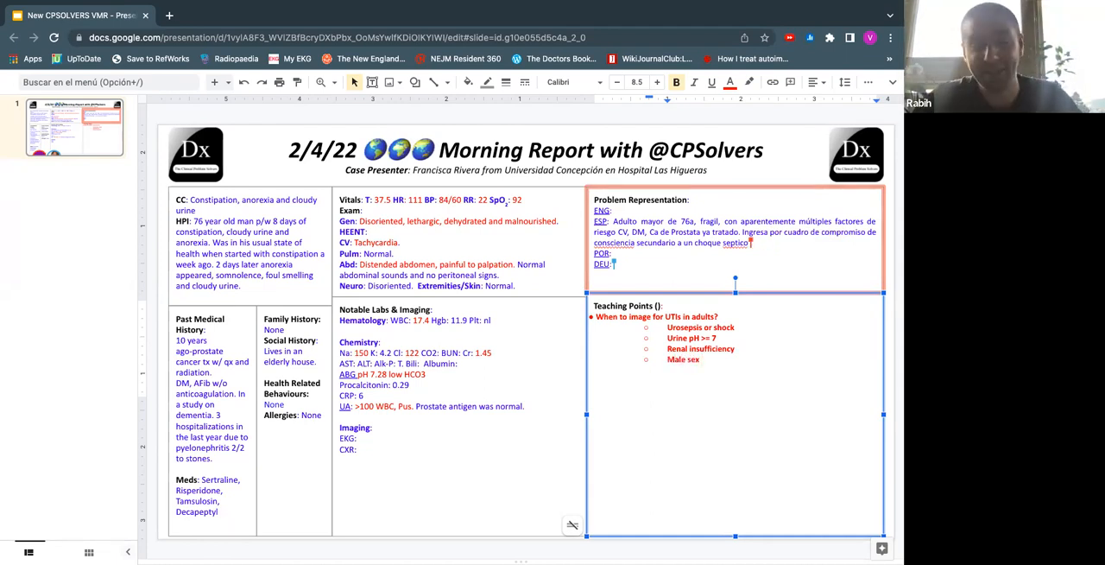
{"action": "type", "text": "(sp. Elderly p"}
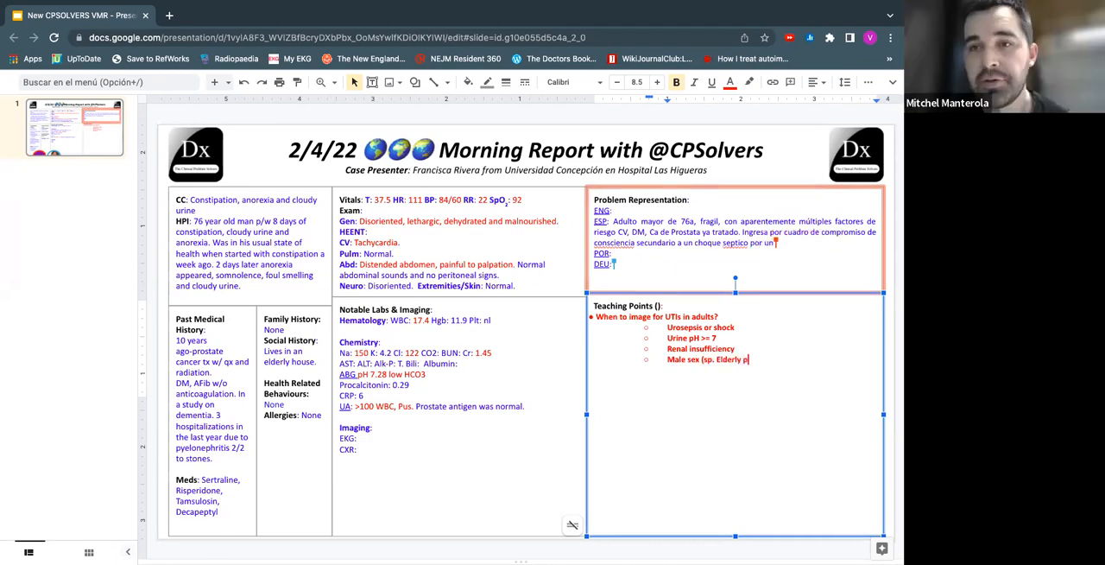
{"action": "type", "text": "xs)"}
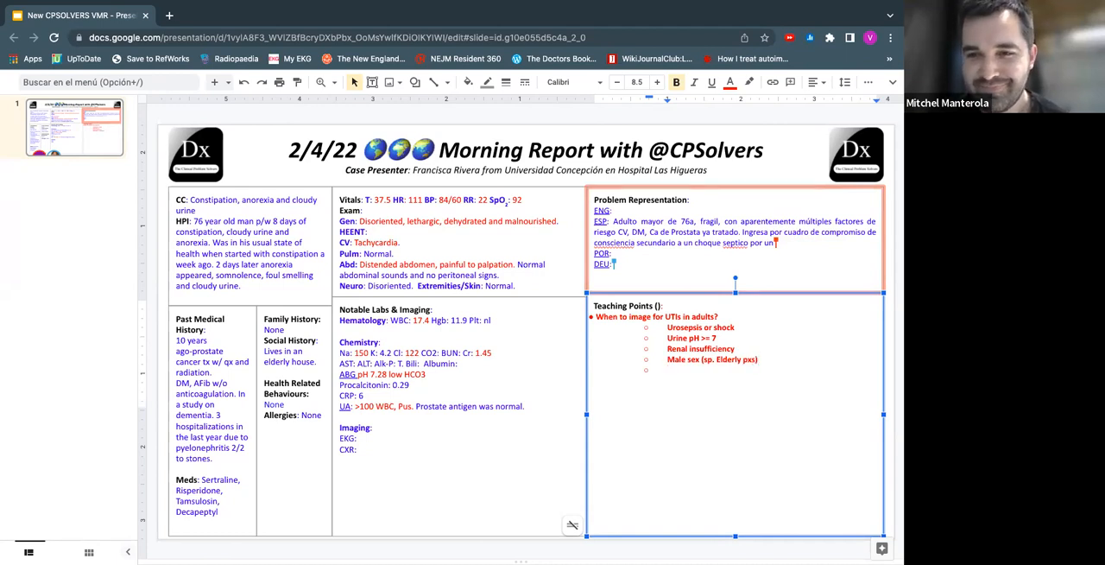
Add the sub-bullet 'PMH of renal stones'.
{"action": "type", "text": "H"}
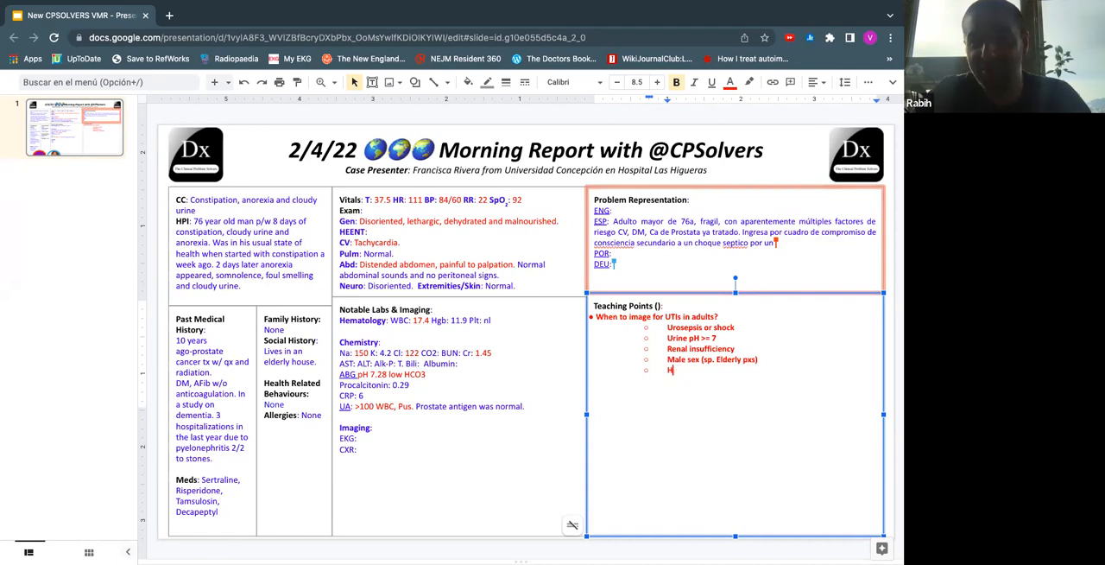
{"action": "type", "text": "is"}
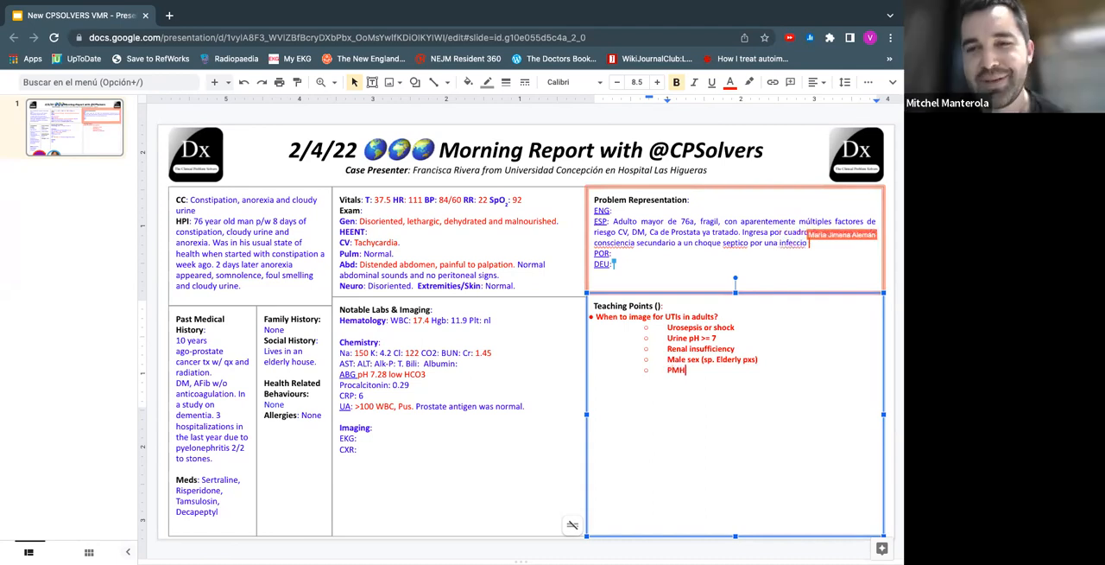
{"action": "type", "text": "of"}
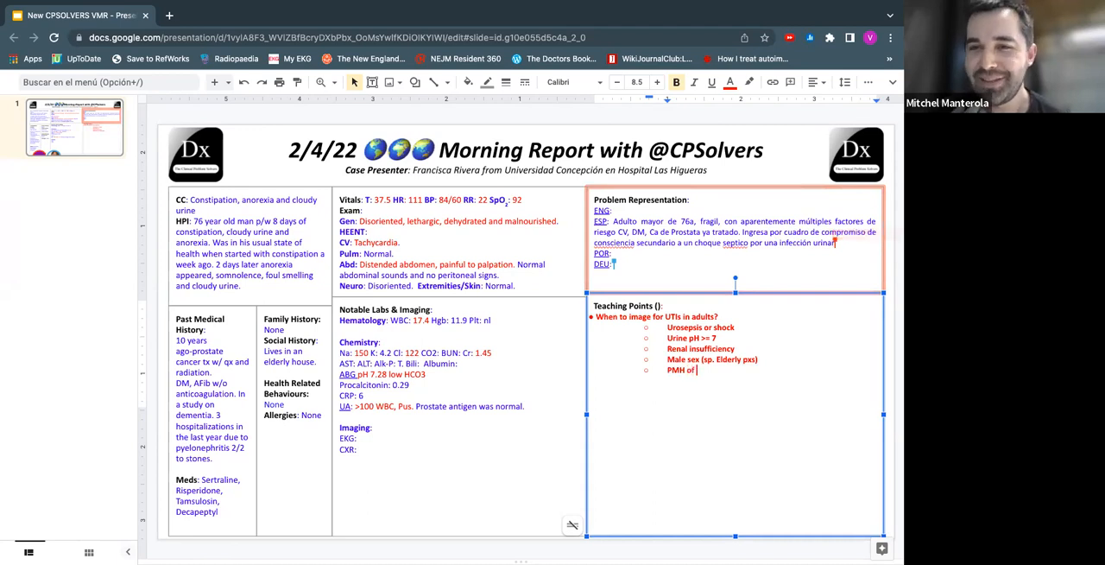
{"action": "type", "text": "complicada"}
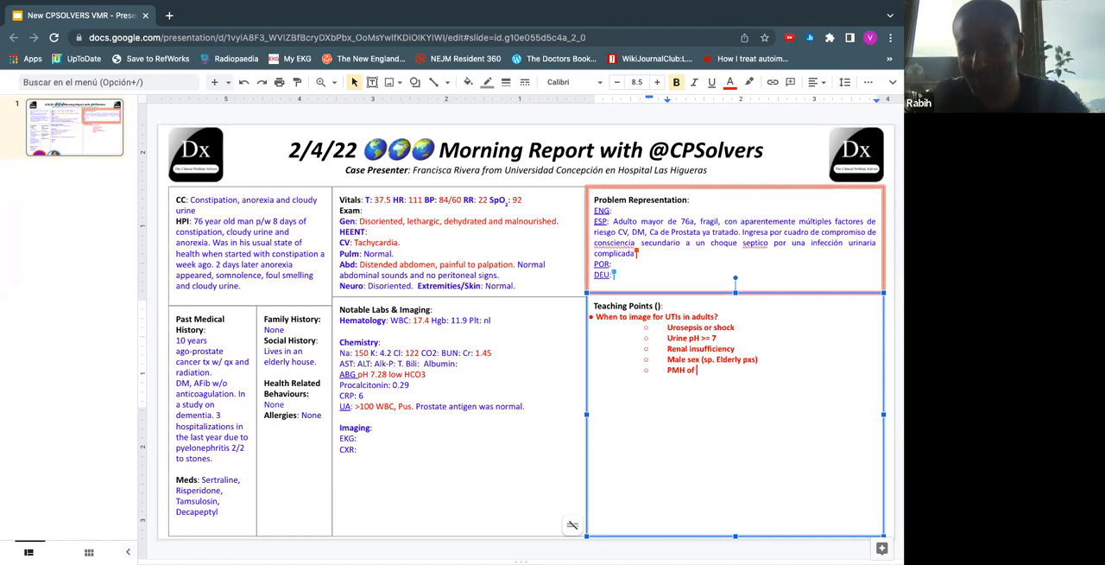
{"action": "type", "text": "renal"}
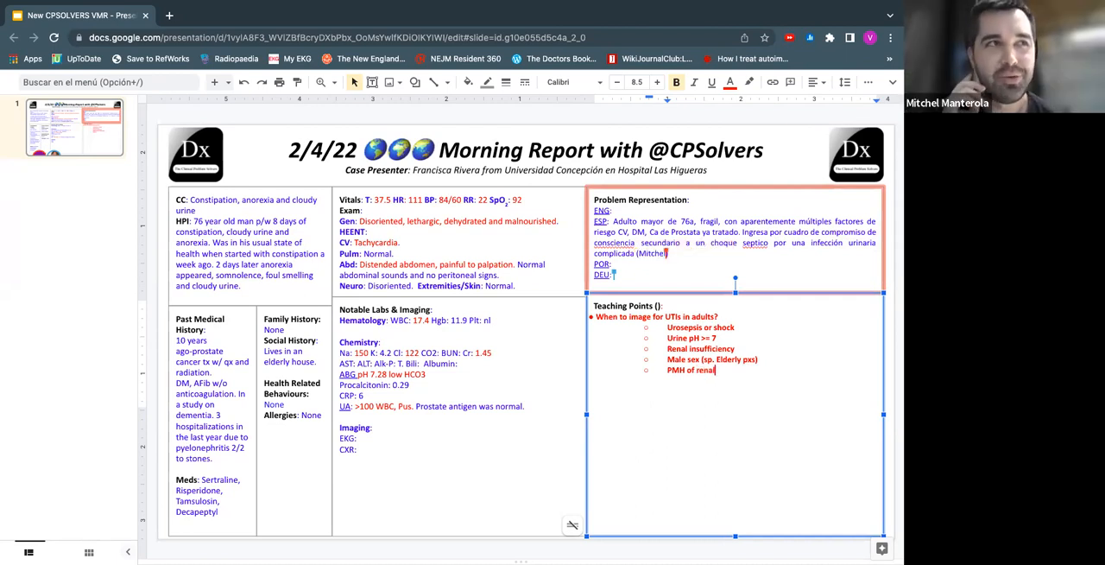
{"action": "type", "text": "stones"}
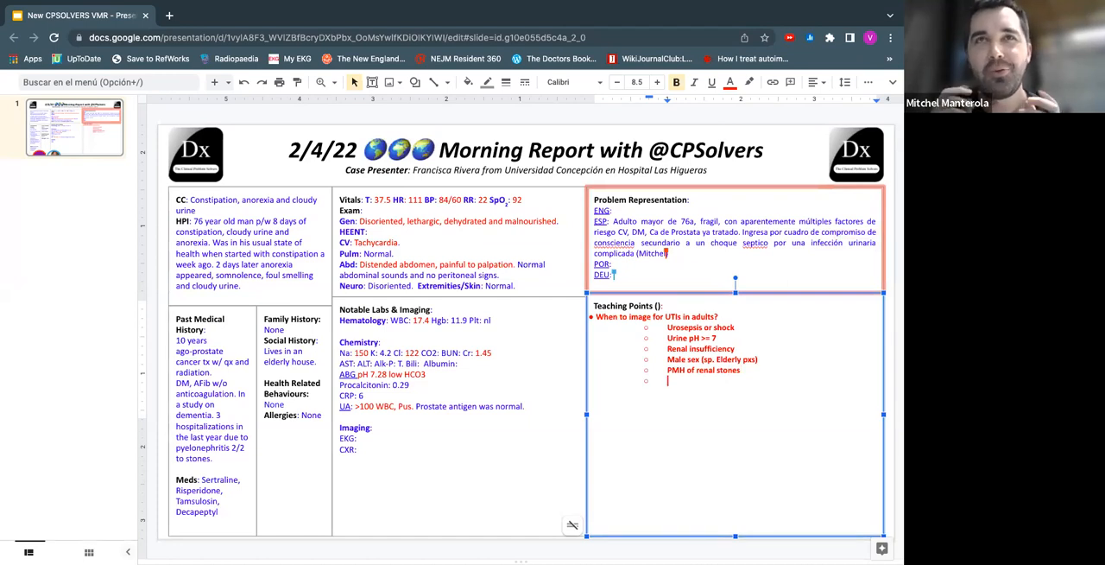
Add sub-bullets 'Not clinical improvement after >72 hrs' and 'Recurrent UTIs'.
{"action": "type", "text": "Not"}
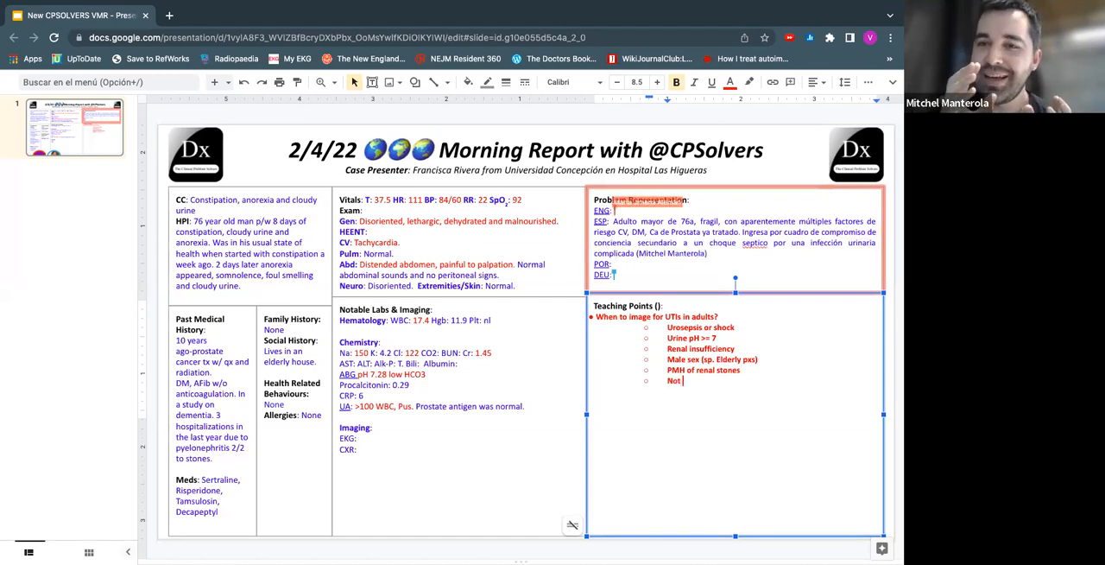
{"action": "type", "text": "clinical im"}
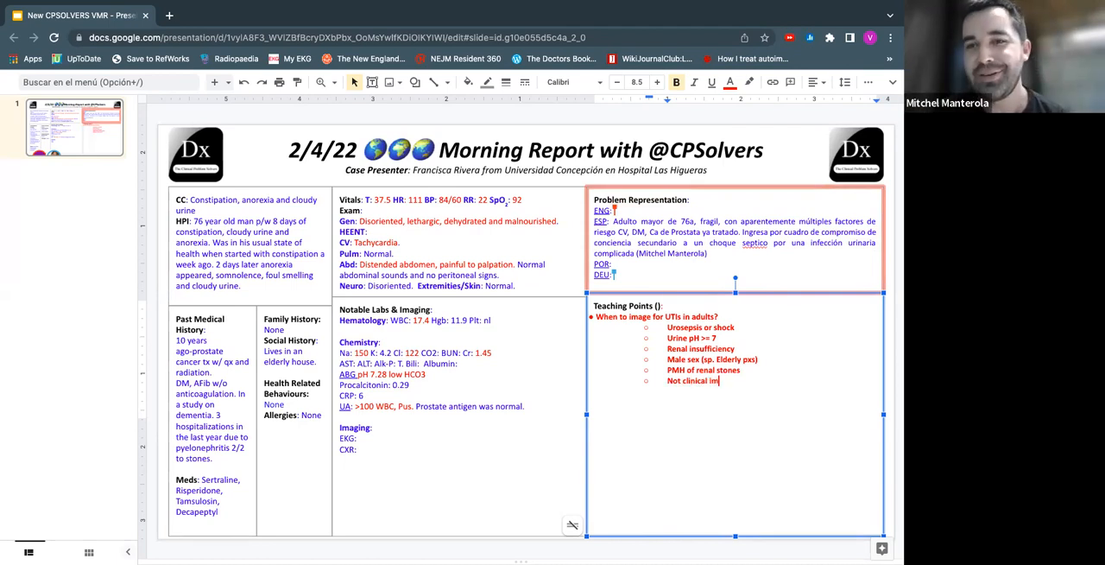
{"action": "type", "text": "provement after >72 hrs"}
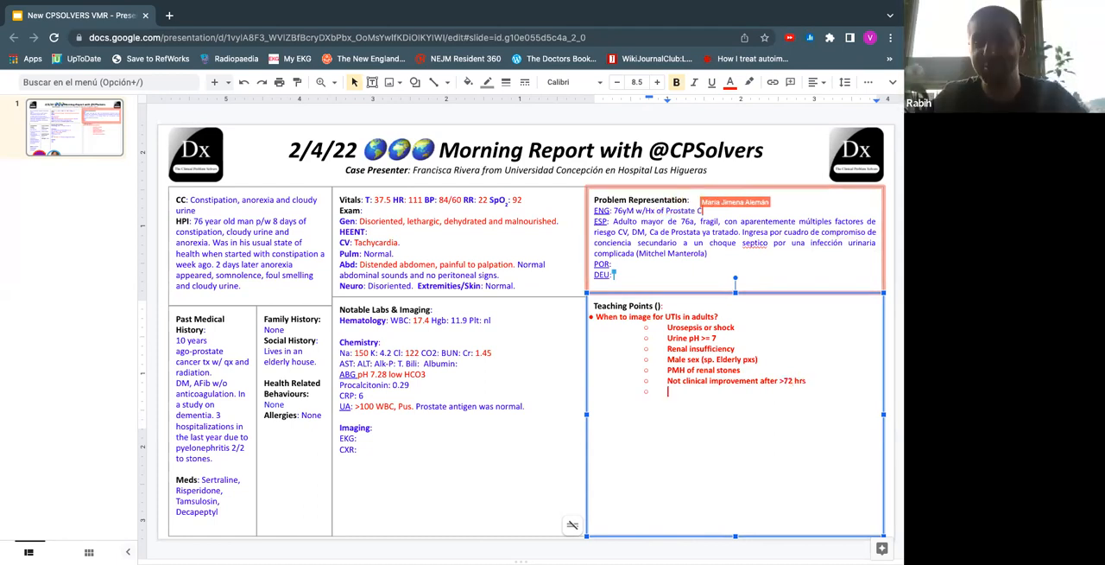
{"action": "type", "text": "R"}
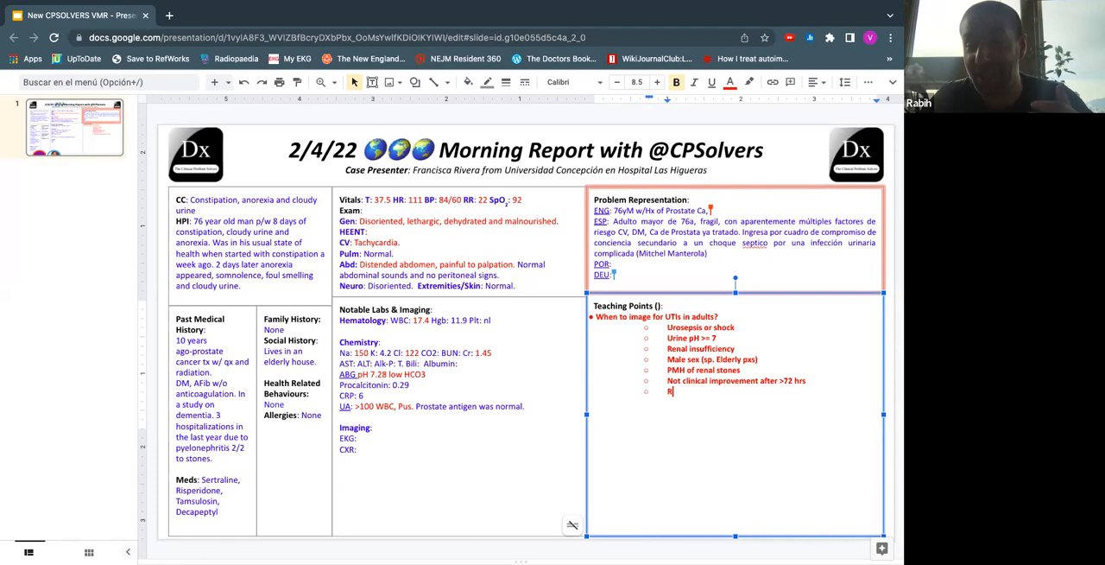
{"action": "type", "text": "Recurrent IT"}
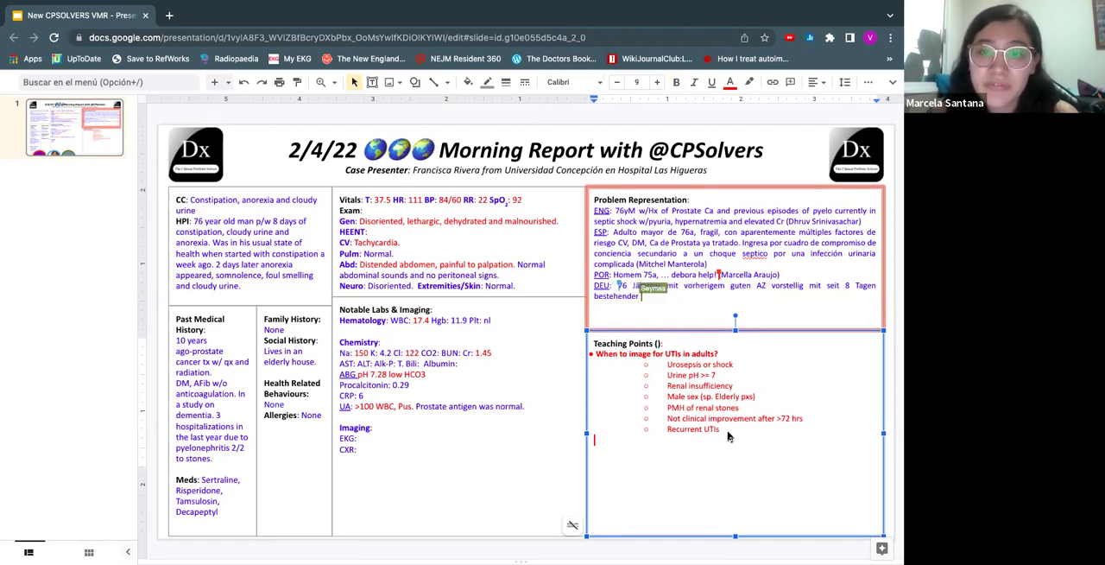
Extend the DEU line with 'Obstipation… Pt. is somnolent' and add '->' after the UTI question.
{"action": "type", "text": "Obstipation, trübem Urin und Anorexie."}
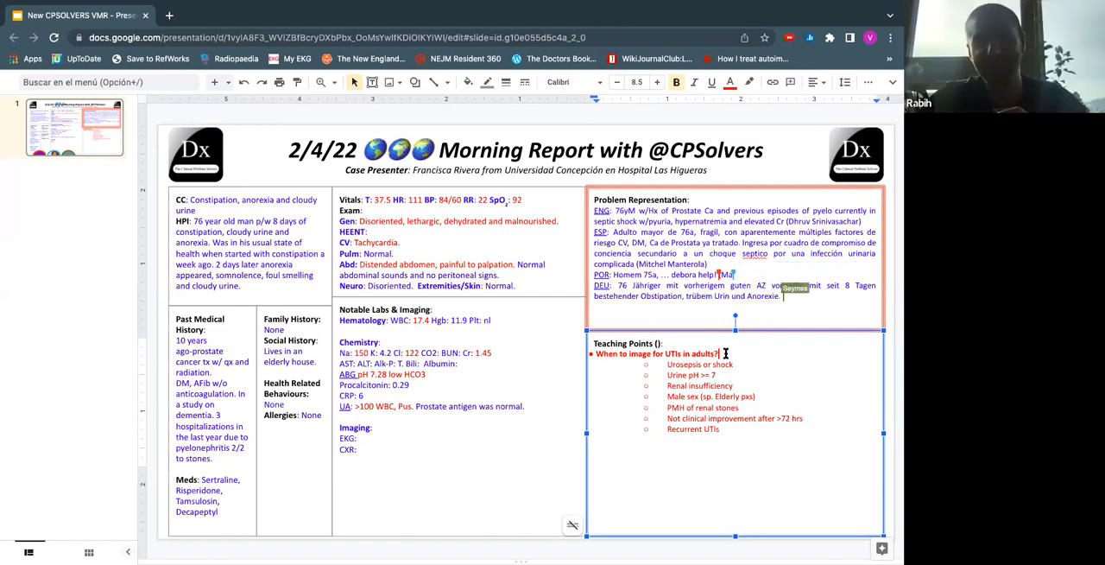
{"action": "type", "text": "Pt. is somnolent."}
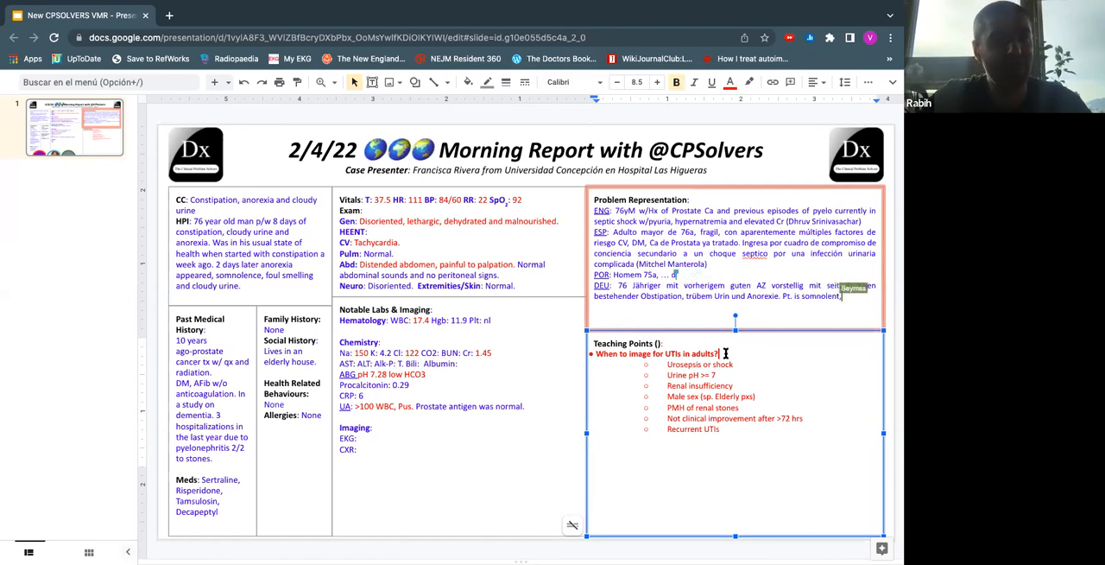
{"action": "type", "text": "-> ct"}
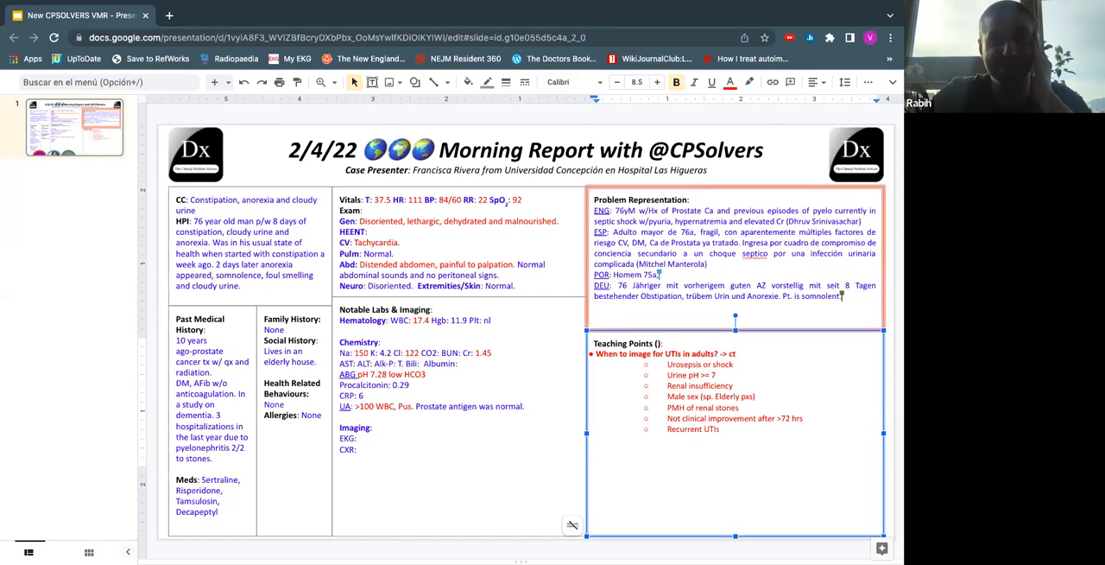
Answer the UTI imaging question with 'CT & Ultrasound'.
{"action": "type", "text": "CT"}
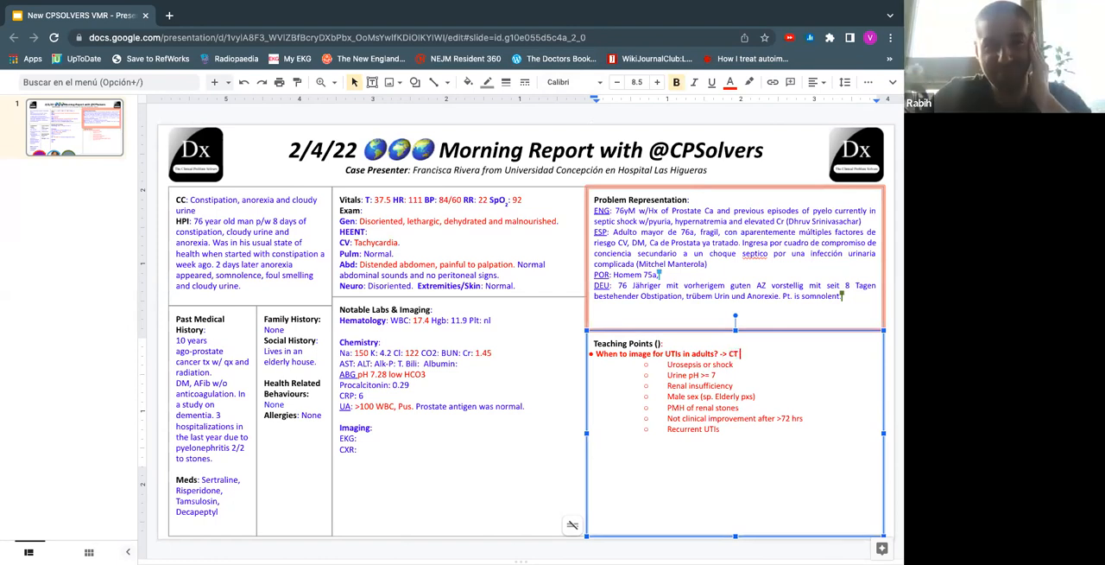
{"action": "type", "text": "&"}
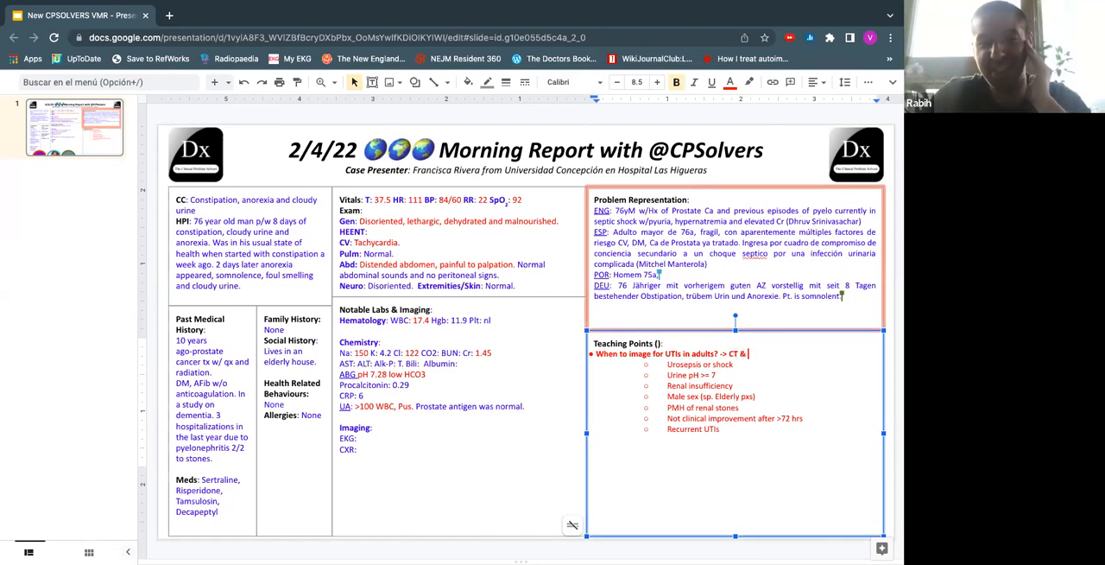
{"action": "type", "text": "Ultra"}
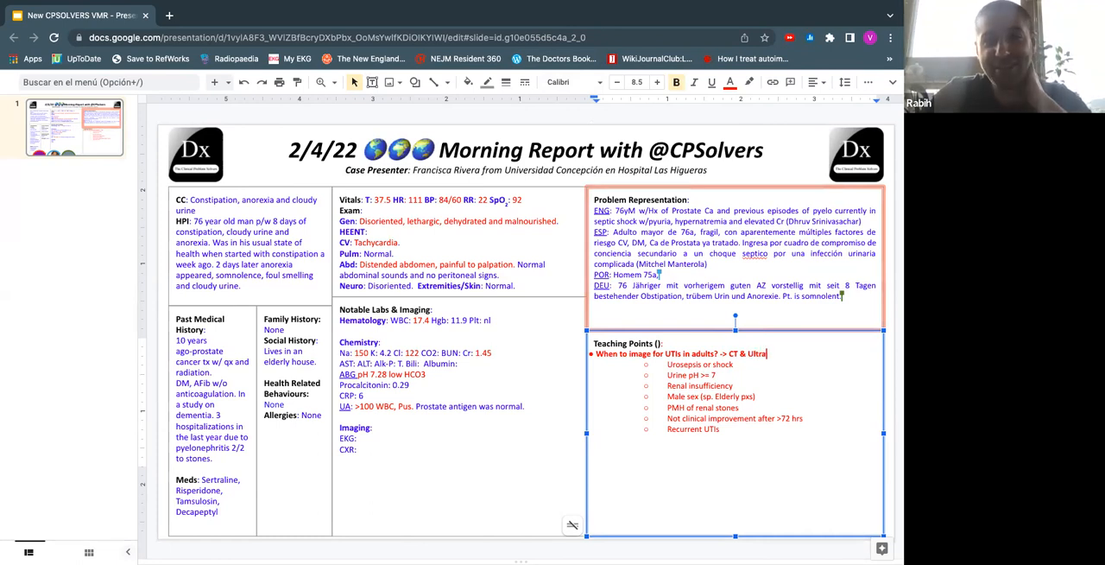
{"action": "type", "text": "sounds"}
{"action": "left_click", "coordinate": [403, 363]}
{"action": "type", "text": " Glucose: nl"}
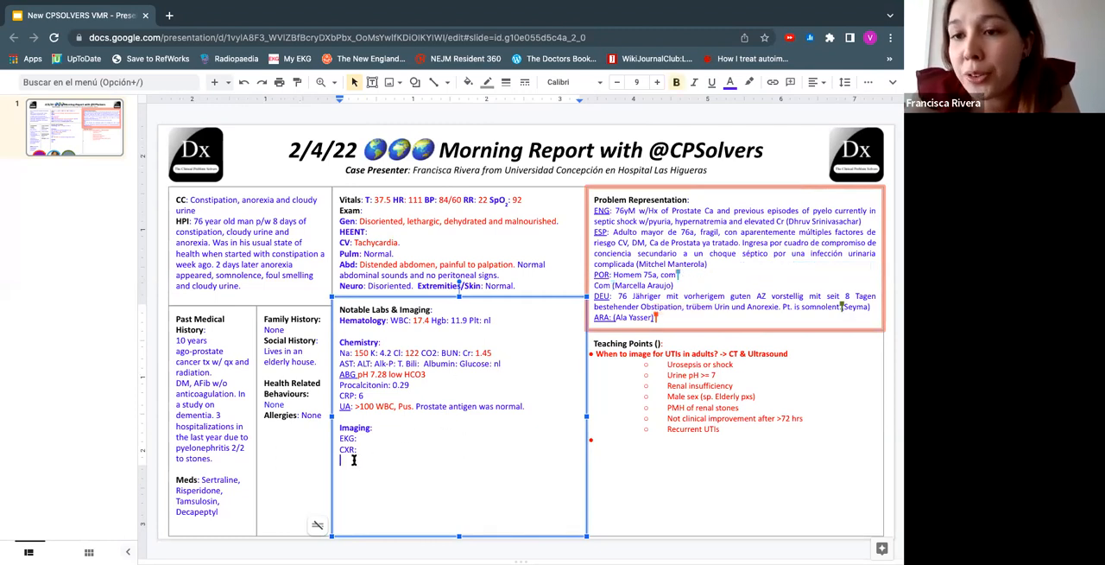
Under Imaging, add abdominal CT findings: B/ hydronephrosis, lithiasis and fecaloma.
{"action": "type", "text": "Abdomenal"}
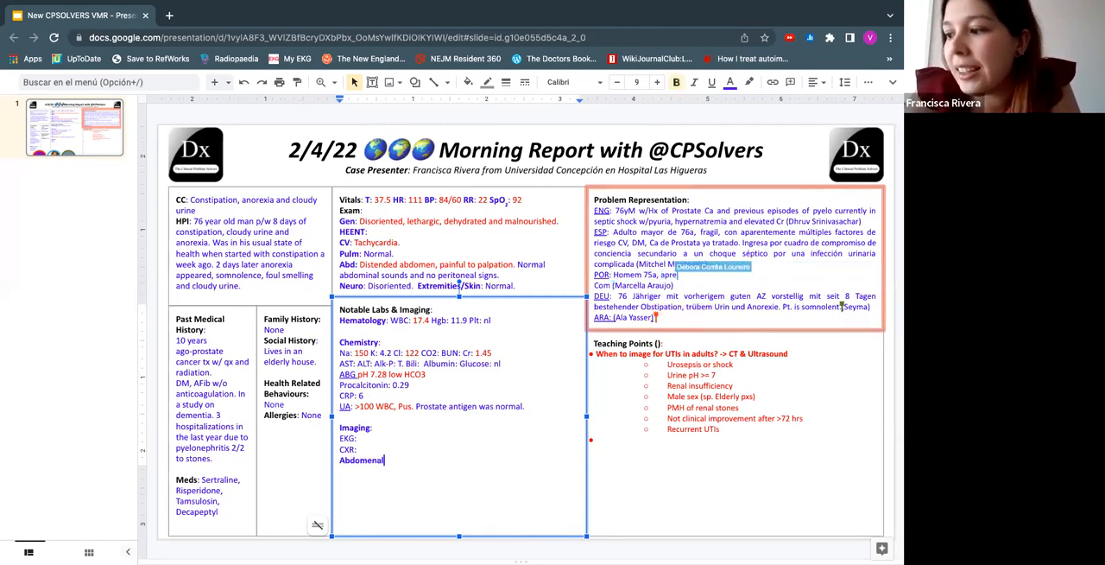
{"action": "type", "text": "CT: B/l"}
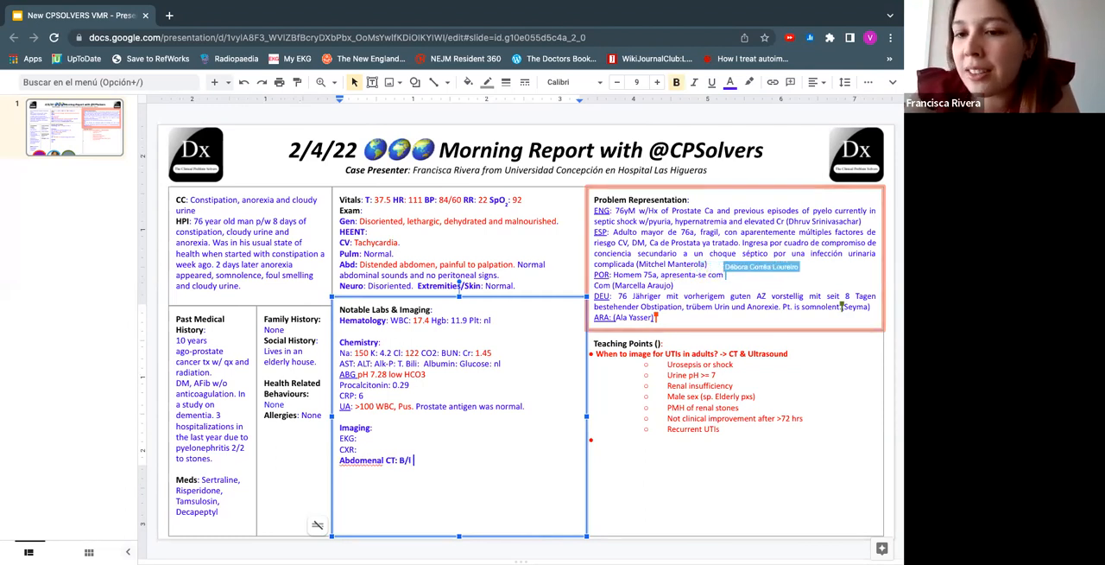
{"action": "type", "text": "hydronephrosis with b/"}
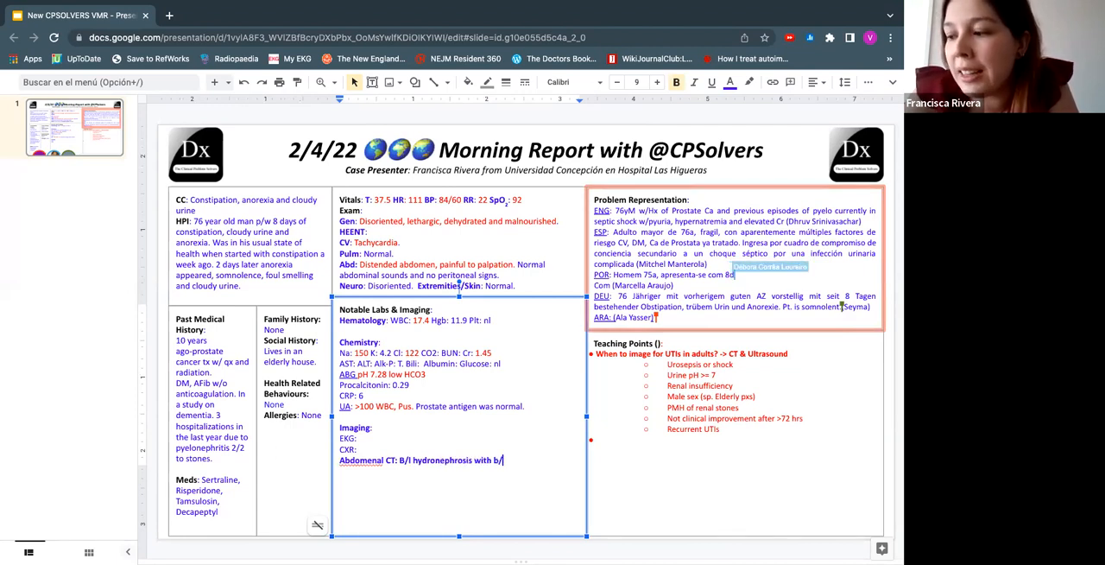
{"action": "type", "text": "lithiasis, perirenal edema and rectal"}
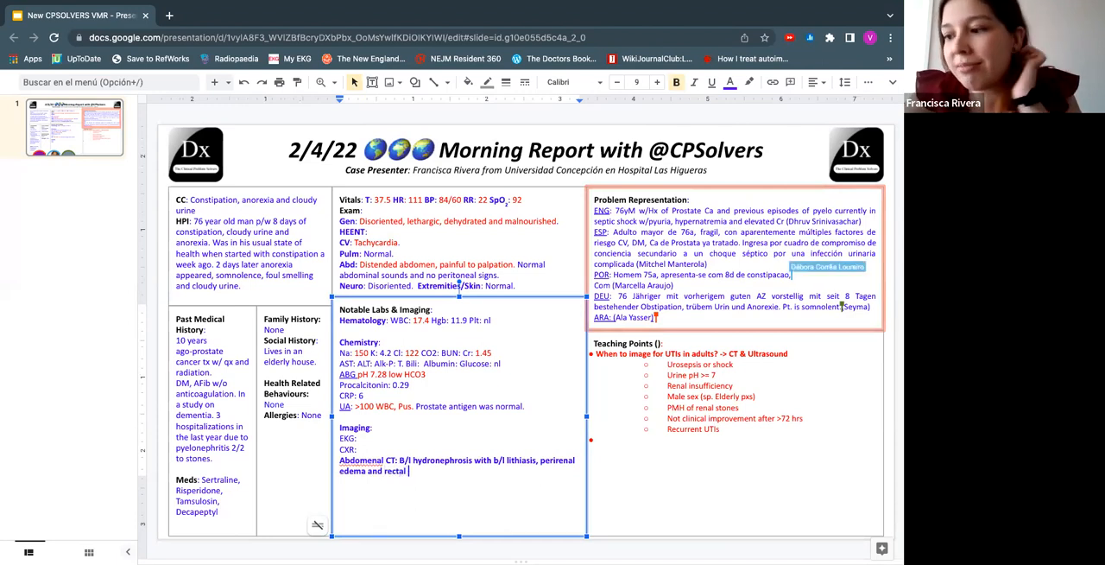
{"action": "type", "text": "fecaloma."}
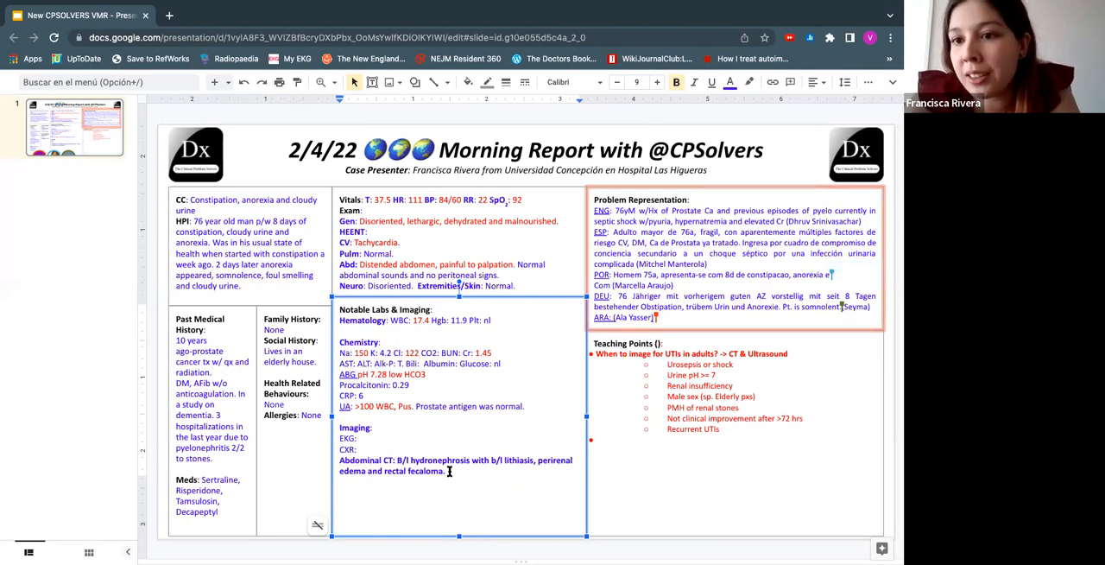
Note sepsis-protocol treatment stabilized the patient, constipation persisted, corrected Ca 13, PTH 549.
{"action": "type", "text": "Tx"}
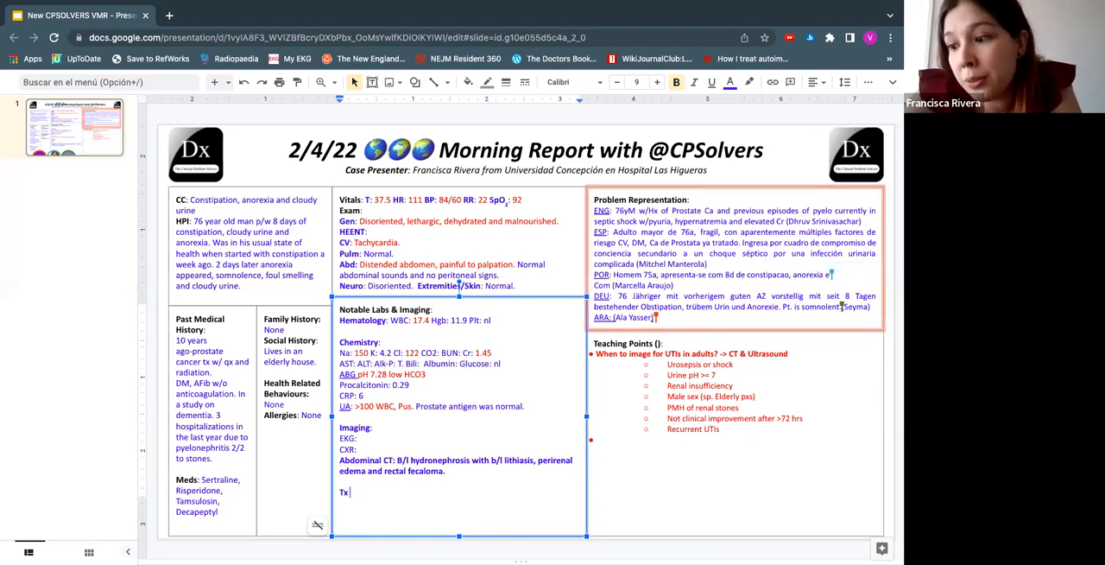
{"action": "type", "text": "w/ sepsis"}
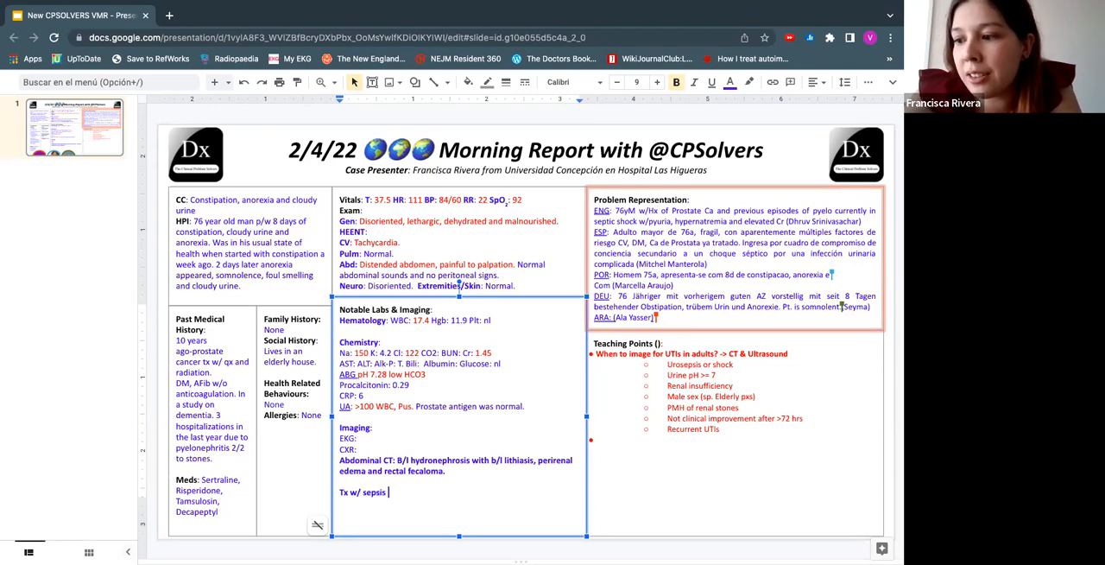
{"action": "type", "text": "protocol and had a"}
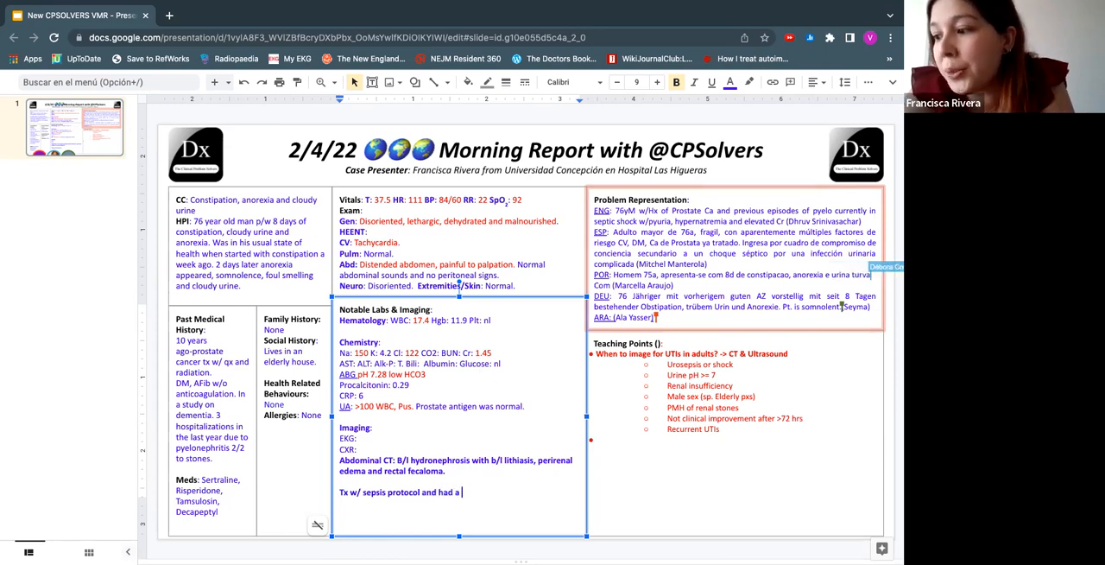
{"action": "type", "text": "b/"}
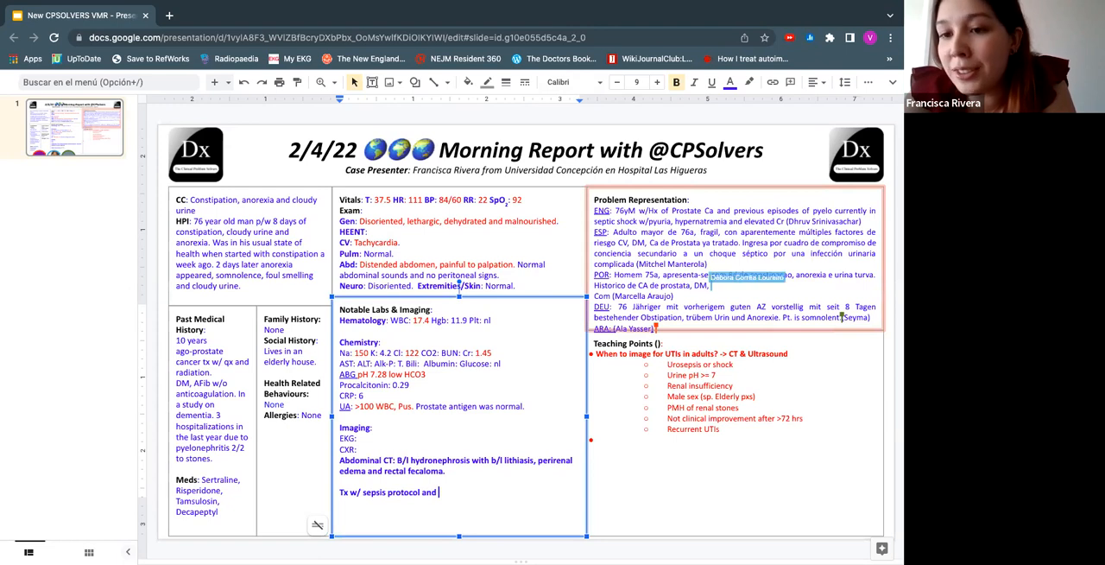
{"action": "type", "text": "px was stabilized. C"}
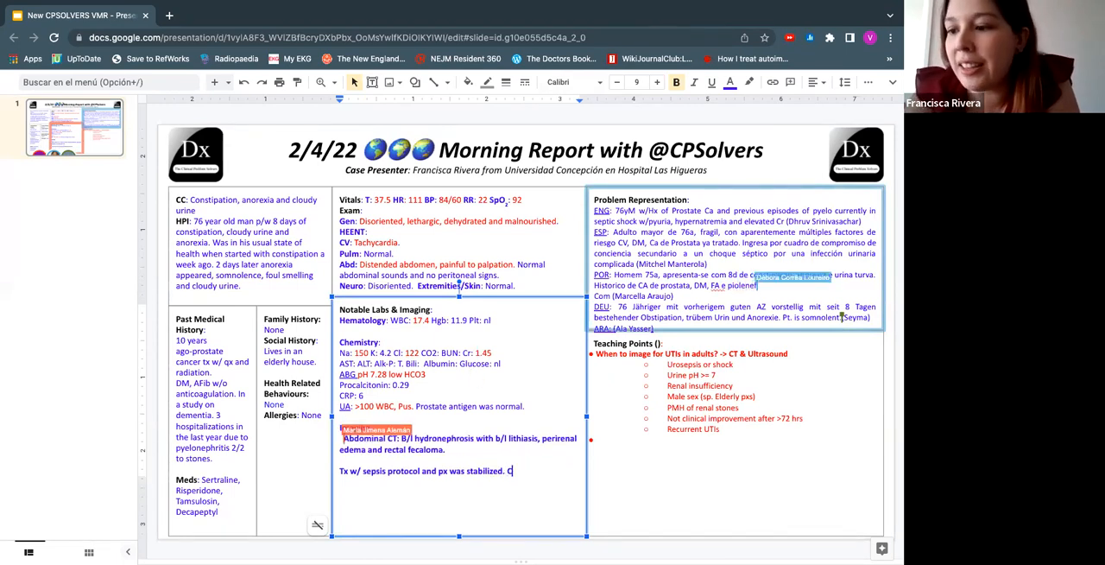
{"action": "type", "text": "onstipation persisted and Ca was"}
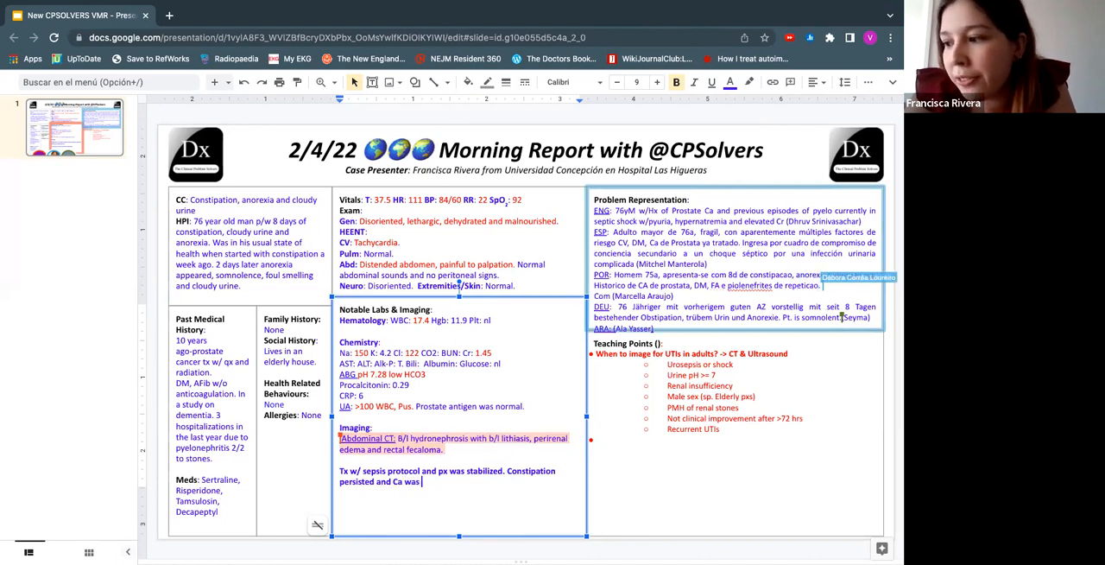
{"action": "type", "text": "13."}
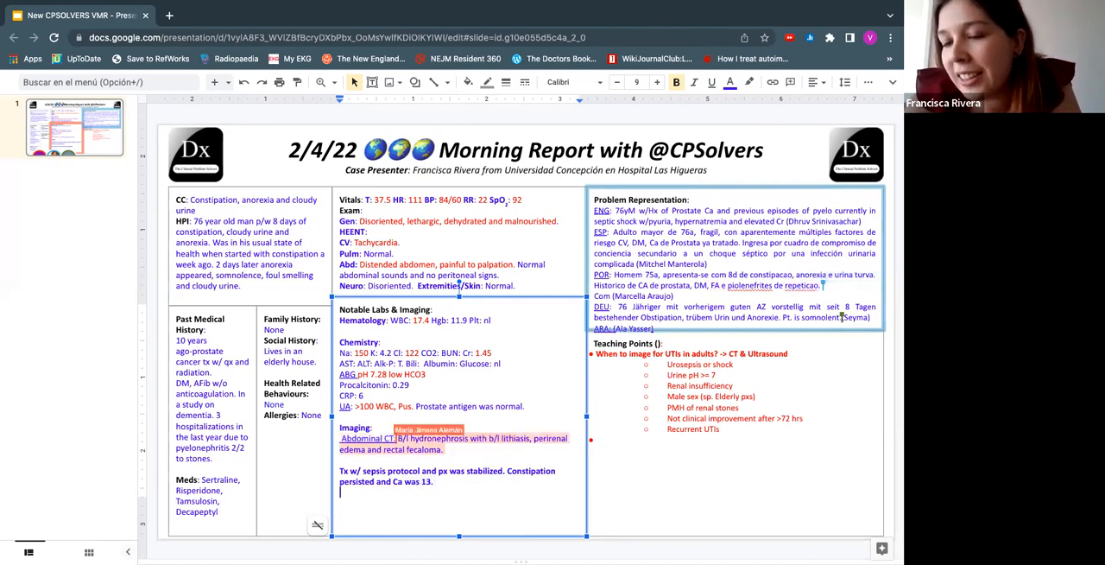
{"action": "type", "text": "PTH 549"}
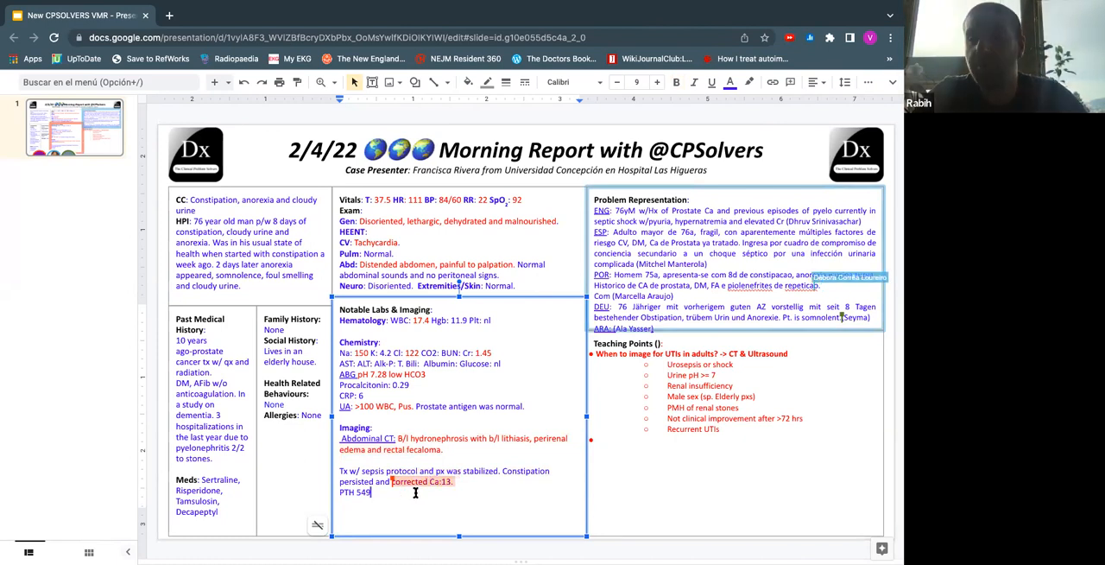
{"action": "mouse_move", "coordinate": [617, 304]}
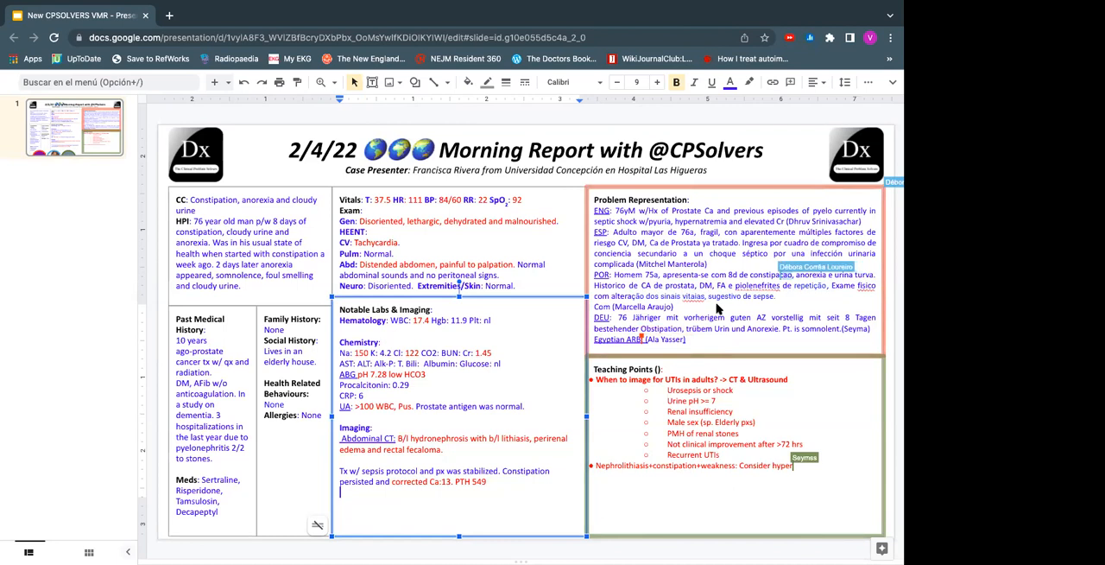
Add the bullet 'Nephrolithiasis+constipation+weakness: Consider hypercalcemia'.
{"action": "type", "text": "calcemia and its most"}
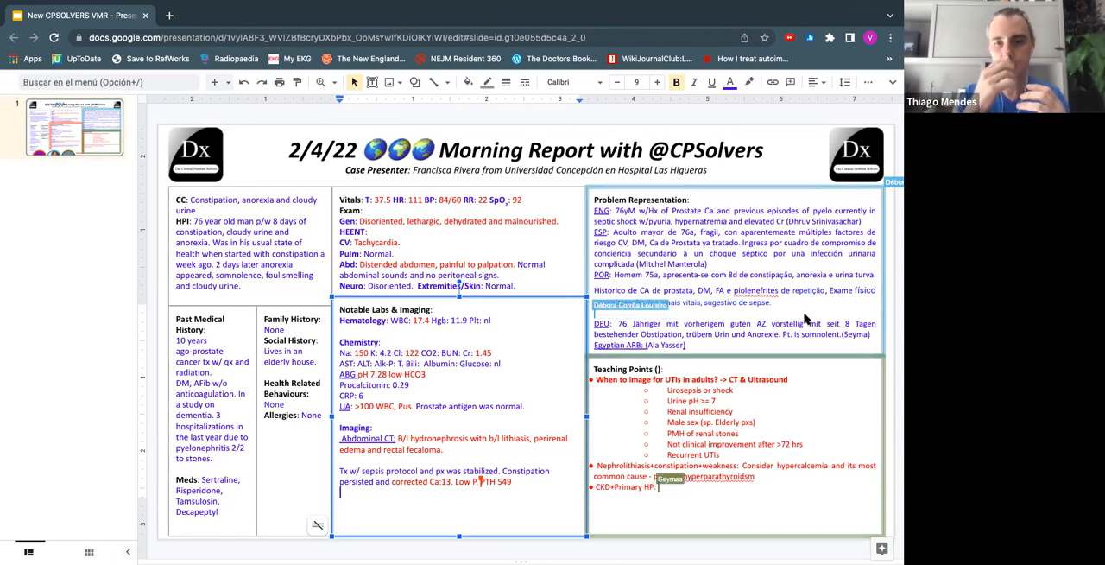
Add 'CKD+Primary HP is possible', vitamin D 12 in labs, and start a 'High Calc' bullet.
{"action": "type", "text": "is possible!"}
{"action": "type", "text": ", Vit D"}
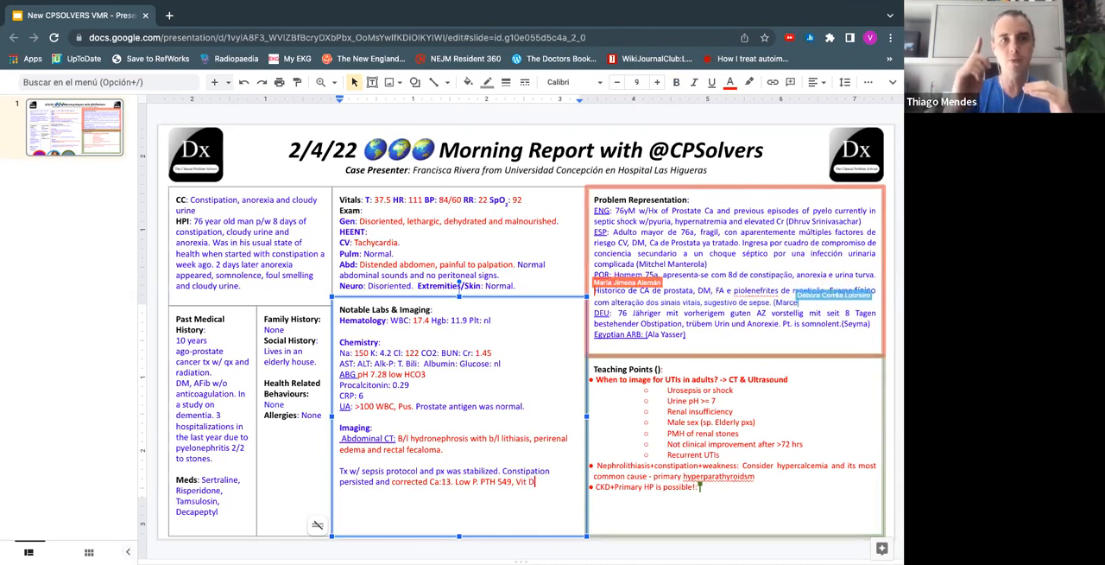
{"action": "type", "text": "12, Ph 1.2,"}
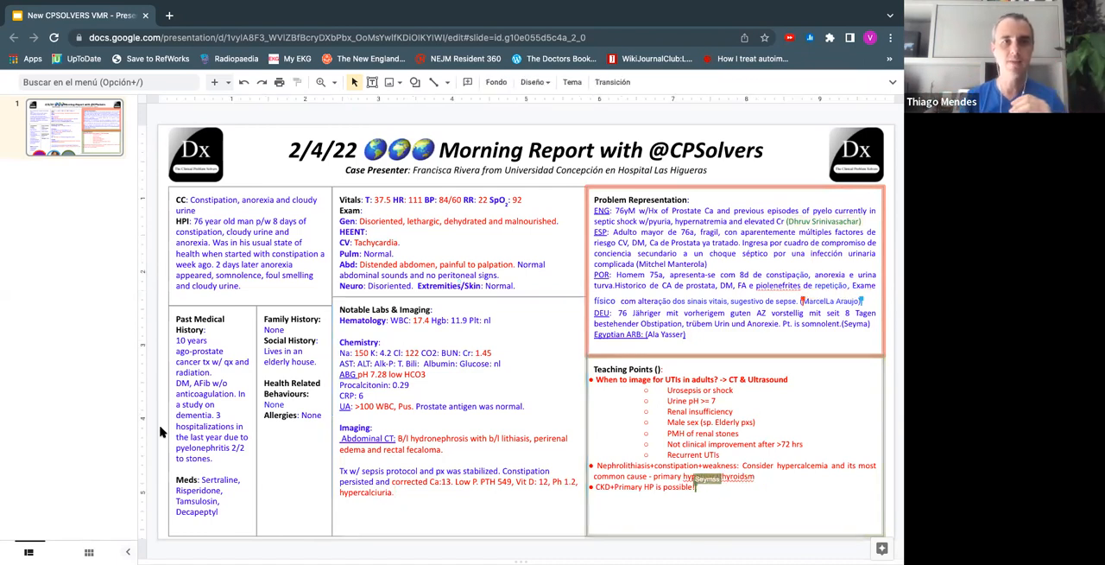
{"action": "type", "text": "High Calcium+High PTH -> always primary HP"}
{"action": "left_click", "coordinate": [459, 417]}
{"action": "type", "text": "Final"}
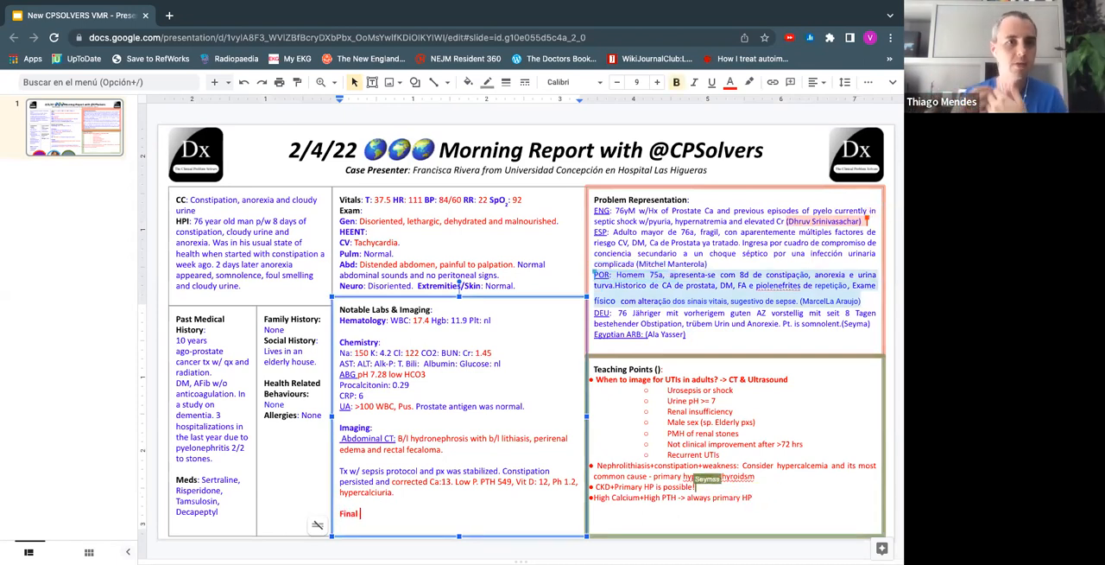
Add a 'Final Dx:' heading at the end of the labs box.
{"action": "type", "text": "Dx:"}
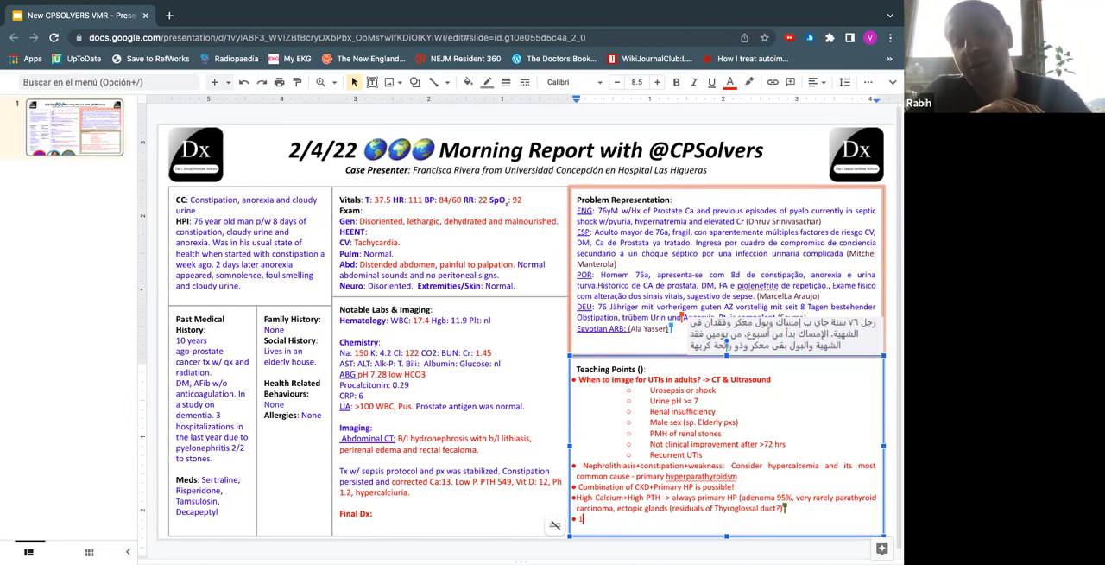
Start the teaching point '2 A rule for hypernatremia causes: Altered, A'.
{"action": "type", "text": "2:"}
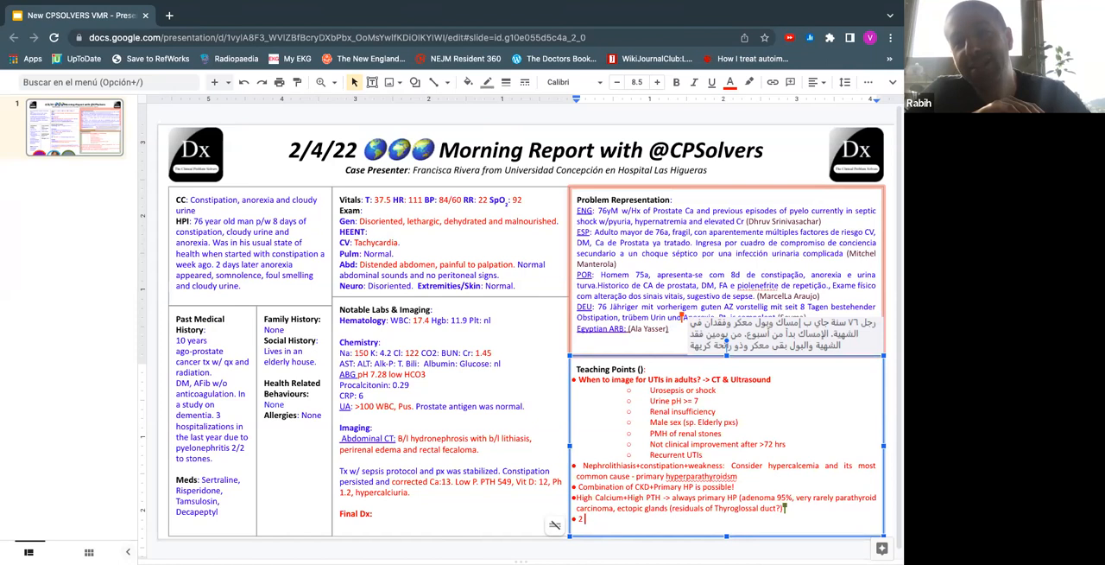
{"action": "type", "text": "A reu"}
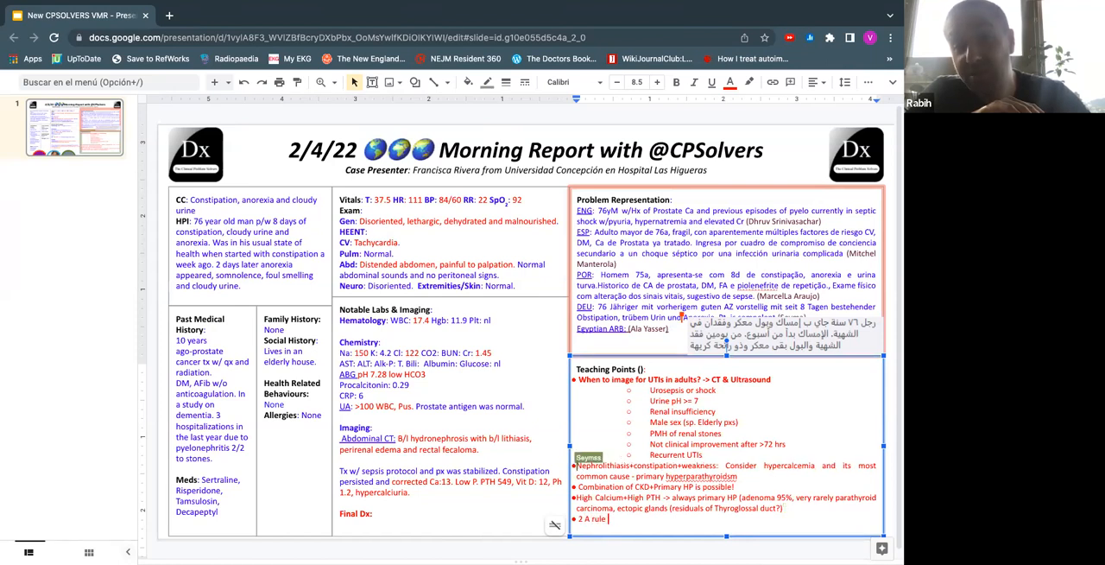
{"action": "type", "text": "for hypernatremia causes: Altered, A"}
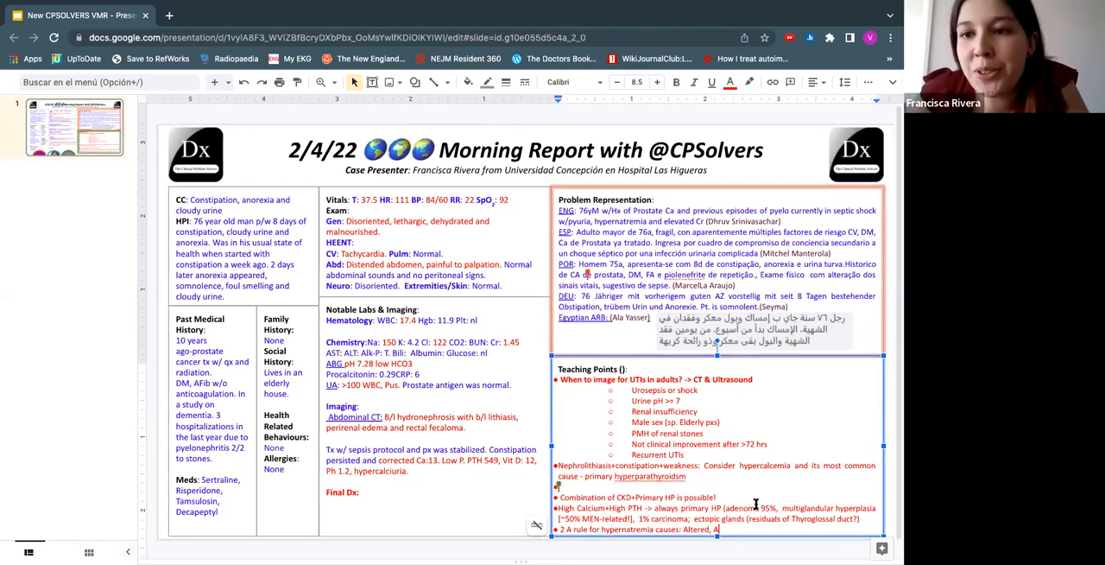
Add the bullet 'Hypercalcemia causes: obstipation, nephrogenic DI'.
{"action": "type", "text": "Hypercalcemia causes"}
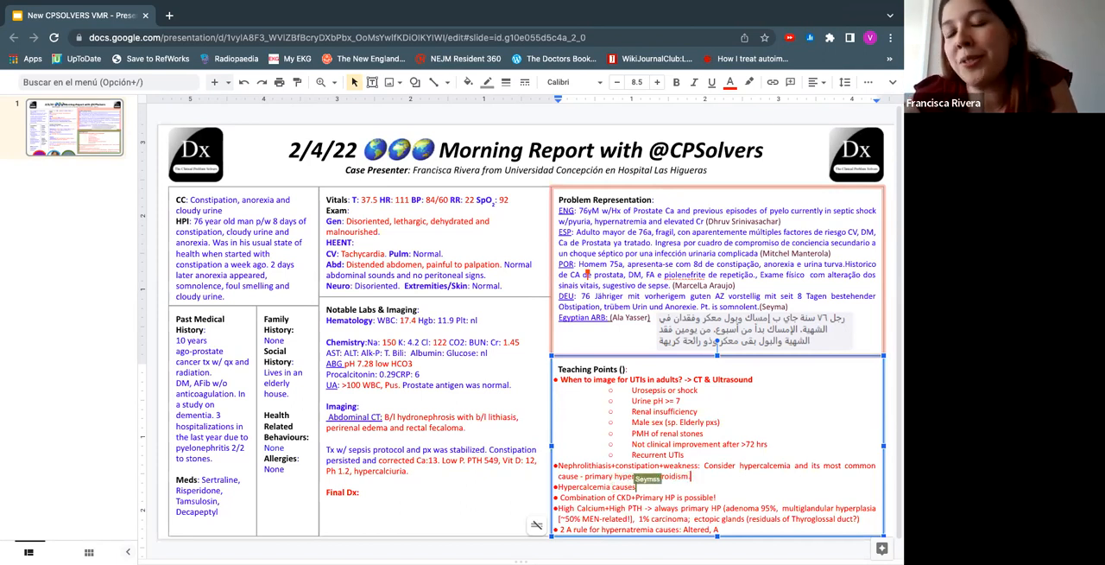
{"action": "type", "text": "nephrogenic DI"}
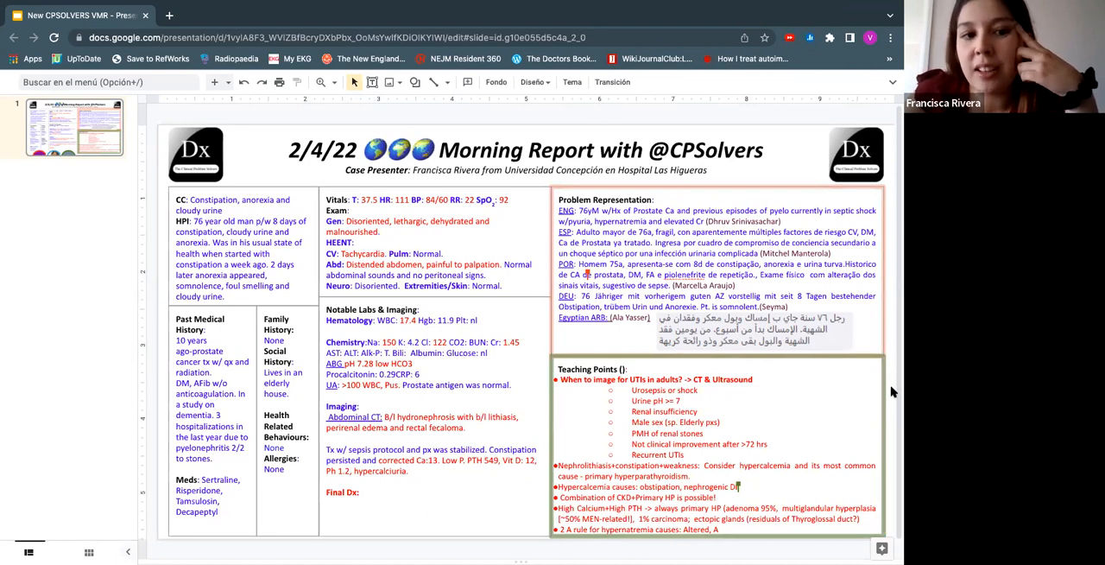
Add '(polyuria' to the hypercalcemia teaching point about calcium not being high in secondary HP.
{"action": "type", "text": "(polyuria, polydypsia"}
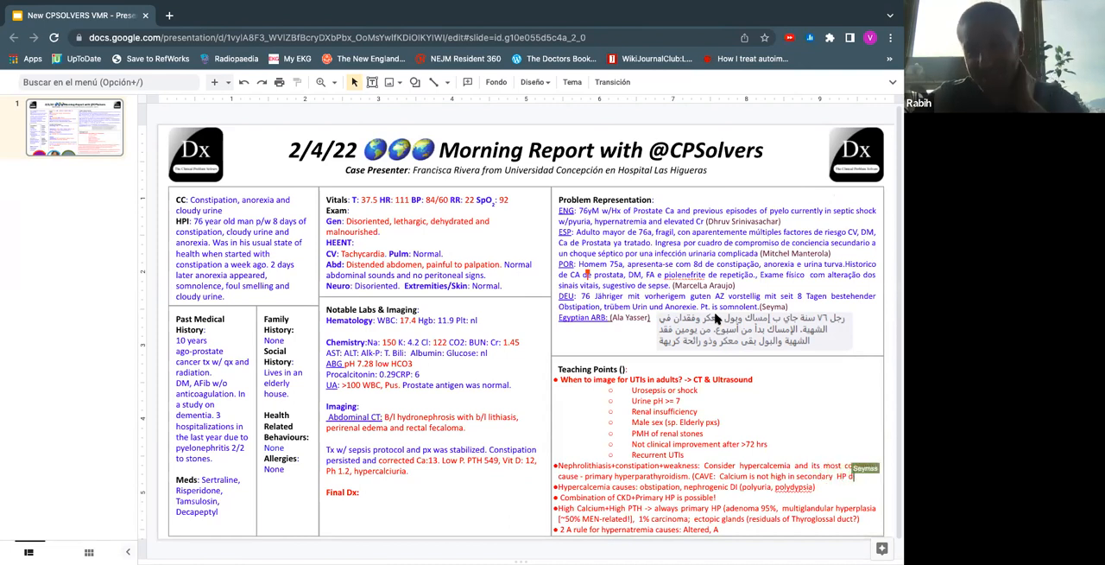
{"action": "mouse_move", "coordinate": [788, 145]}
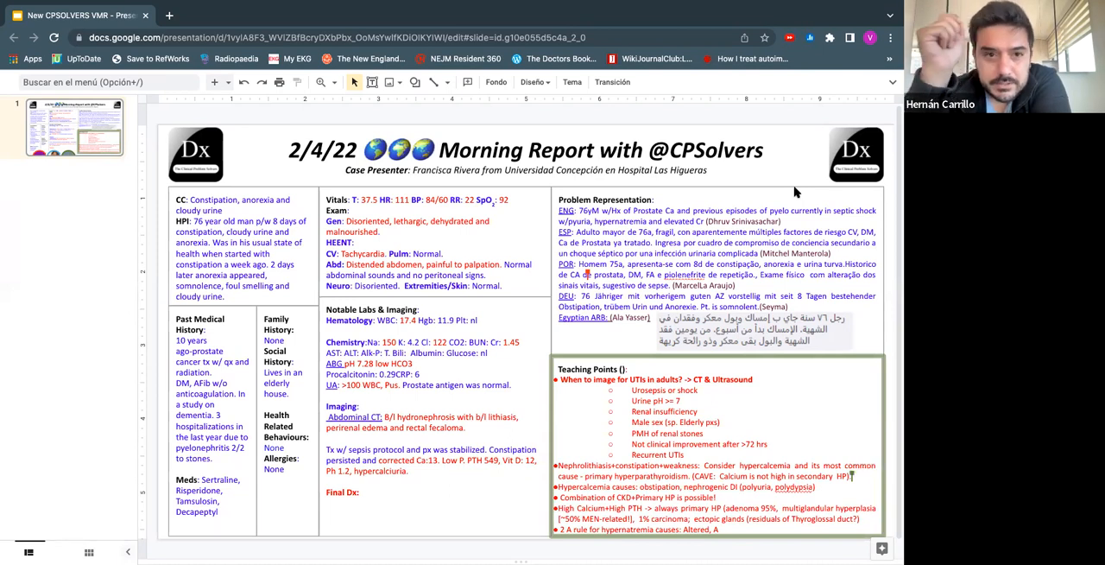
{"action": "mouse_move", "coordinate": [243, 136]}
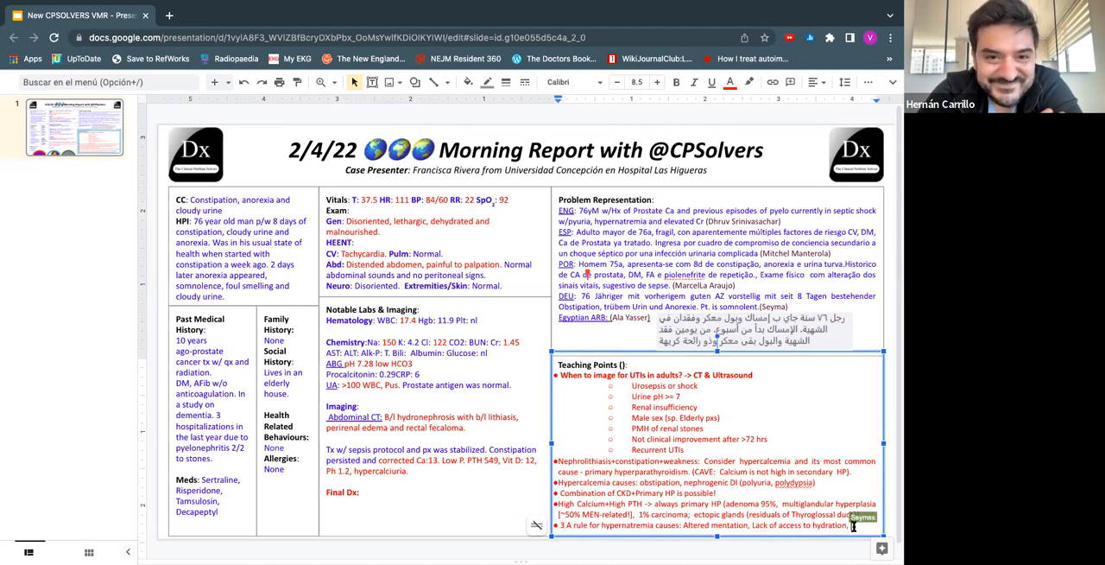
Type 'Adipsia' as the third cause in the 3 A hypernatremia rule.
{"action": "type", "text": "Adipsia"}
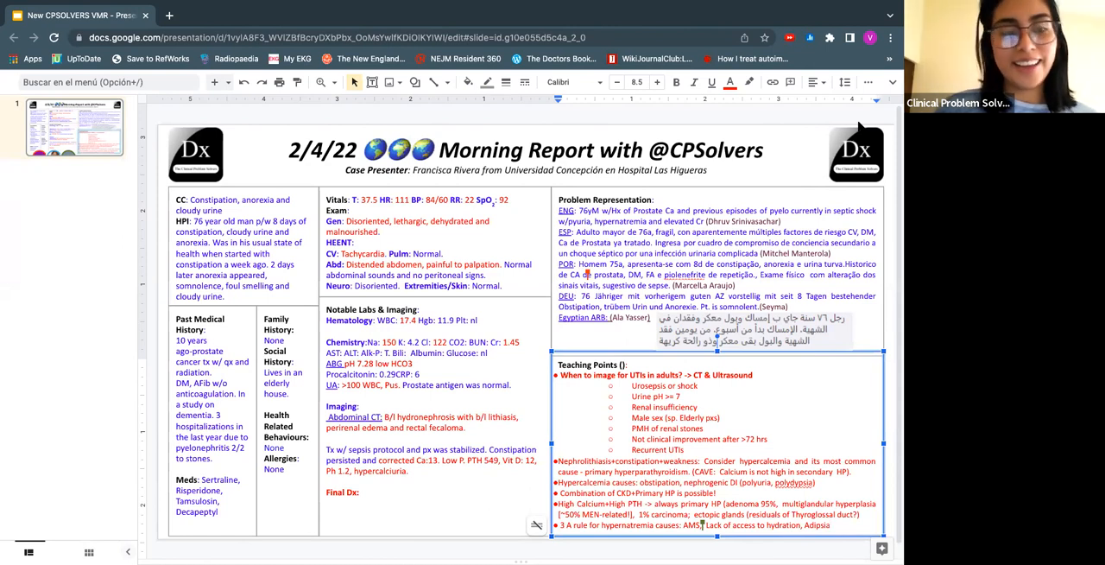
{"action": "mouse_move", "coordinate": [730, 309]}
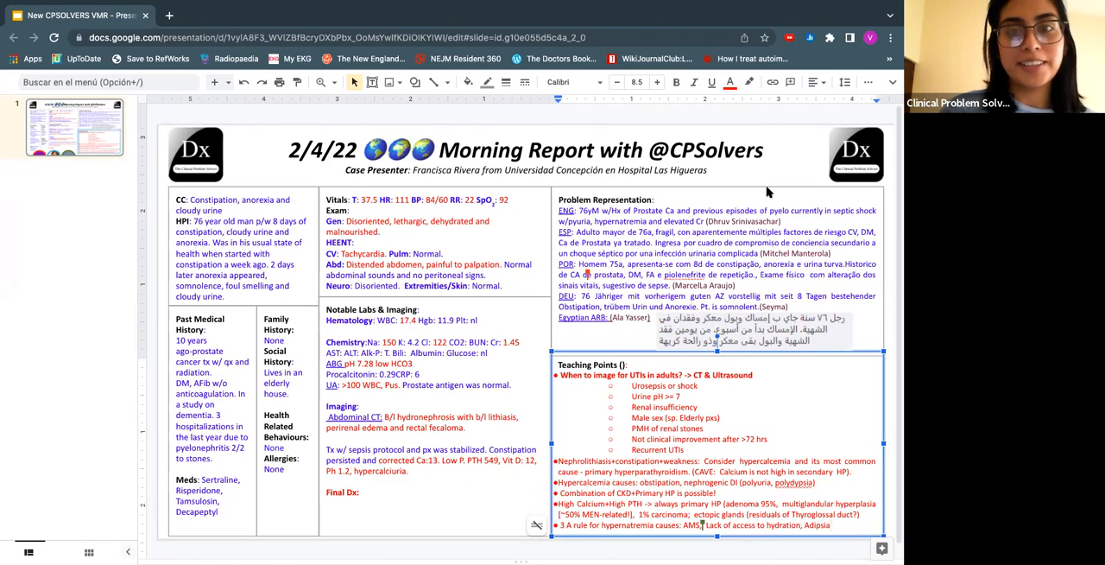
{"action": "mouse_move", "coordinate": [720, 317]}
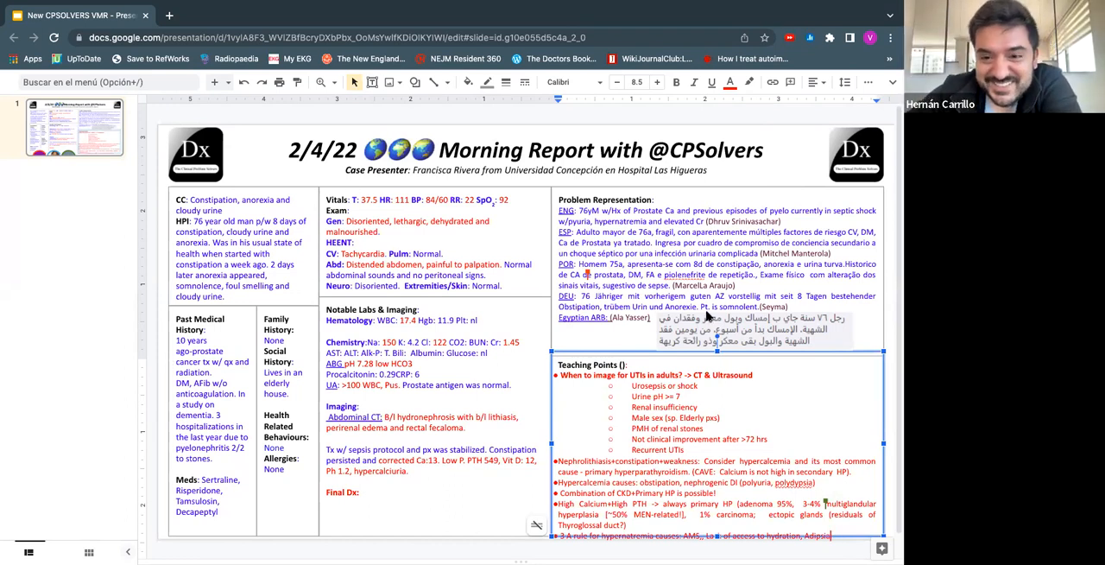
{"action": "mouse_move", "coordinate": [717, 311]}
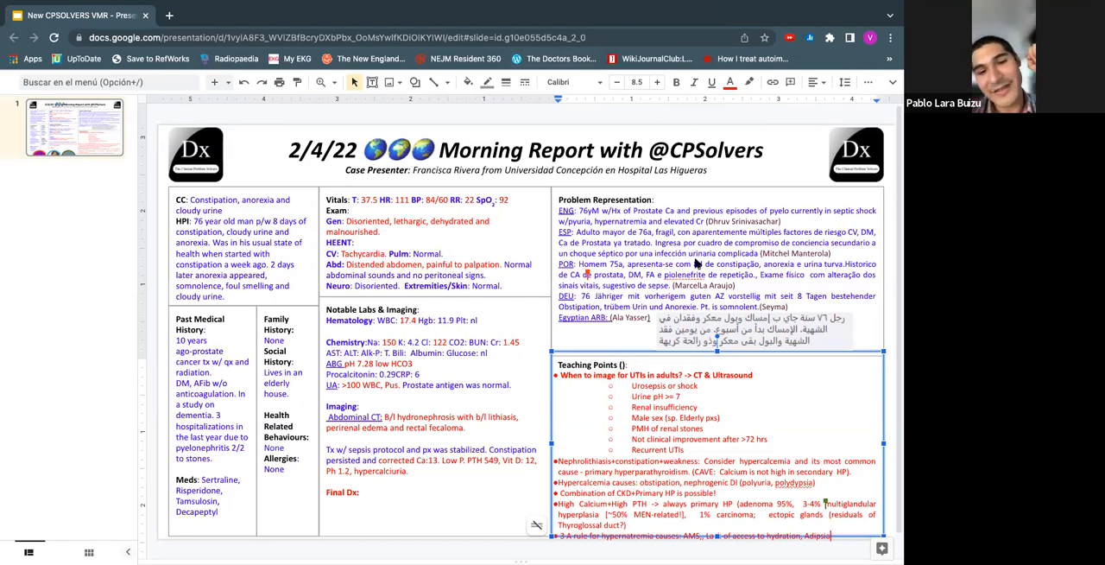
{"action": "mouse_move", "coordinate": [635, 311]}
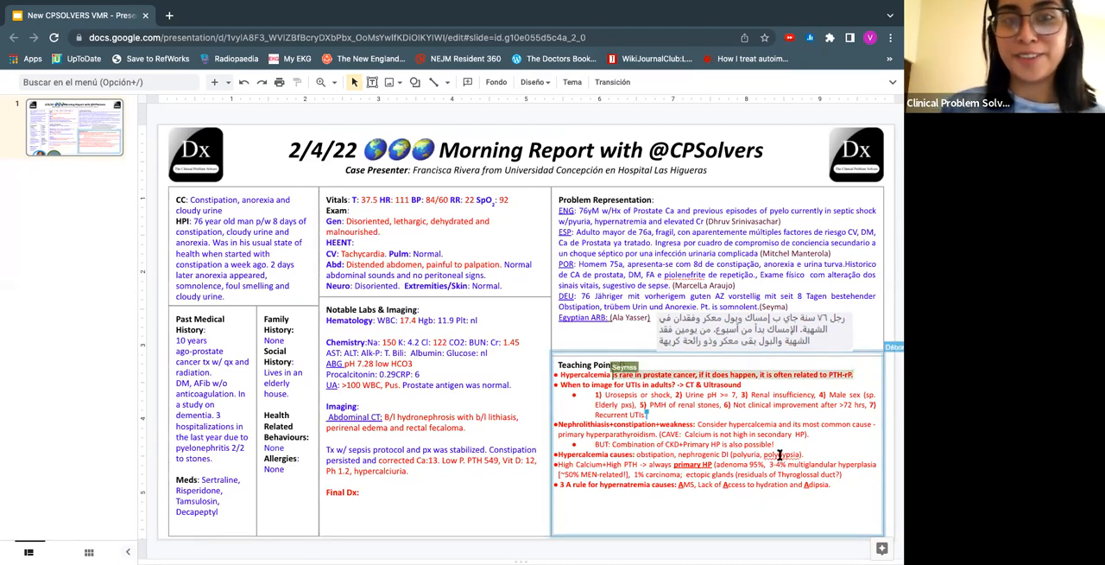
Right-click inside the Teaching Points text box to bring up its context menu.
{"action": "right_click", "coordinate": [766, 455]}
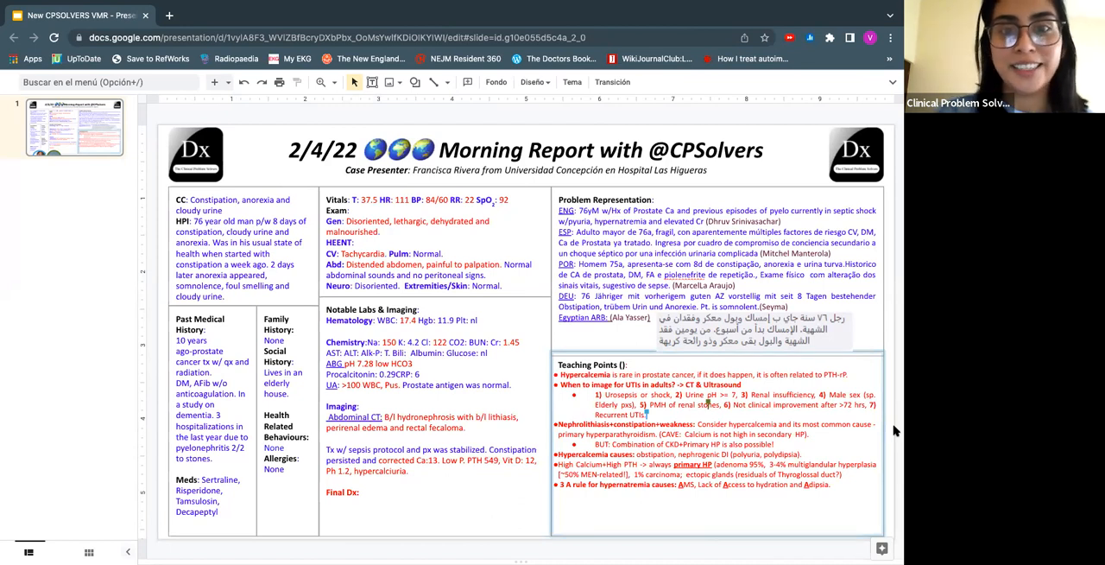
{"action": "mouse_move", "coordinate": [505, 451]}
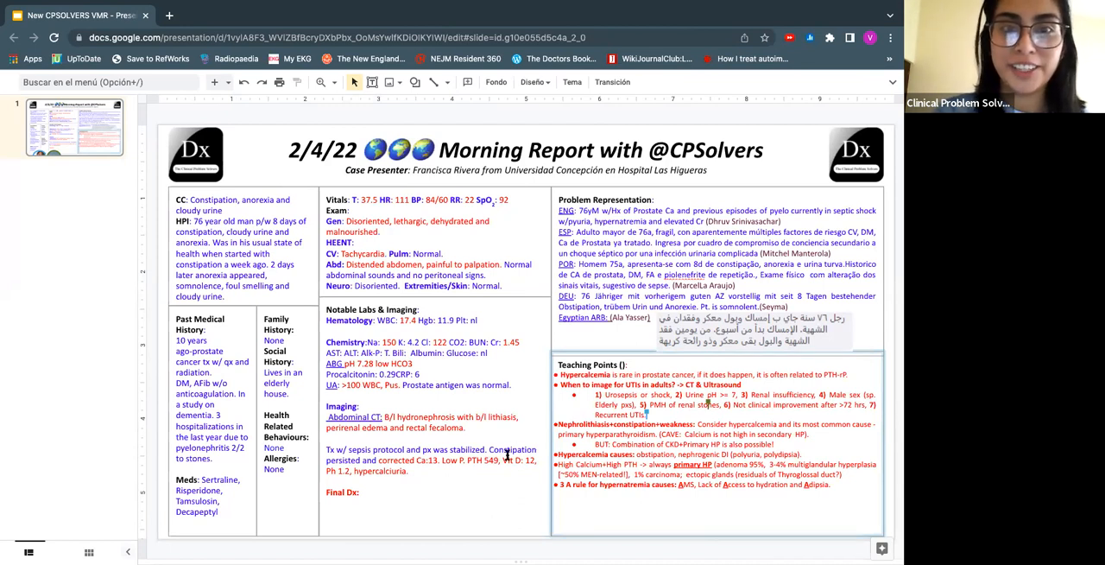